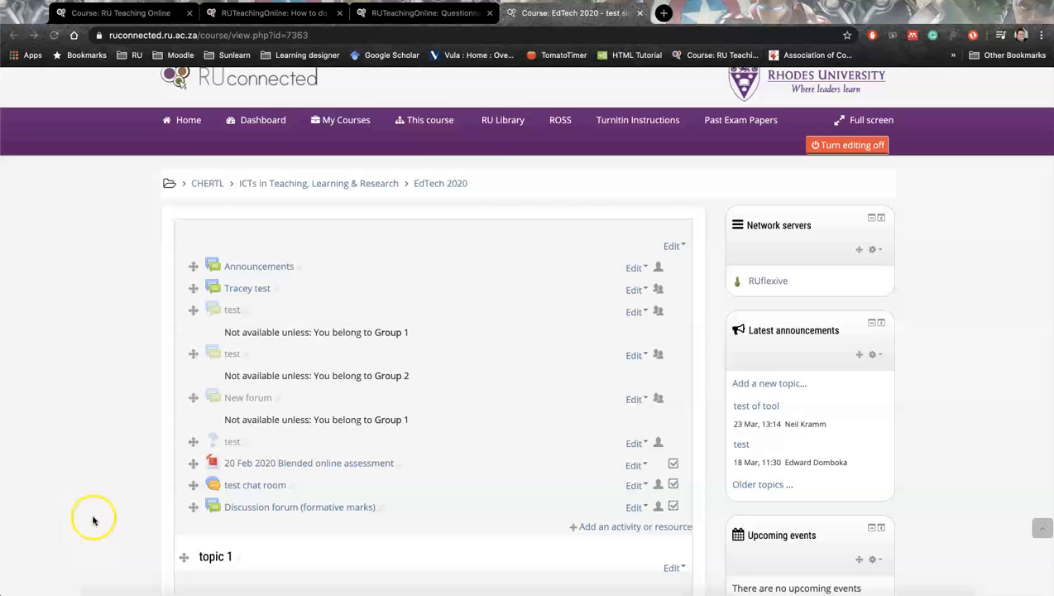
# - Start adding an activity in Topic 4 and pick Questionnaire as the type
pyautogui.scroll(-3)
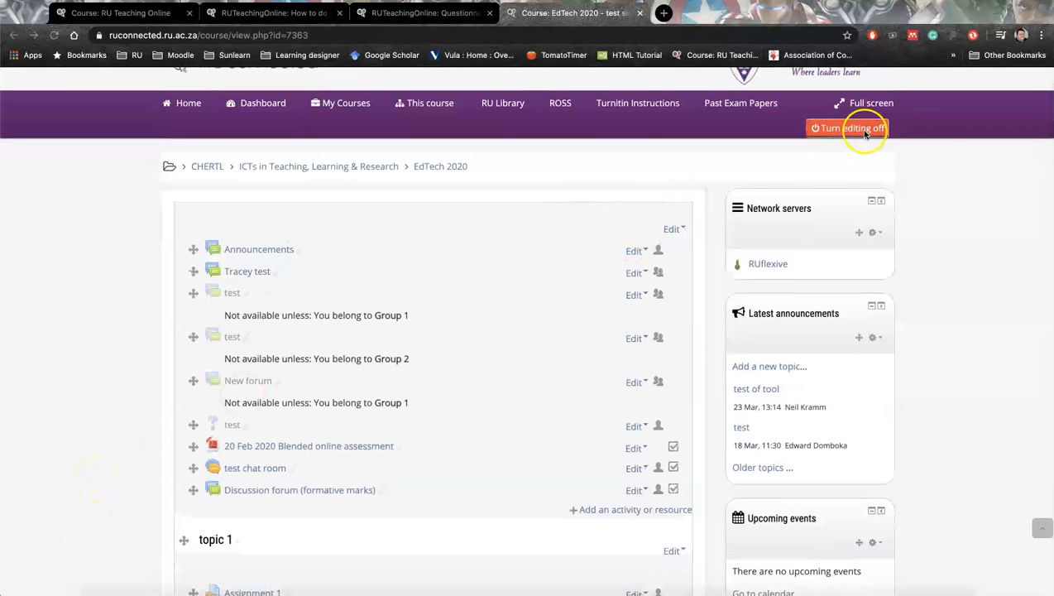
pyautogui.moveTo(639, 363)
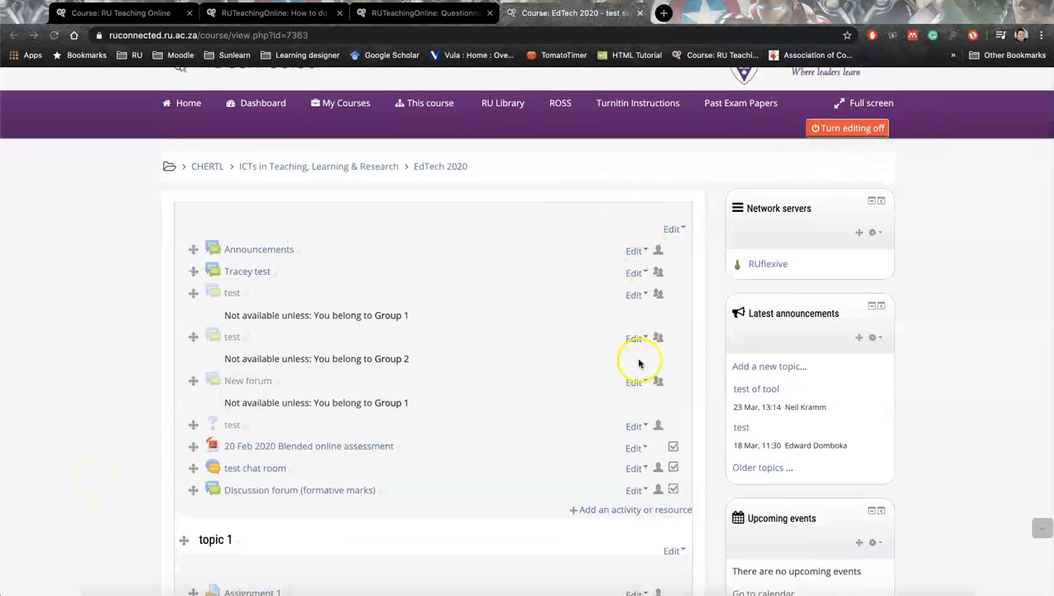
pyautogui.scroll(-3)
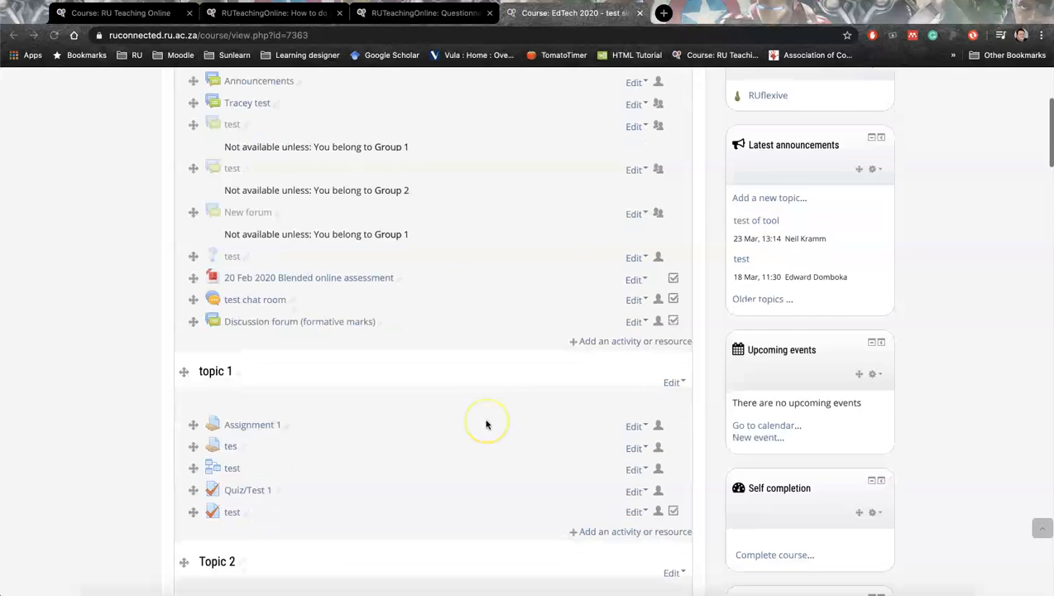
pyautogui.scroll(-3)
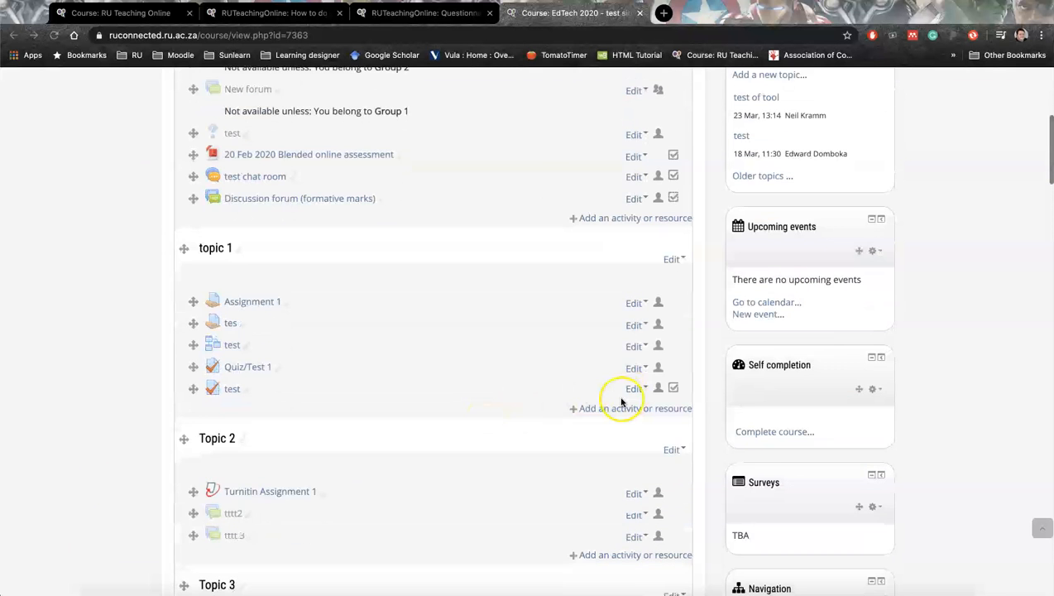
pyautogui.scroll(-3)
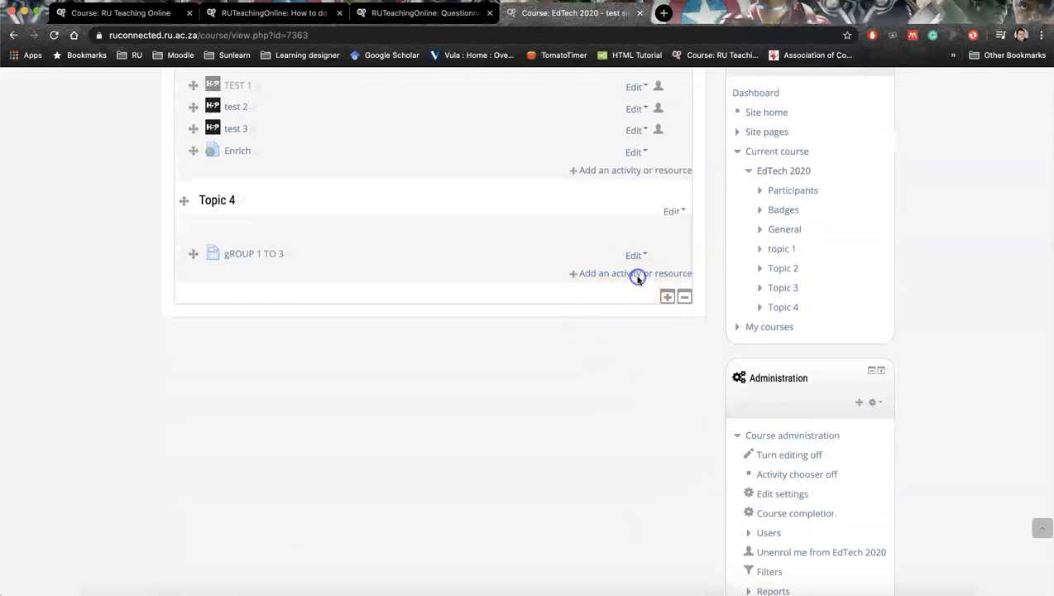
pyautogui.click(636, 273)
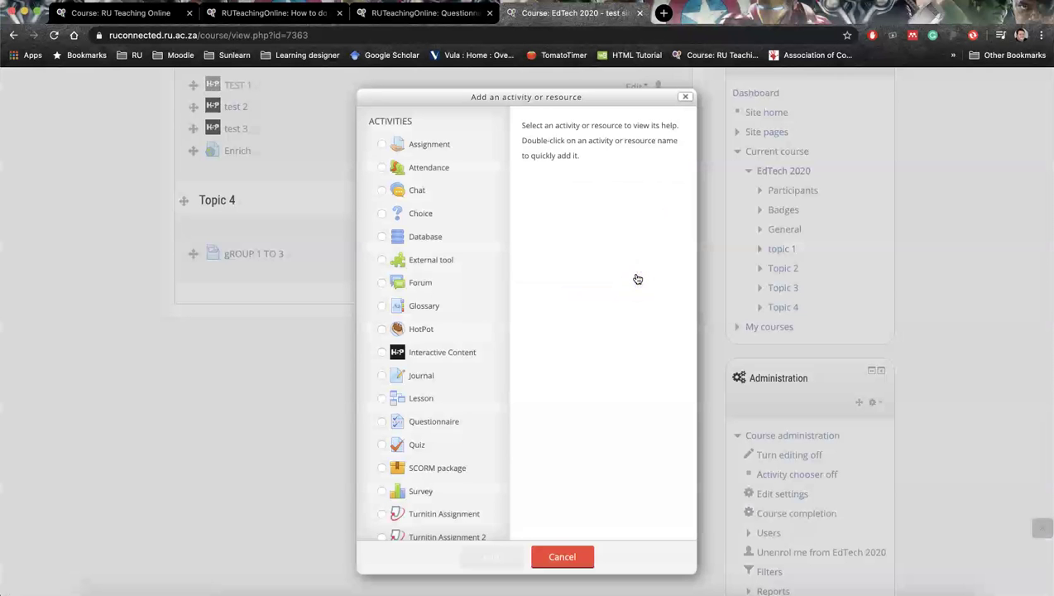
pyautogui.moveTo(440, 311)
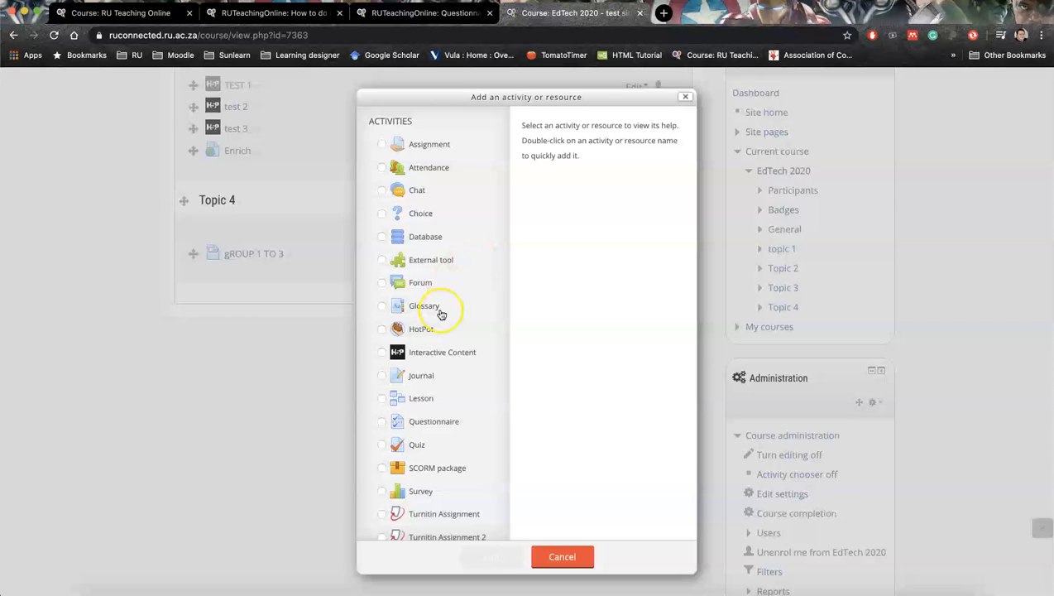
pyautogui.scroll(-3)
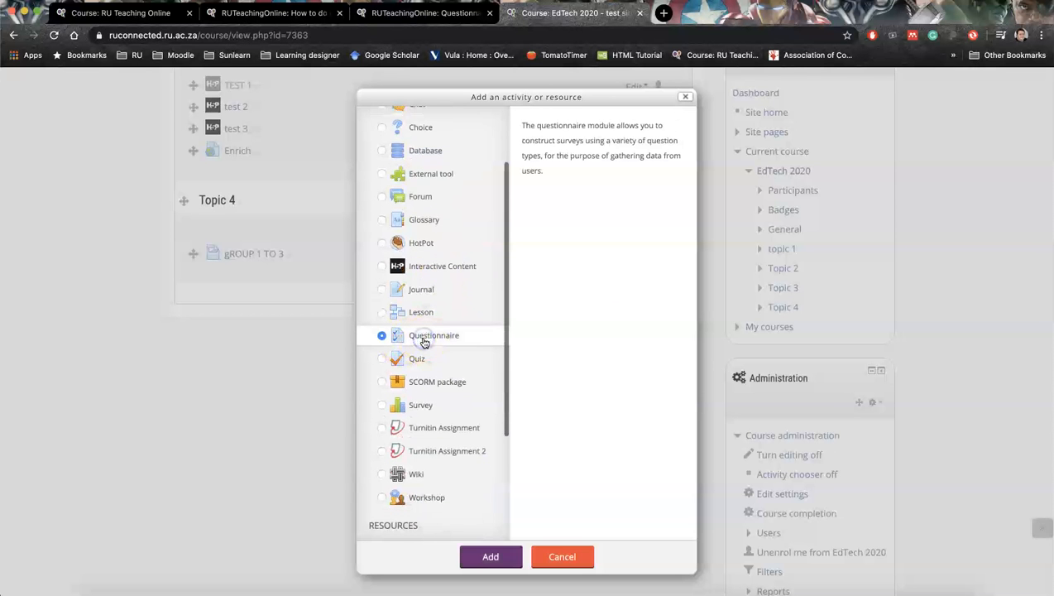
pyautogui.click(490, 556)
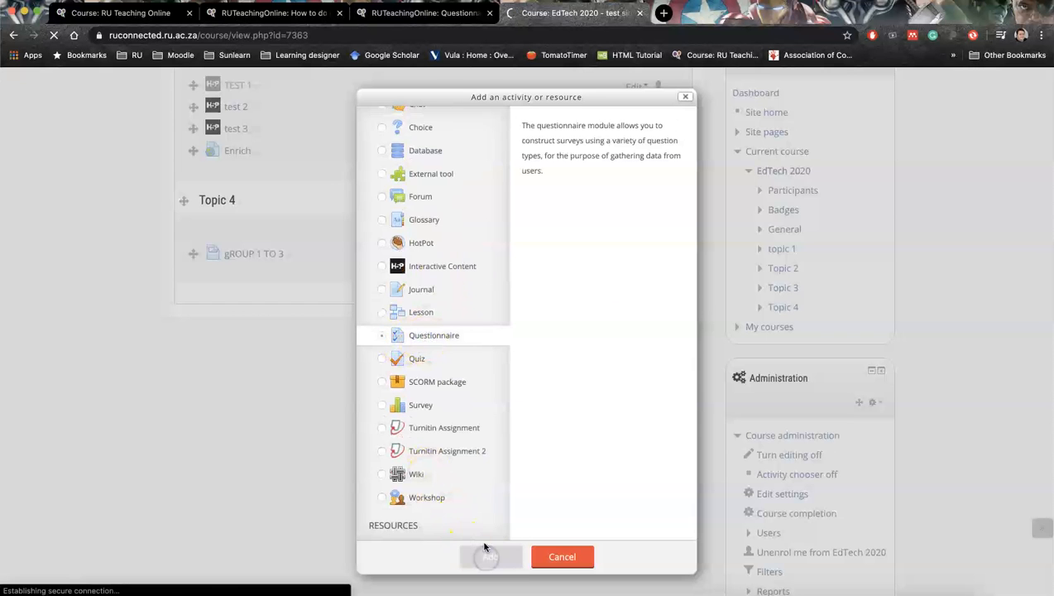
# - Confirm the questionnaire and enter its name 'Questionnaire test', leaving the description empty
pyautogui.click(490, 557)
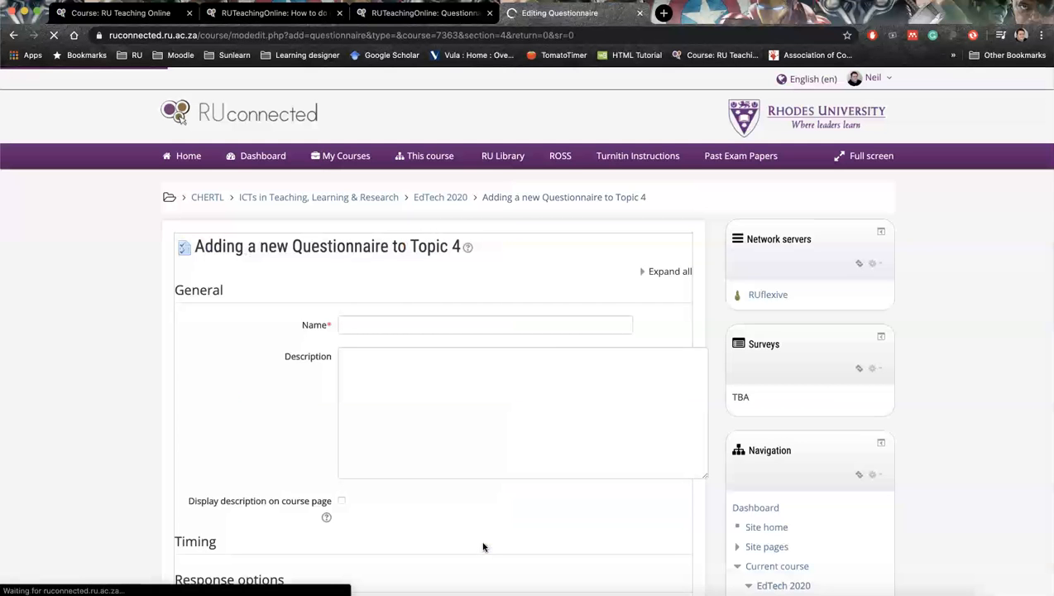
pyautogui.click(485, 323)
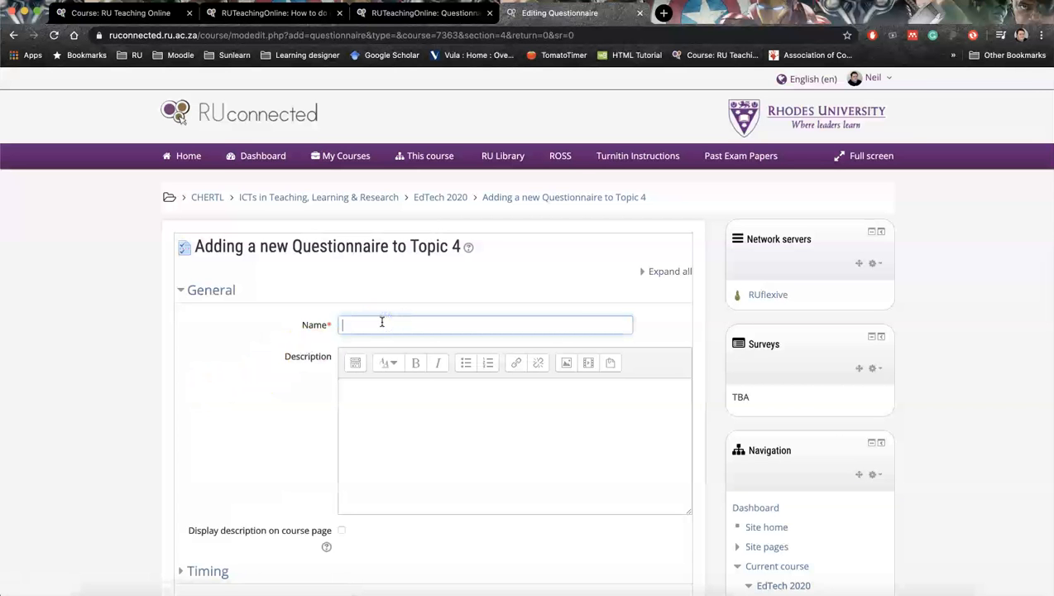
pyautogui.write('Q')
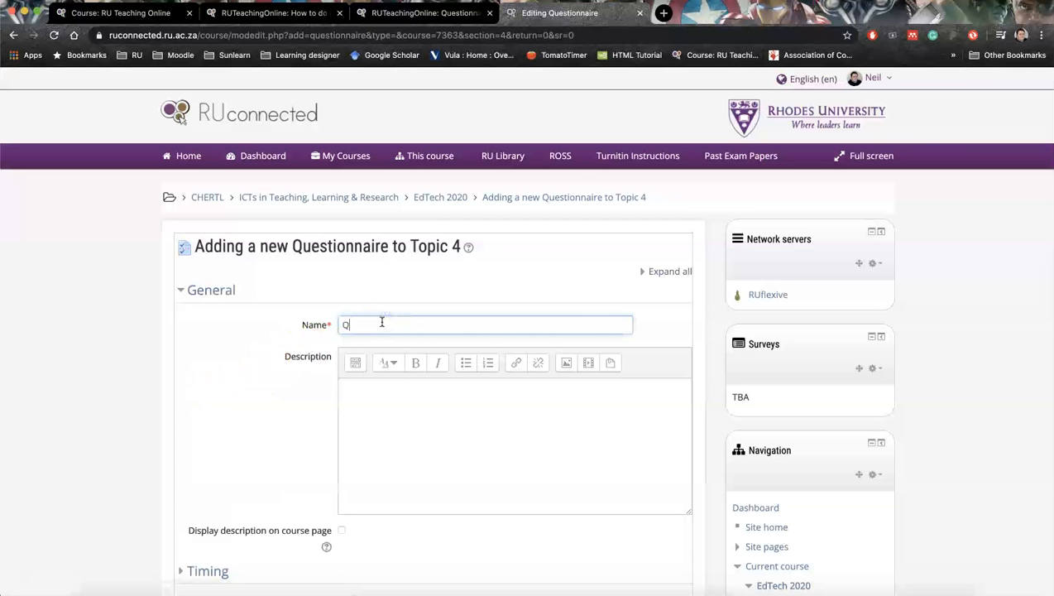
pyautogui.write('uestionnaire test')
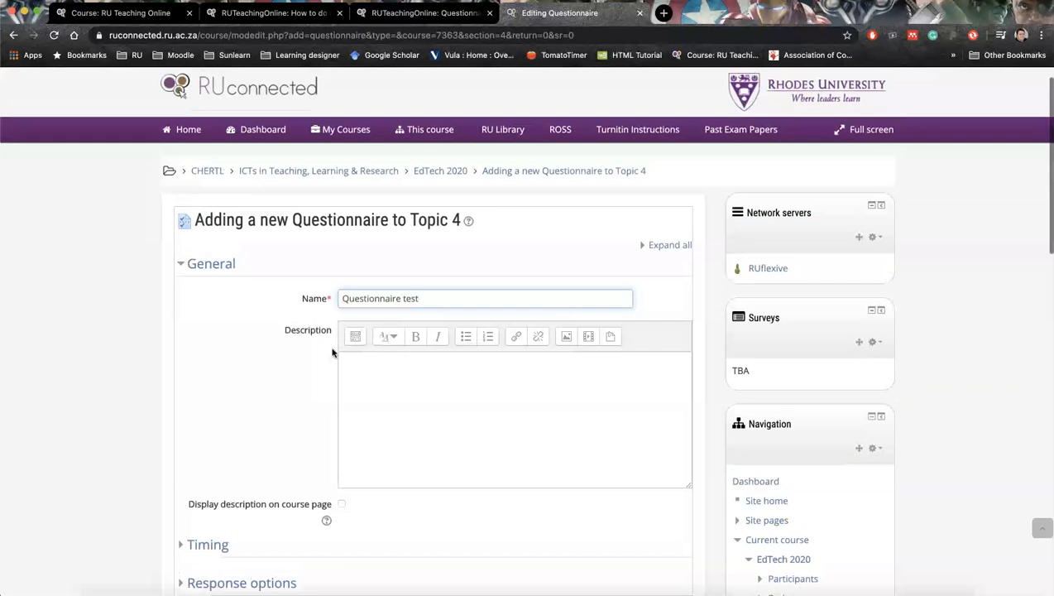
pyautogui.scroll(-3)
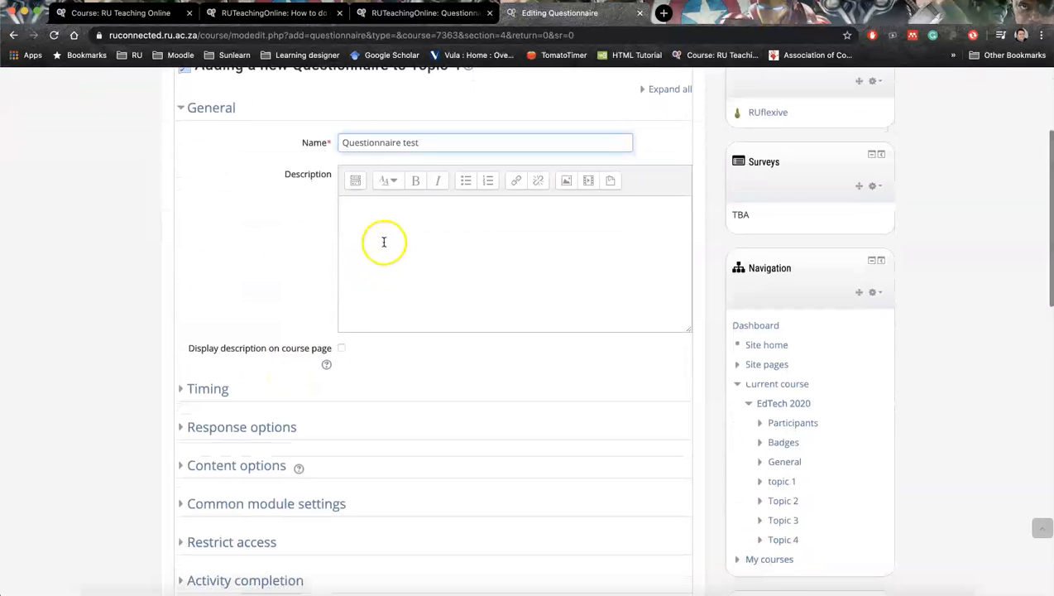
pyautogui.click(392, 240)
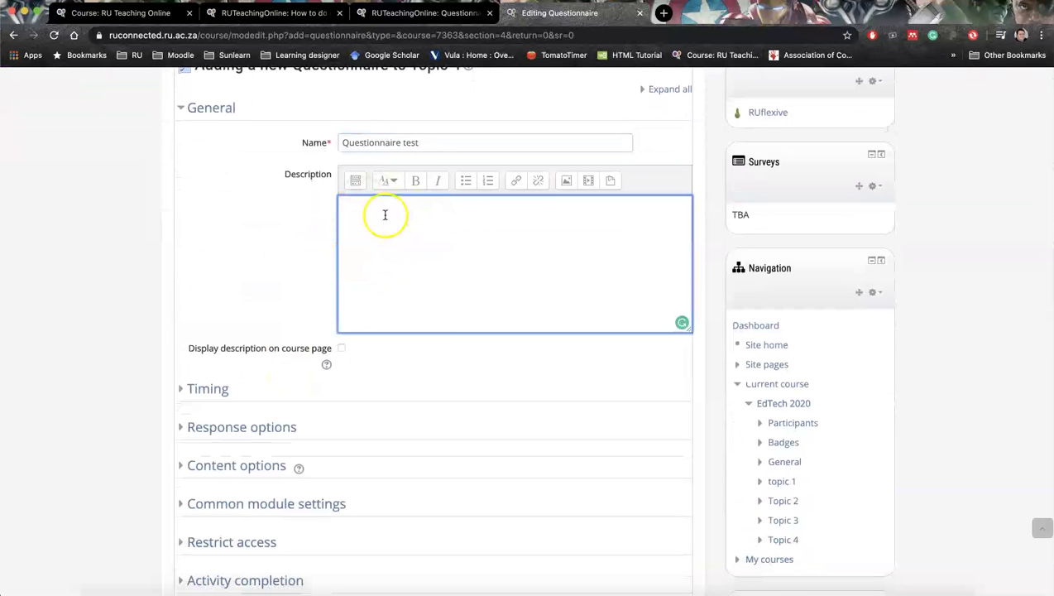
pyautogui.moveTo(379, 240)
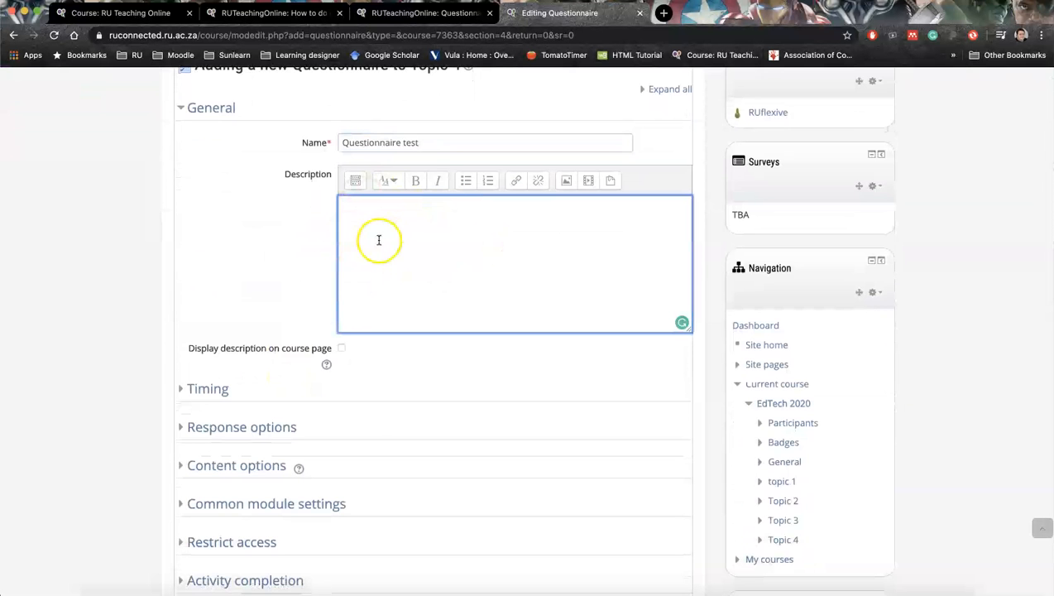
# - Enable the open and close dates (29 April 2020 06:30) under Timing and reveal Response options
pyautogui.scroll(-3)
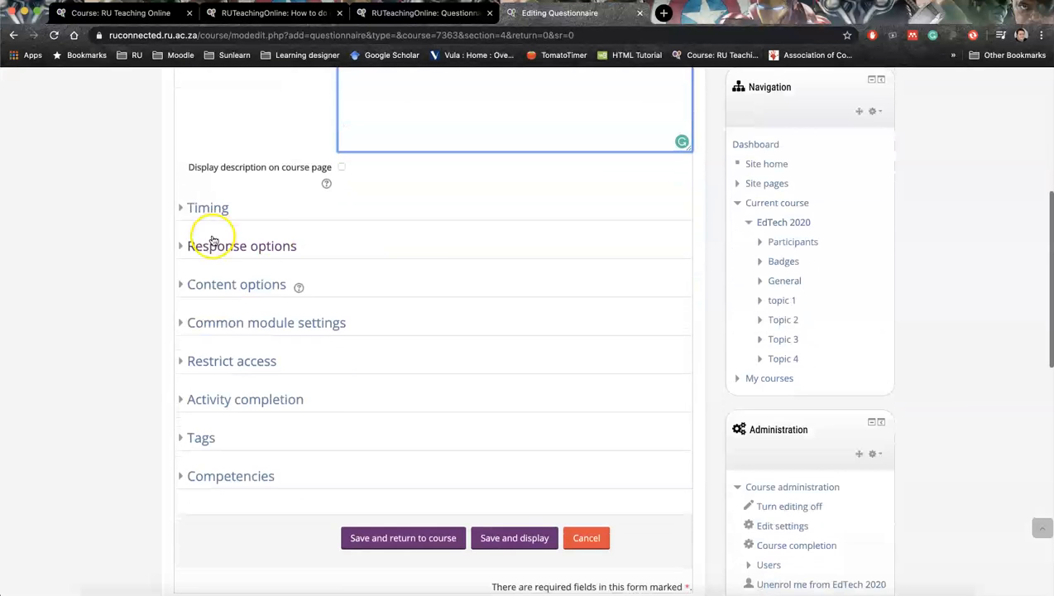
pyautogui.click(209, 207)
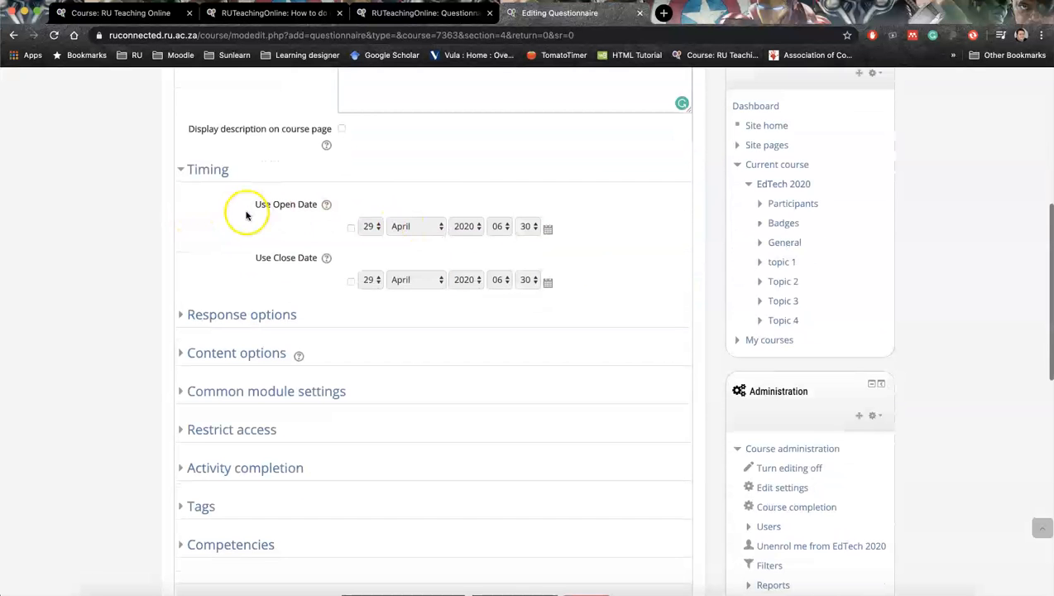
pyautogui.moveTo(533, 244)
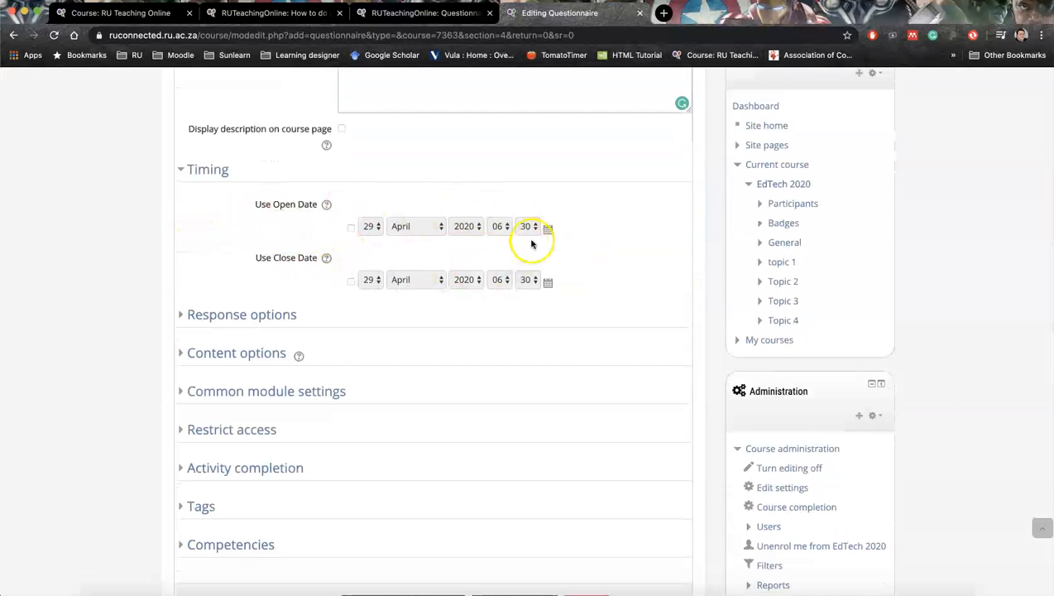
pyautogui.moveTo(410, 231)
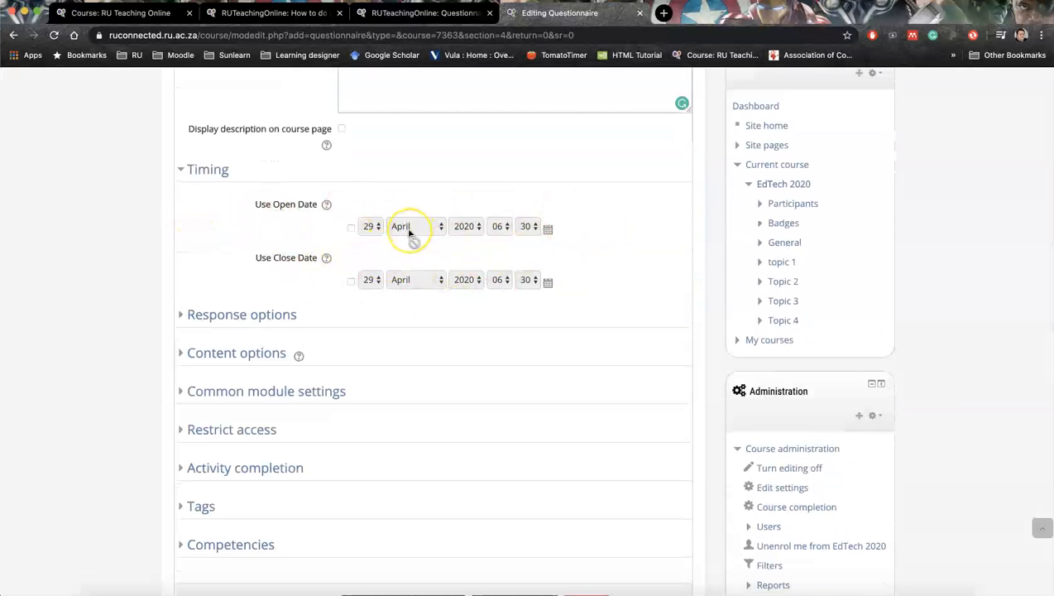
pyautogui.moveTo(368, 238)
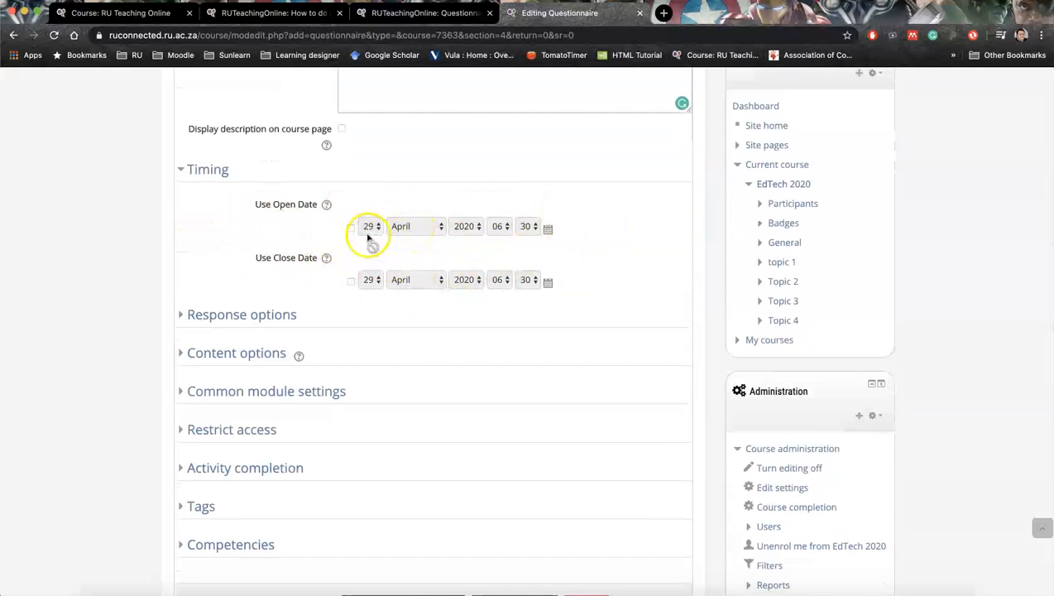
pyautogui.click(351, 225)
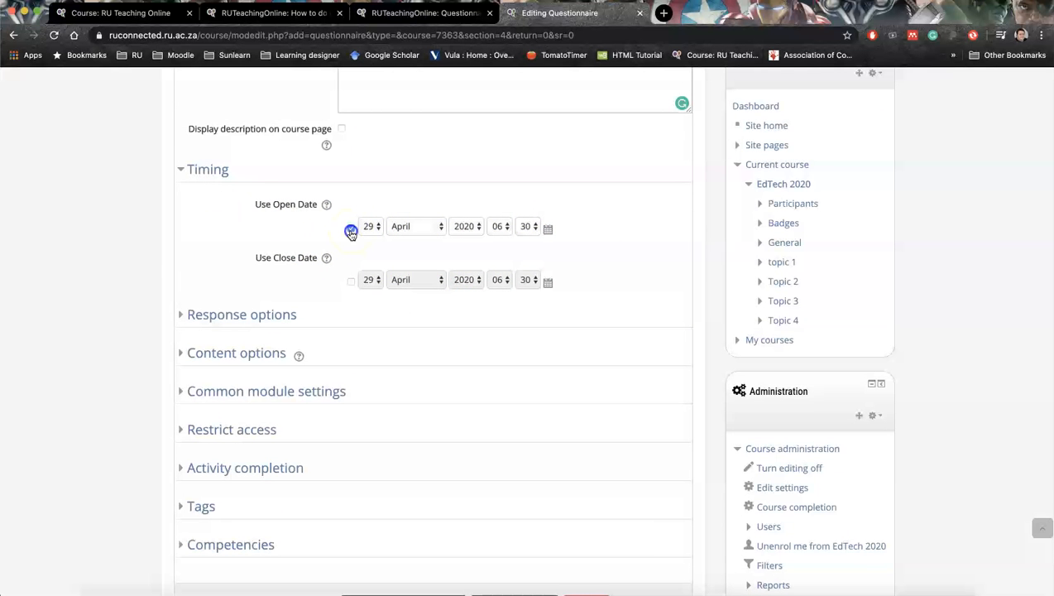
pyautogui.click(351, 279)
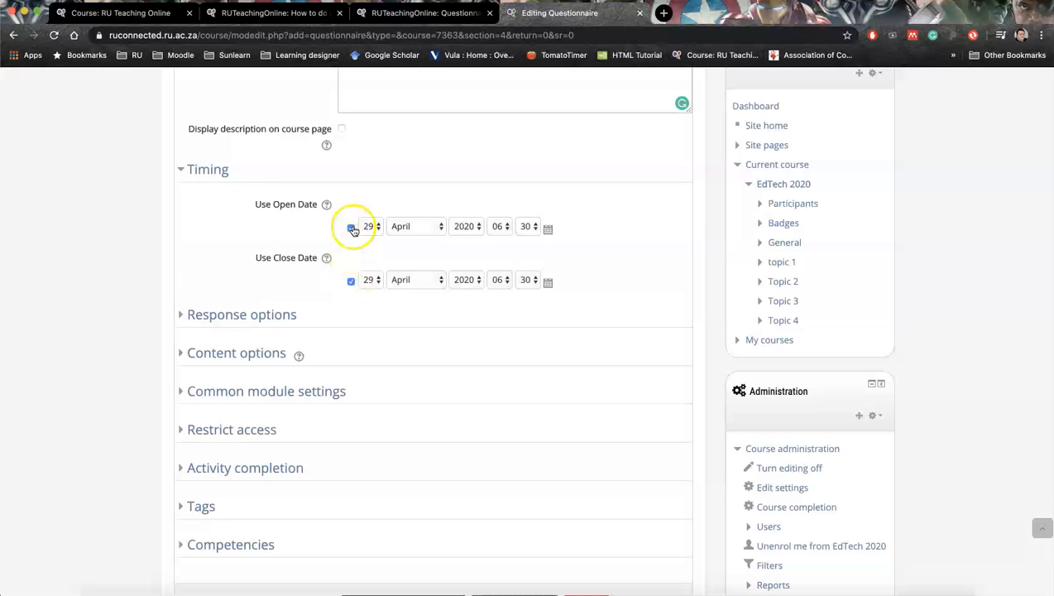
pyautogui.click(351, 225)
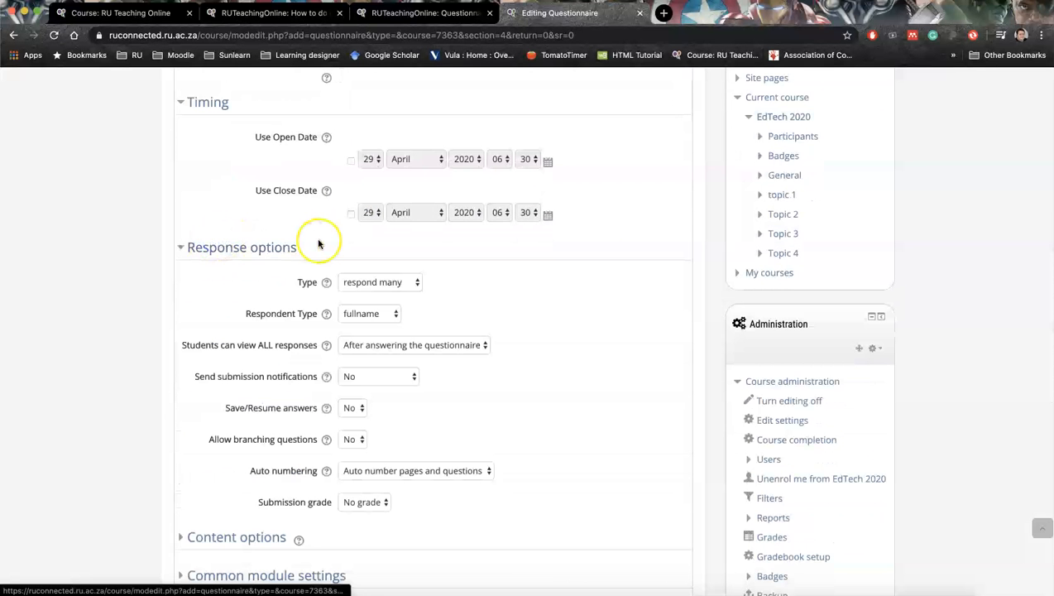
# - Let each respondent answer the questionnaire only once
pyautogui.scroll(-3)
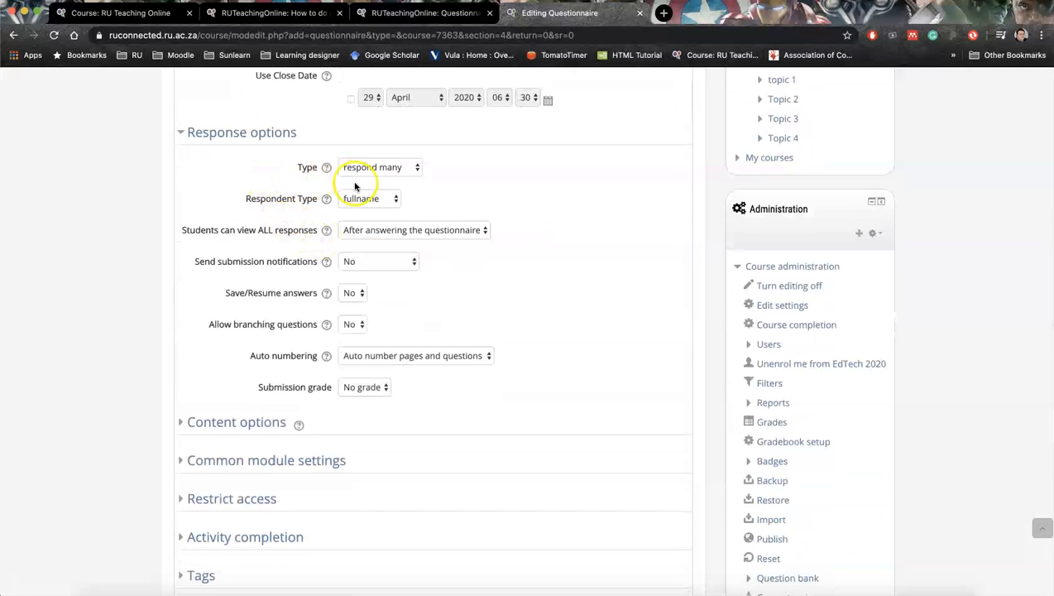
pyautogui.moveTo(371, 178)
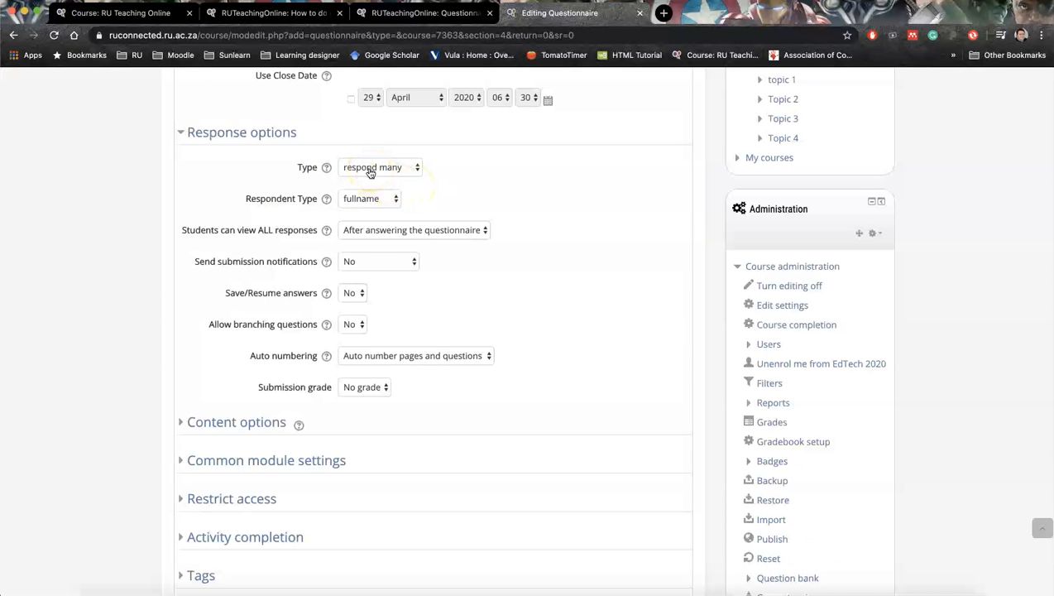
pyautogui.click(379, 168)
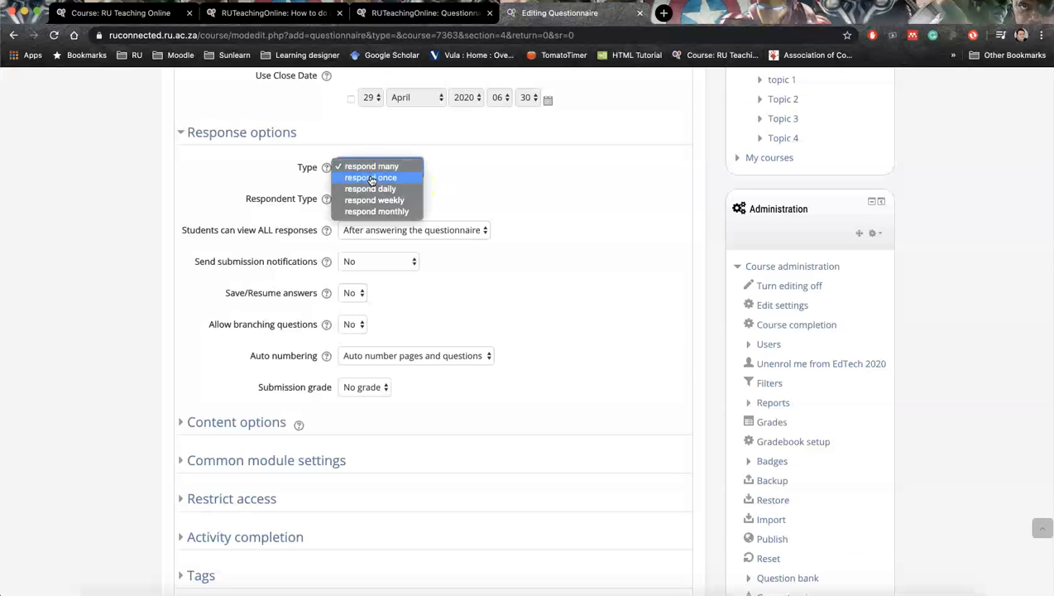
pyautogui.moveTo(387, 189)
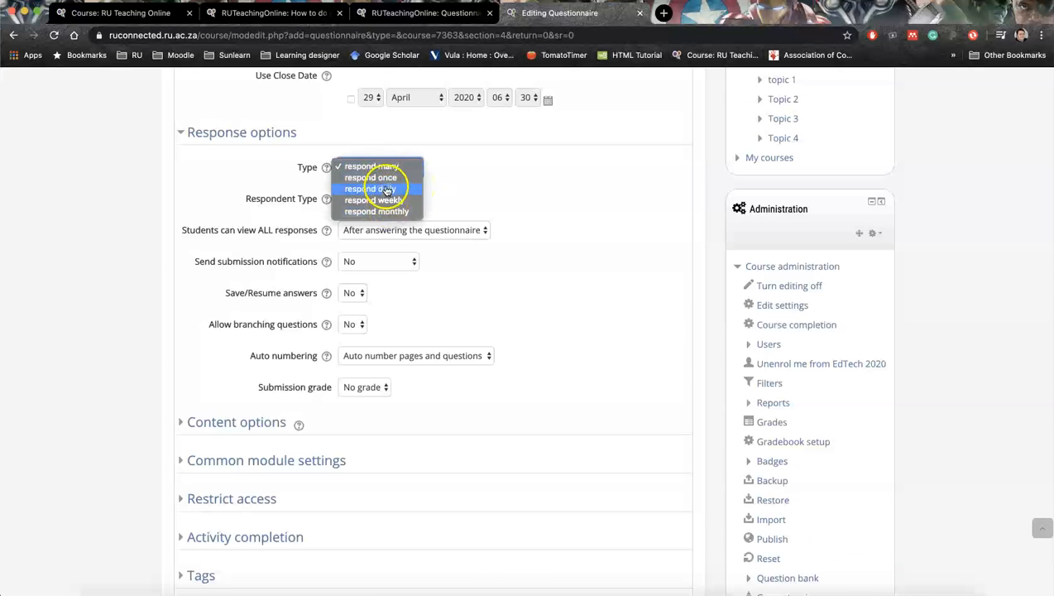
pyautogui.click(371, 166)
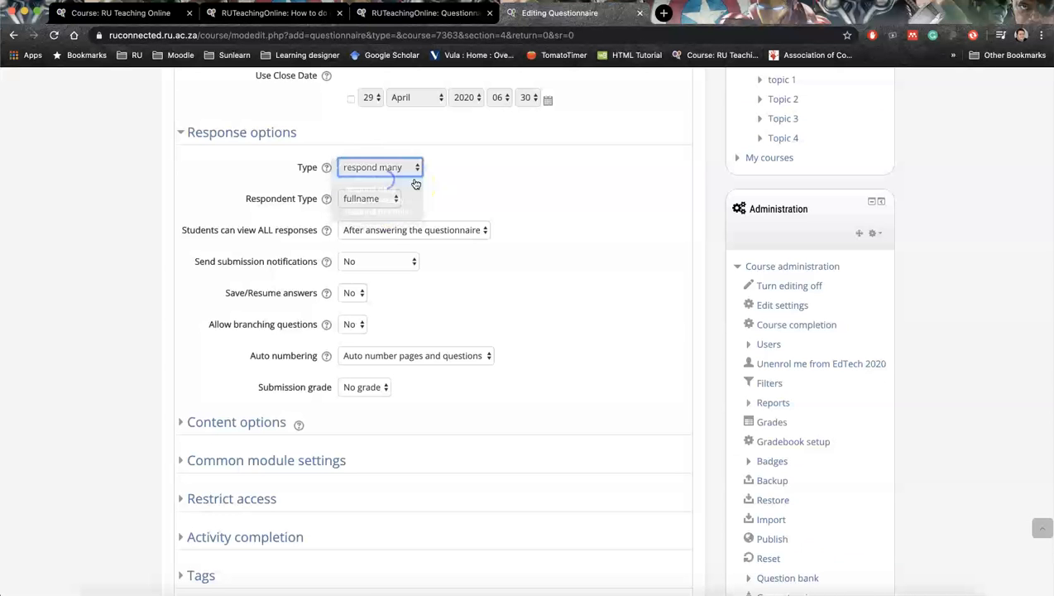
pyautogui.click(381, 167)
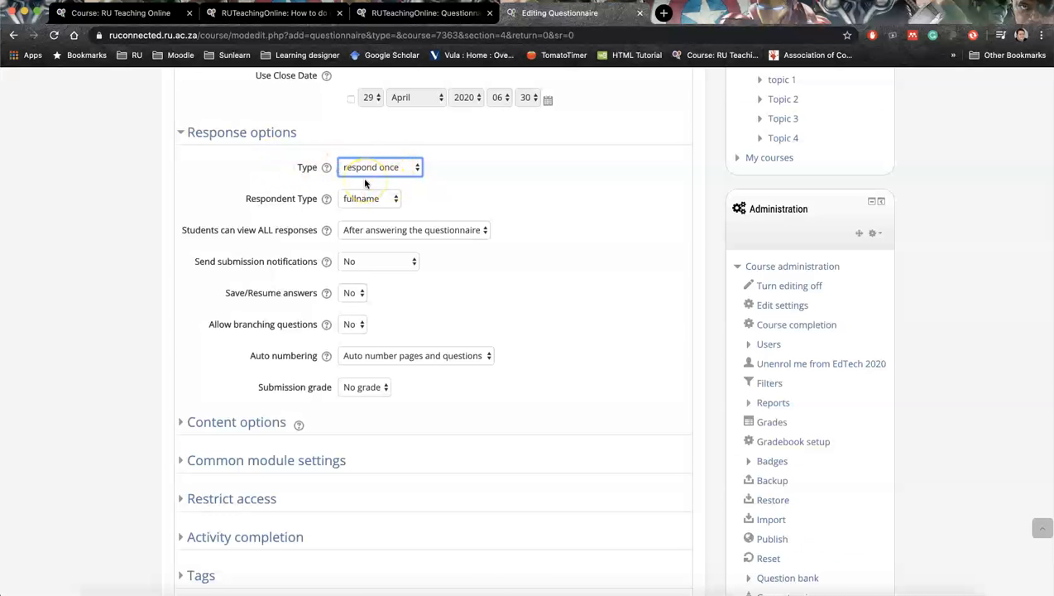
pyautogui.moveTo(268, 209)
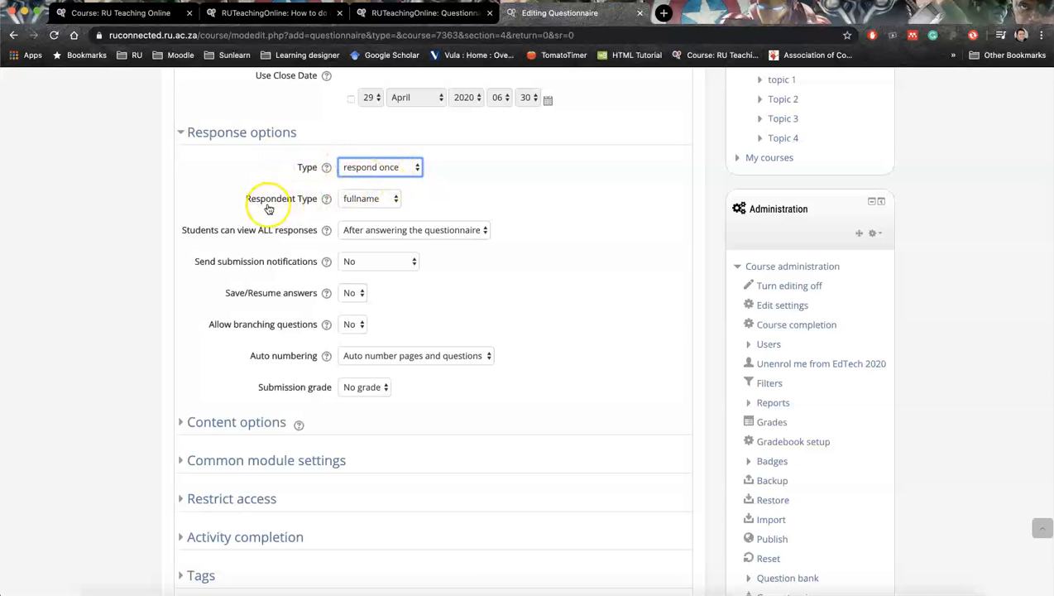
# - Keep respondents identified by full name and show all responses only after the questionnaire closes
pyautogui.click(367, 199)
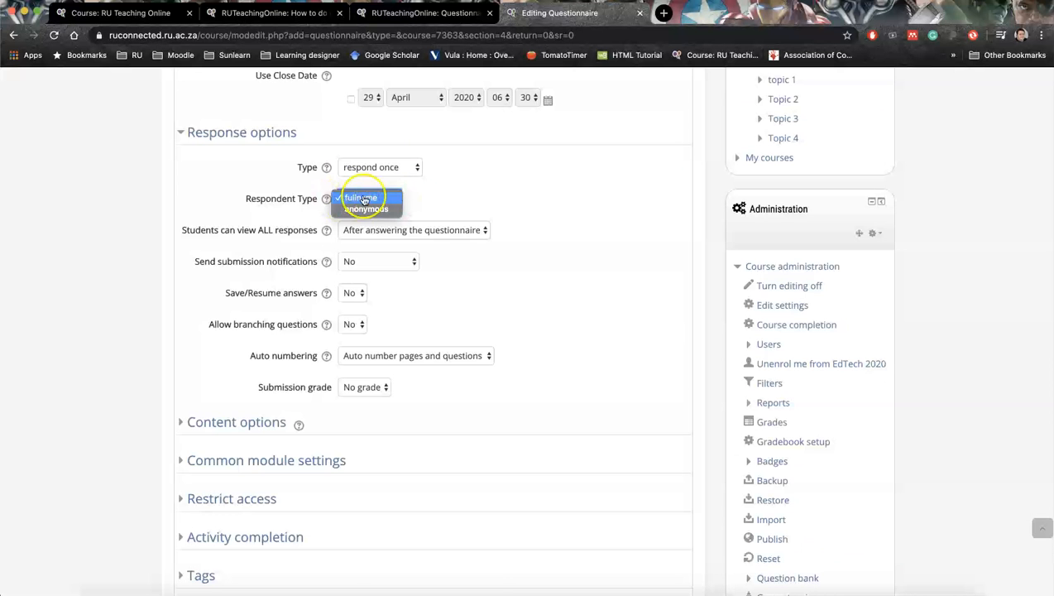
pyautogui.click(364, 199)
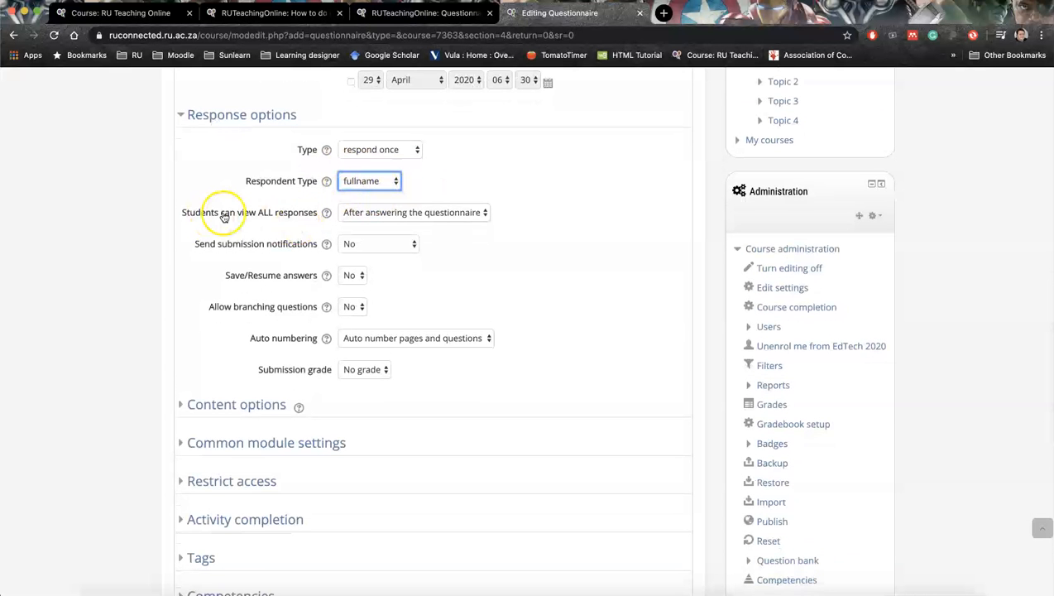
pyautogui.moveTo(290, 222)
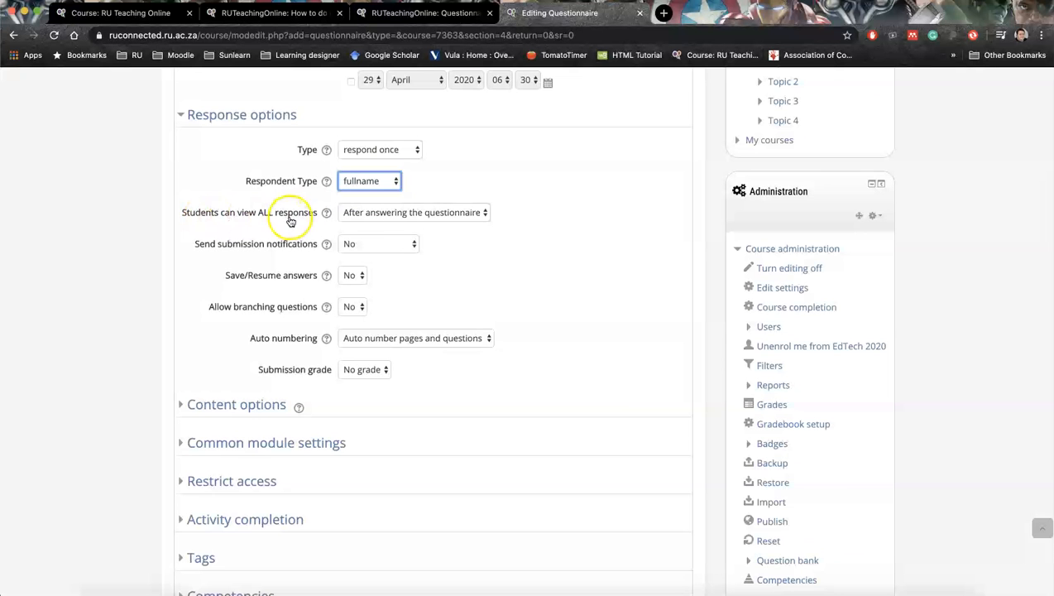
pyautogui.moveTo(401, 219)
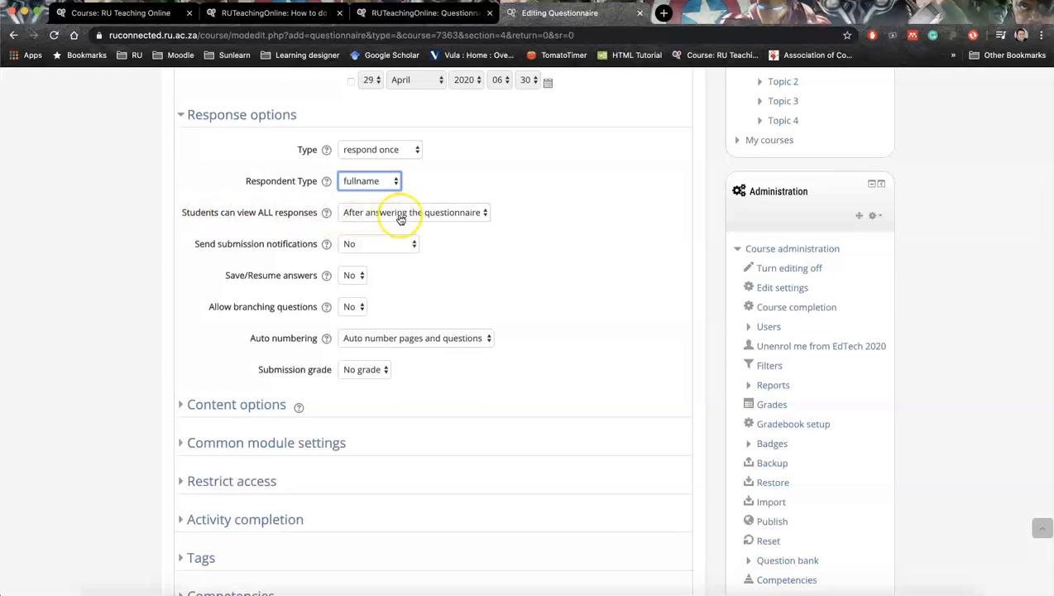
pyautogui.click(413, 212)
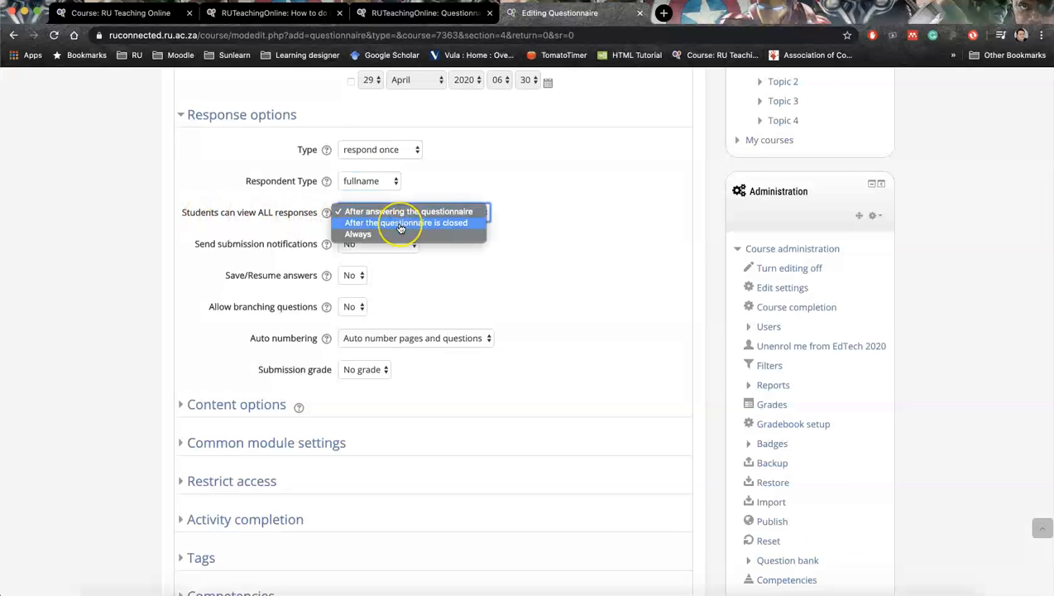
pyautogui.moveTo(397, 235)
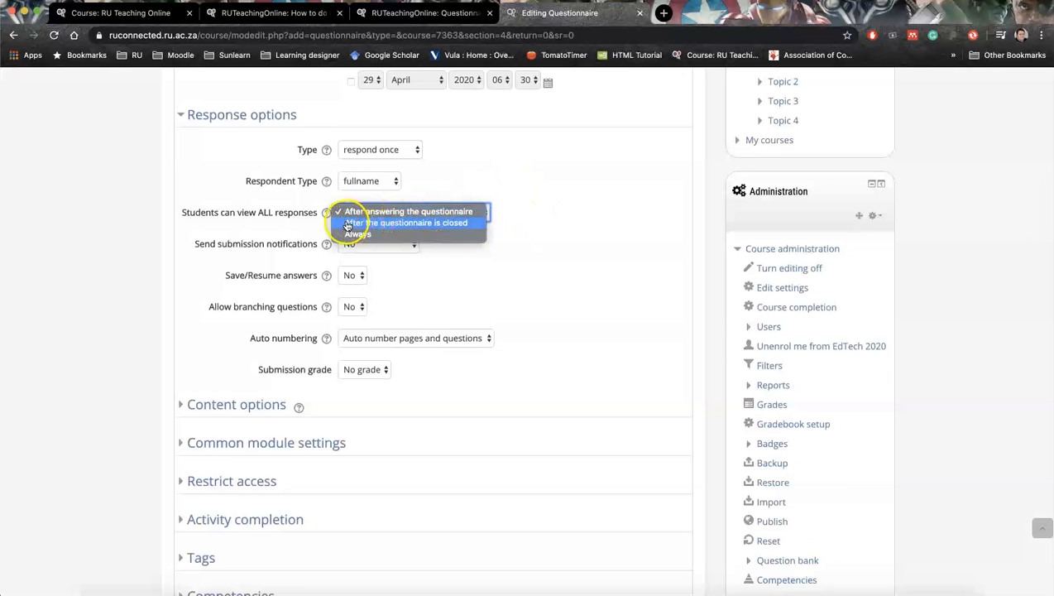
pyautogui.click(411, 222)
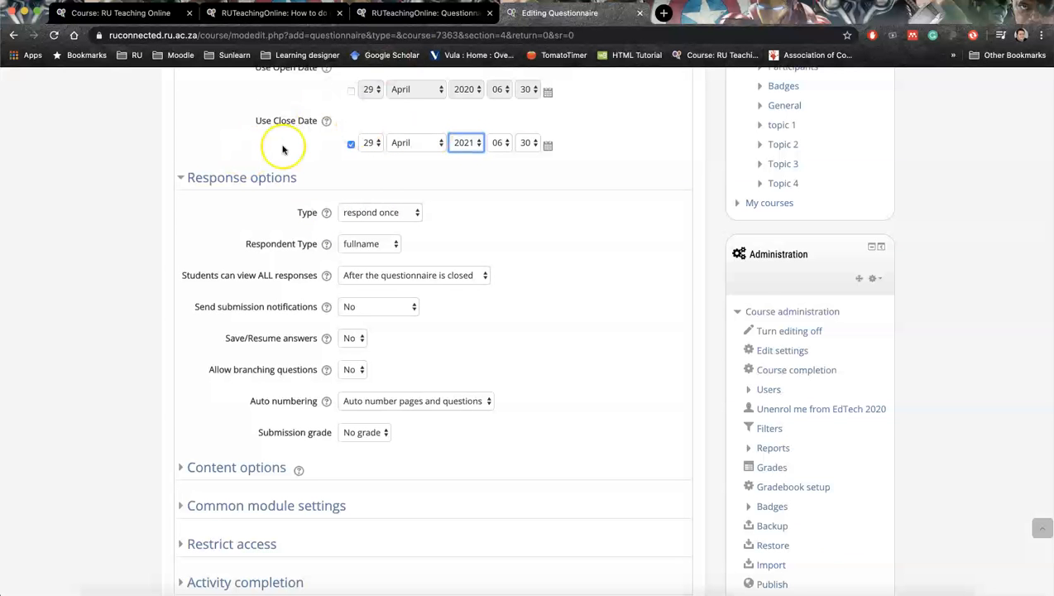
pyautogui.moveTo(416, 201)
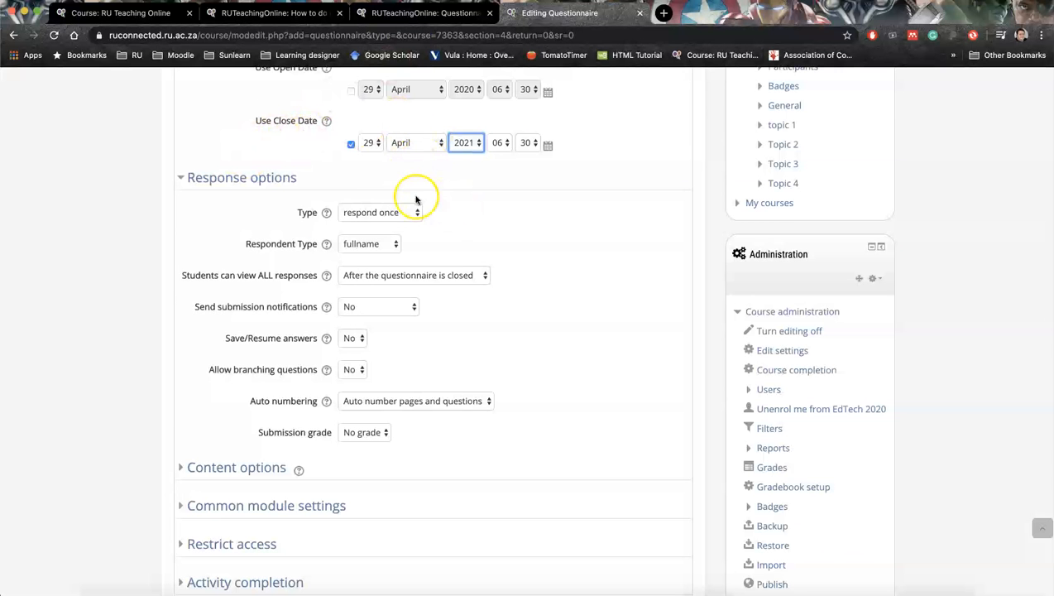
pyautogui.moveTo(377, 249)
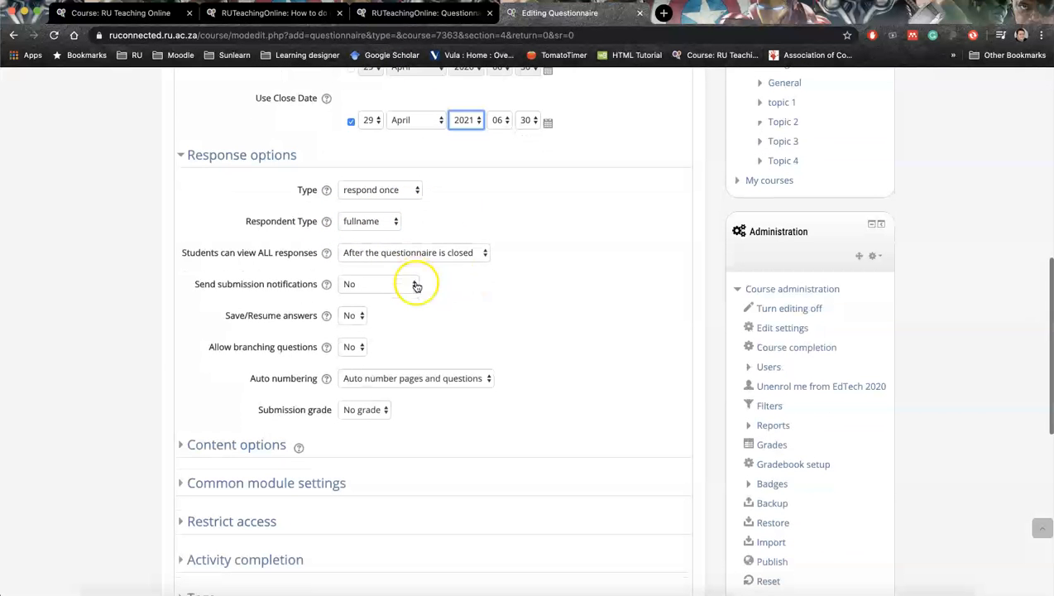
# - Let students view all responses after answering the questionnaire
pyautogui.click(414, 251)
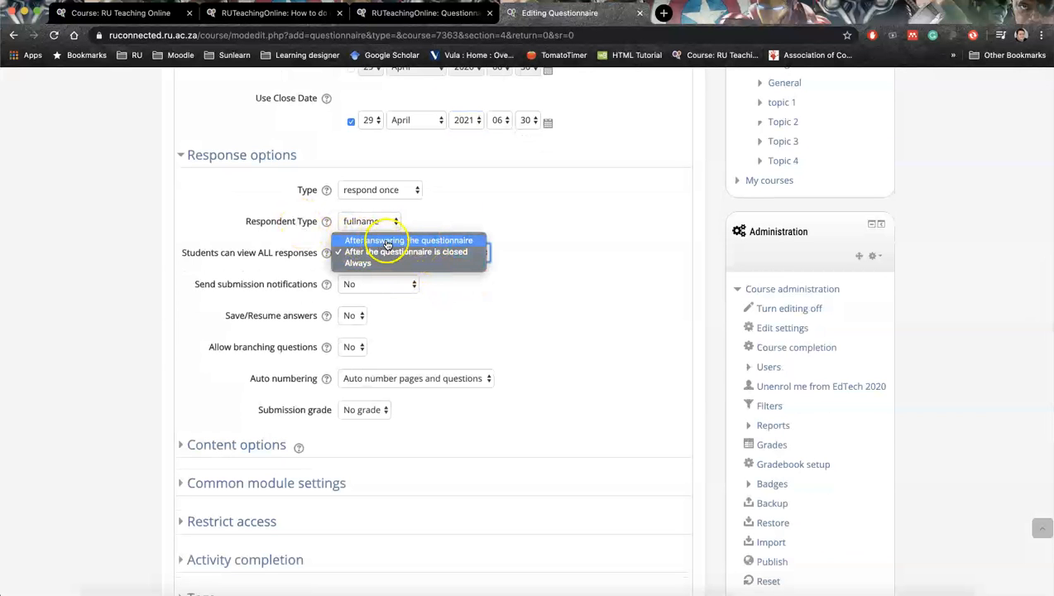
pyautogui.click(407, 240)
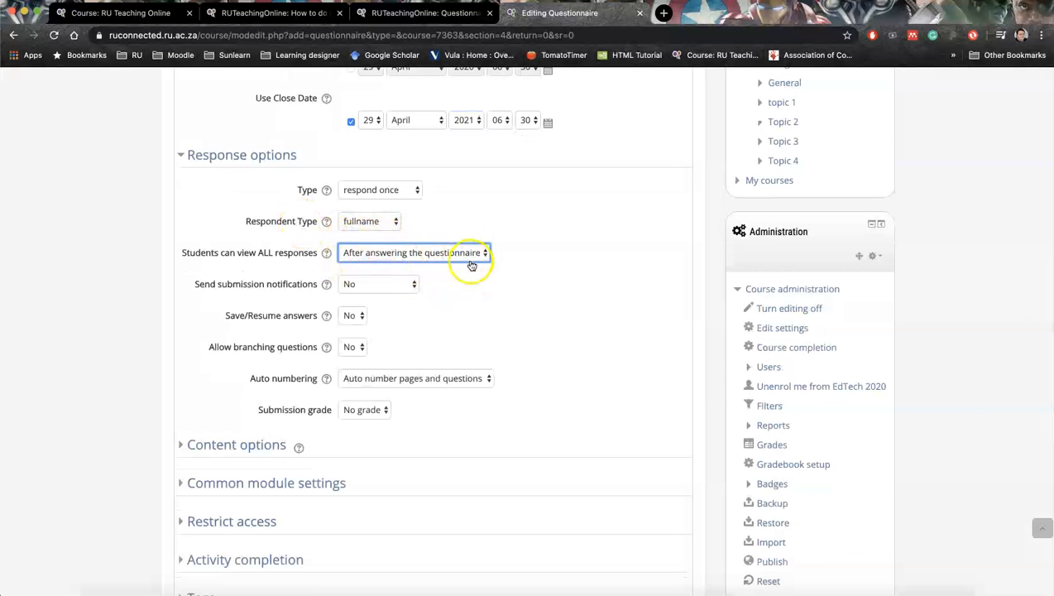
pyautogui.scroll(-3)
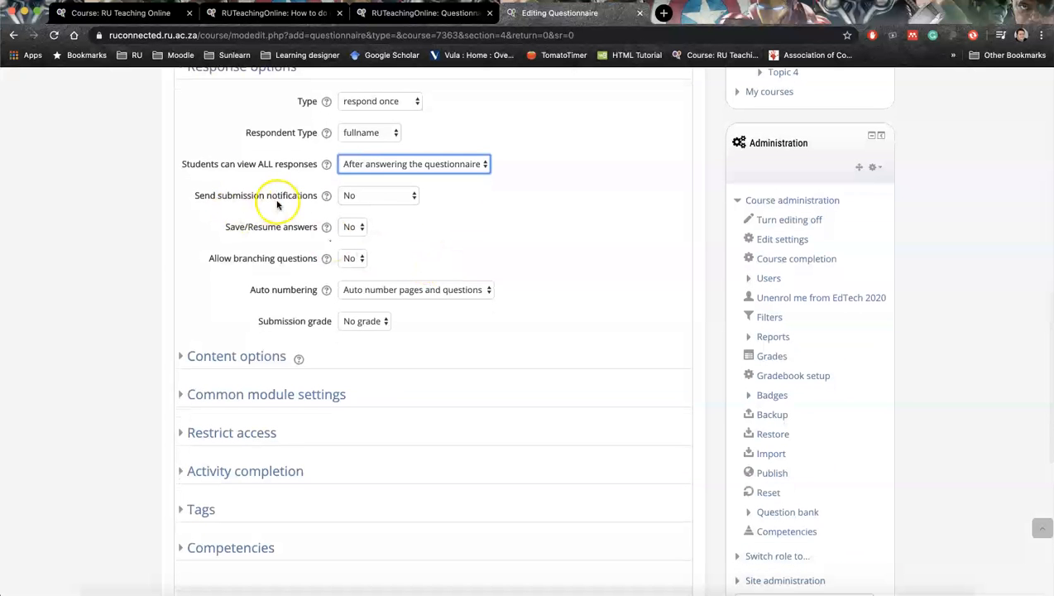
pyautogui.moveTo(271, 207)
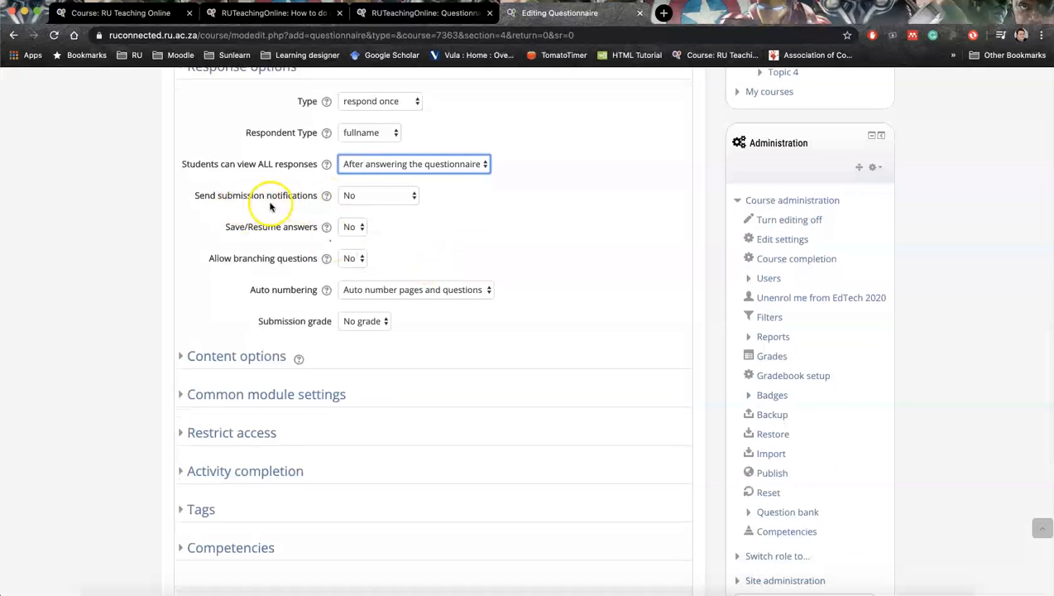
pyautogui.click(377, 196)
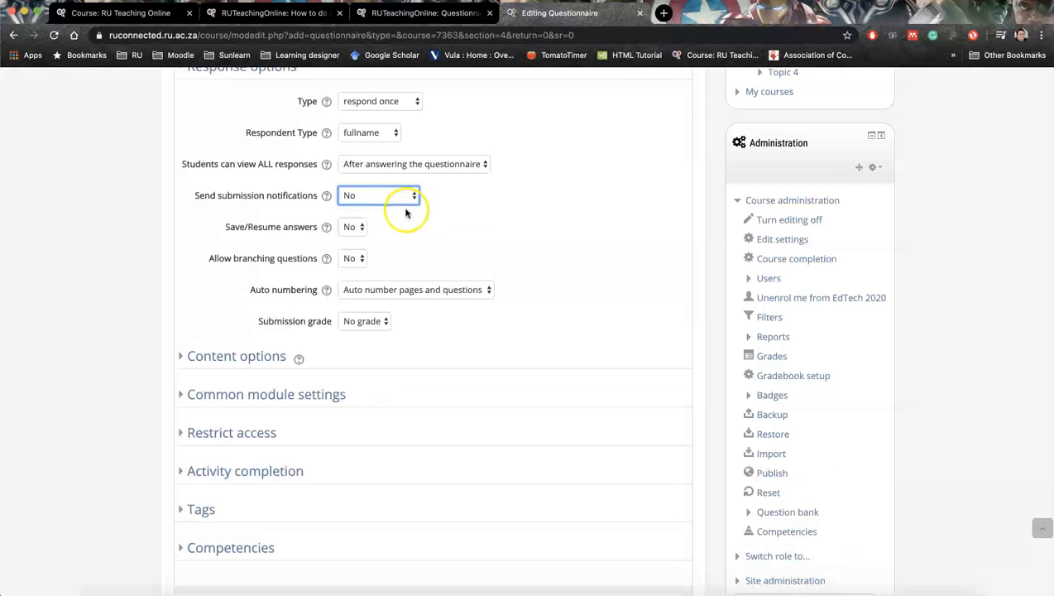
pyautogui.moveTo(278, 237)
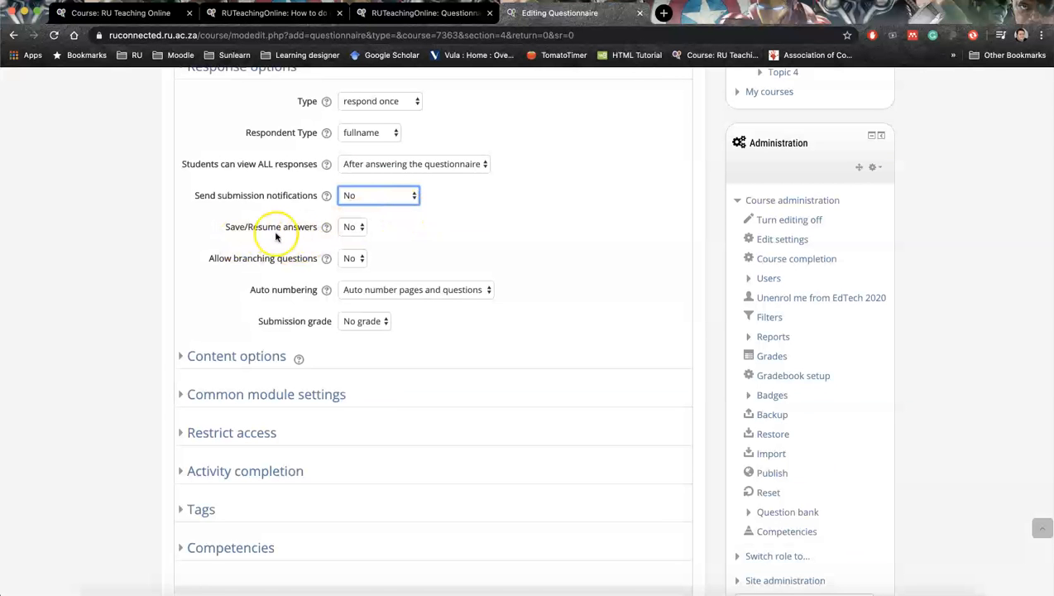
pyautogui.moveTo(351, 228)
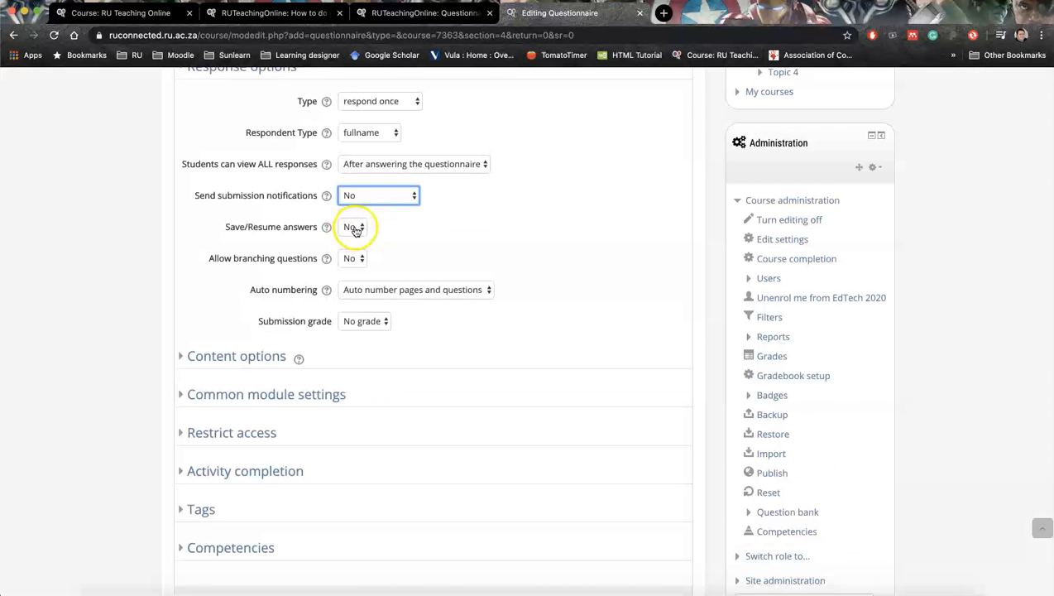
pyautogui.moveTo(391, 239)
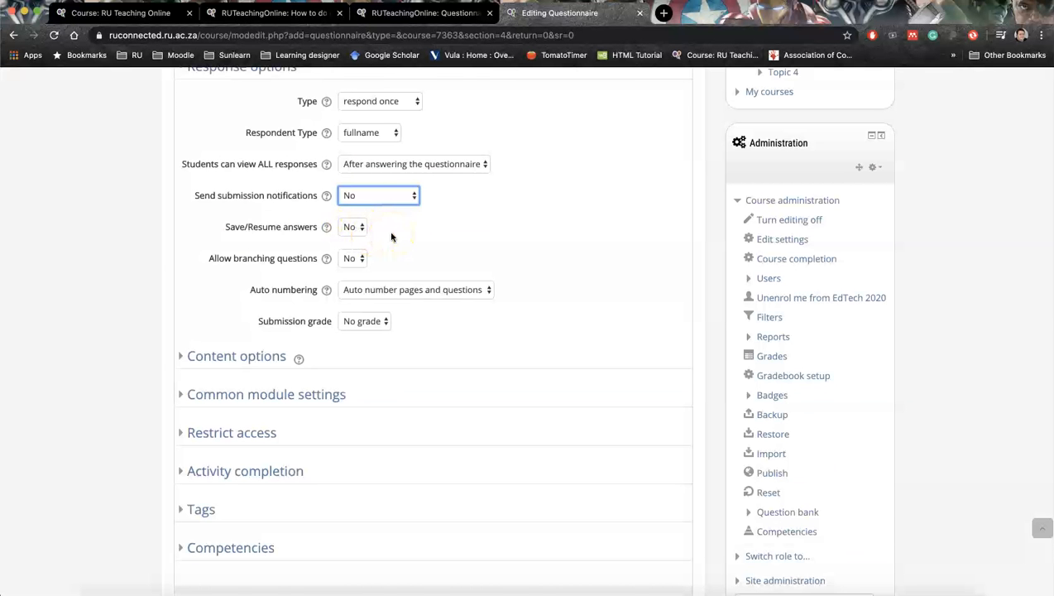
# - Review the remaining response options, leaving submission notifications at No
pyautogui.scroll(-3)
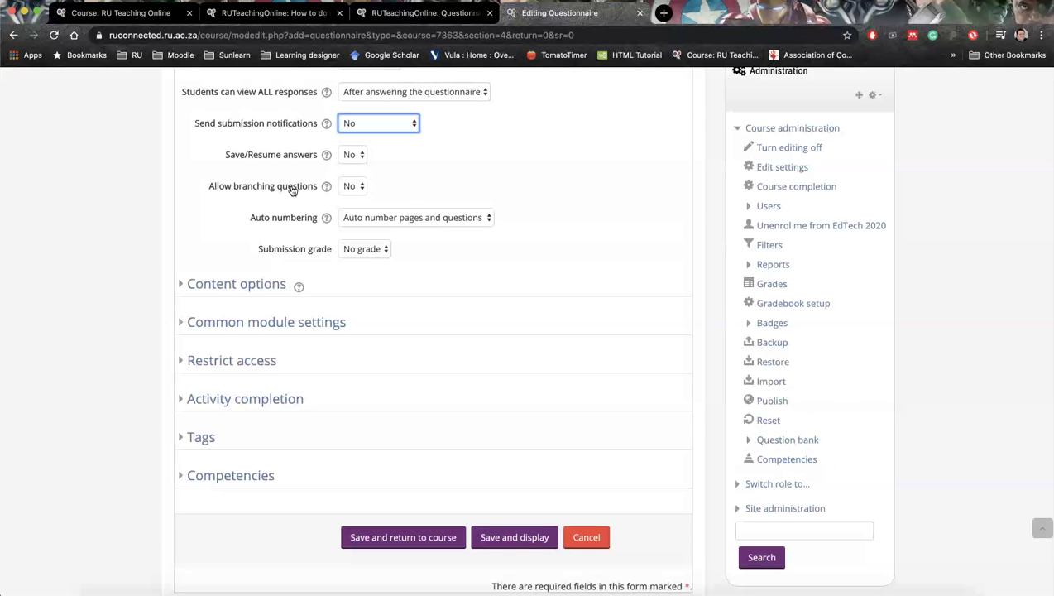
pyautogui.moveTo(394, 184)
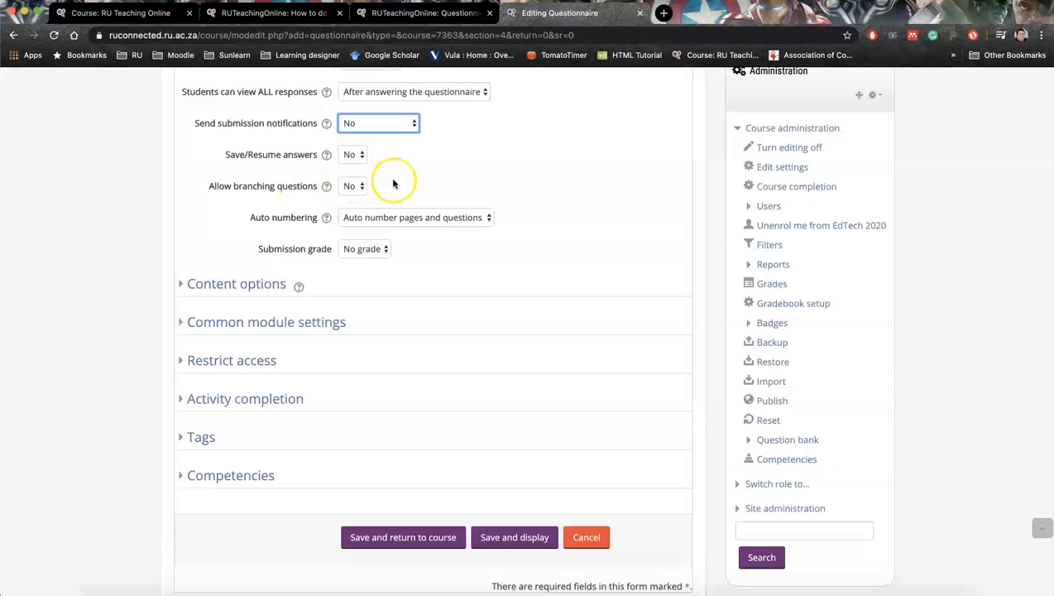
pyautogui.scroll(-3)
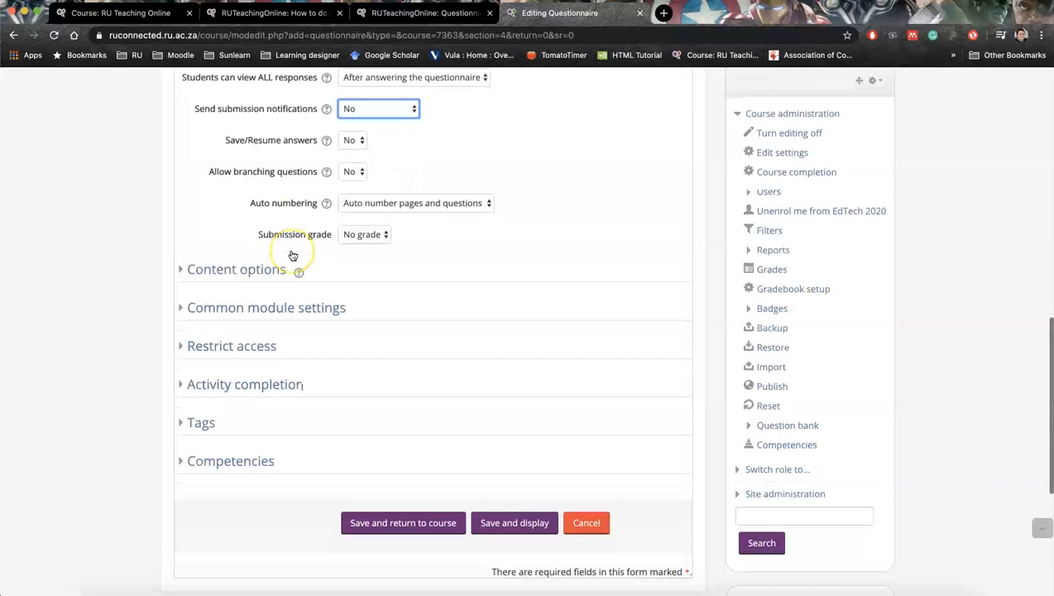
pyautogui.scroll(-3)
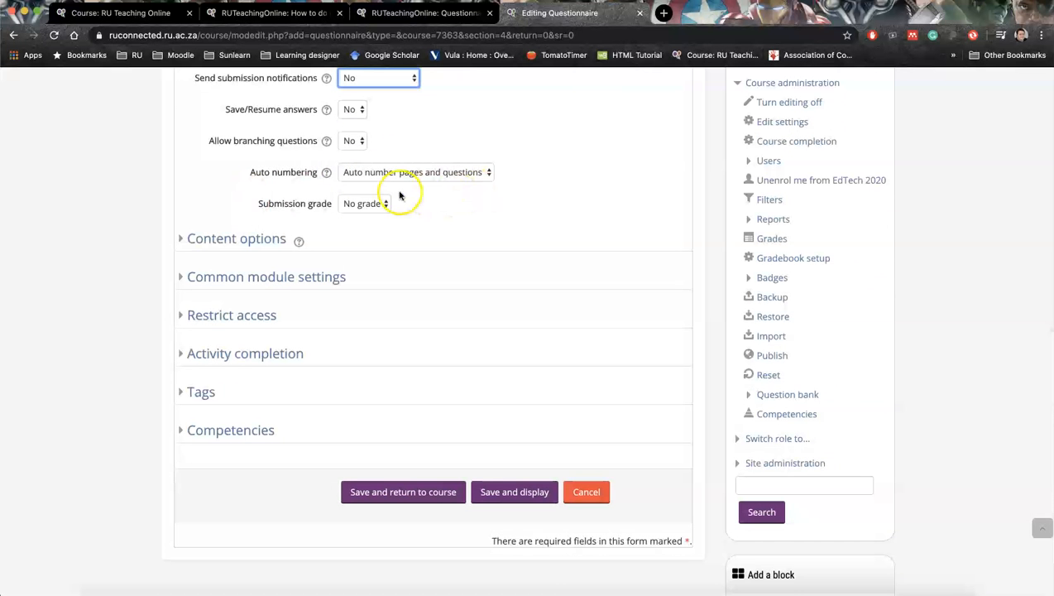
pyautogui.moveTo(434, 175)
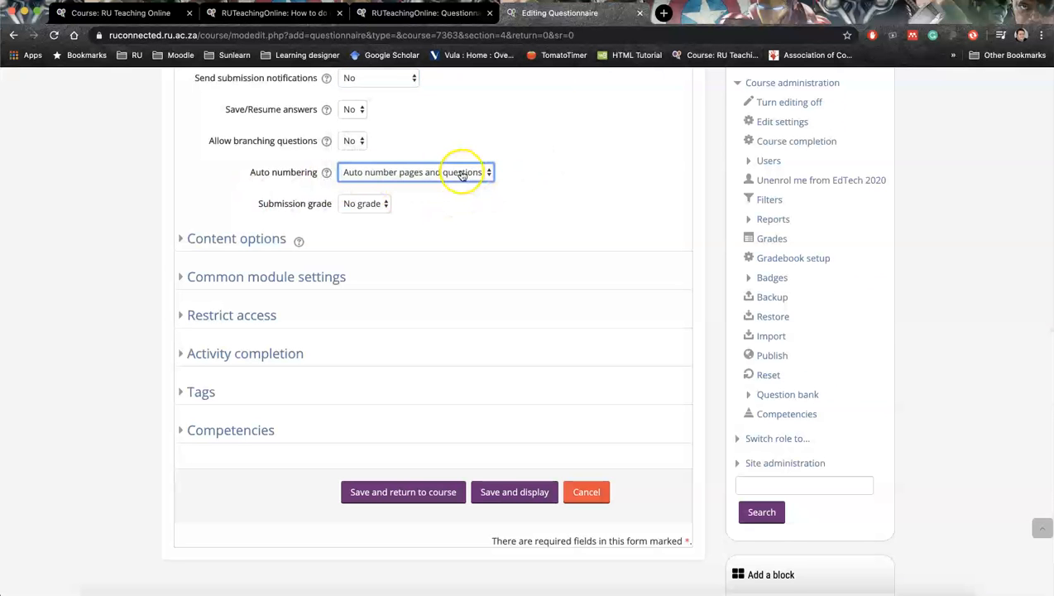
pyautogui.moveTo(427, 179)
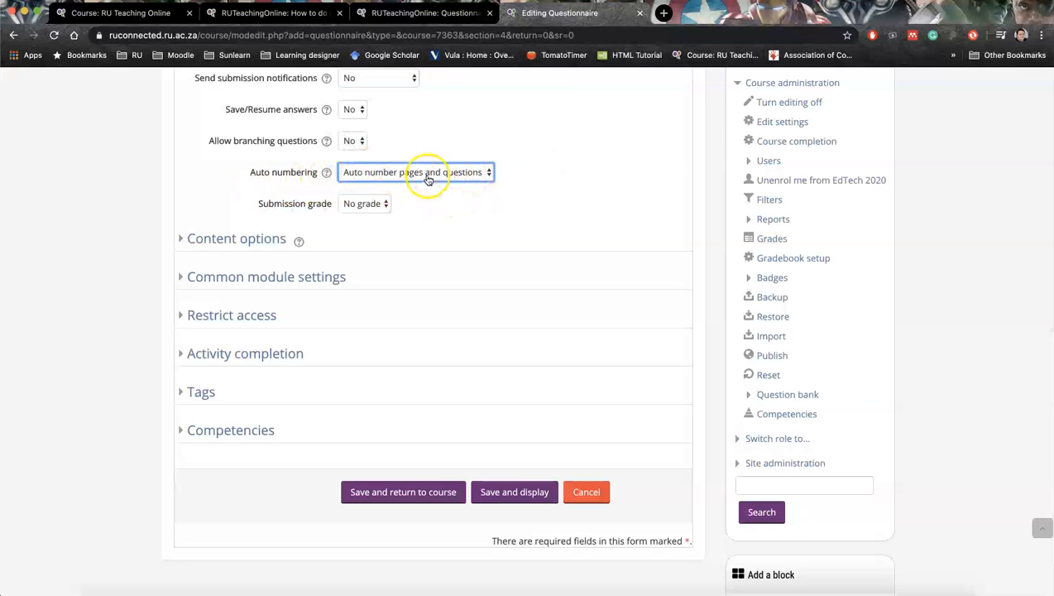
pyautogui.scroll(-3)
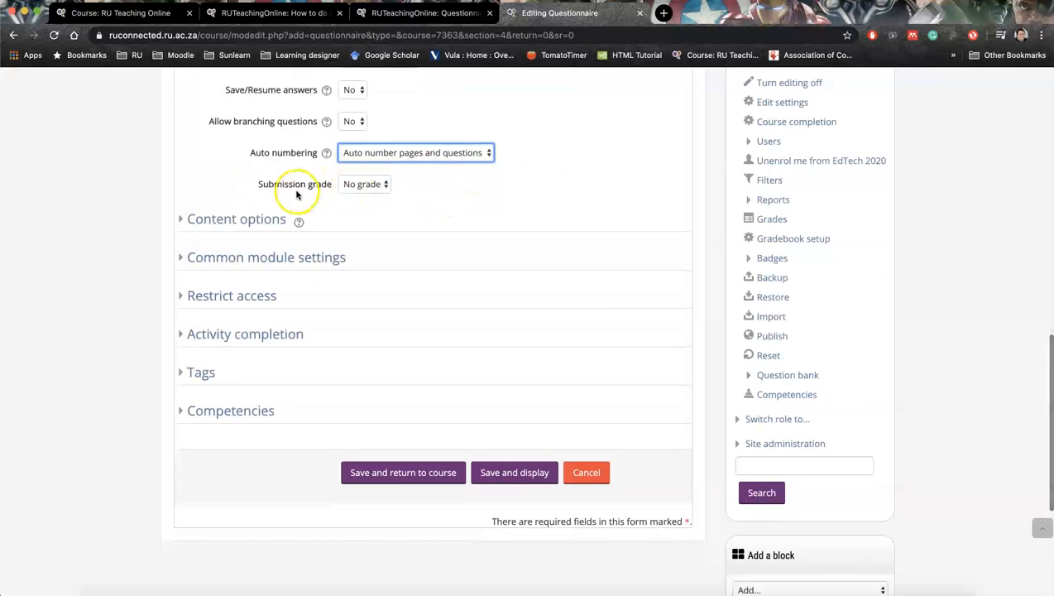
pyautogui.click(364, 184)
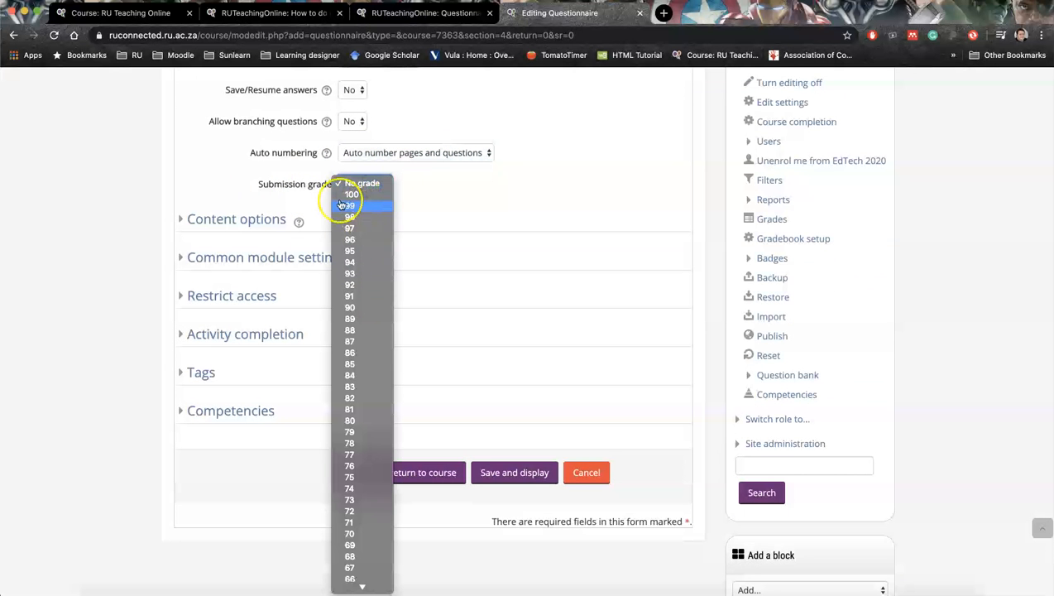
pyautogui.moveTo(344, 213)
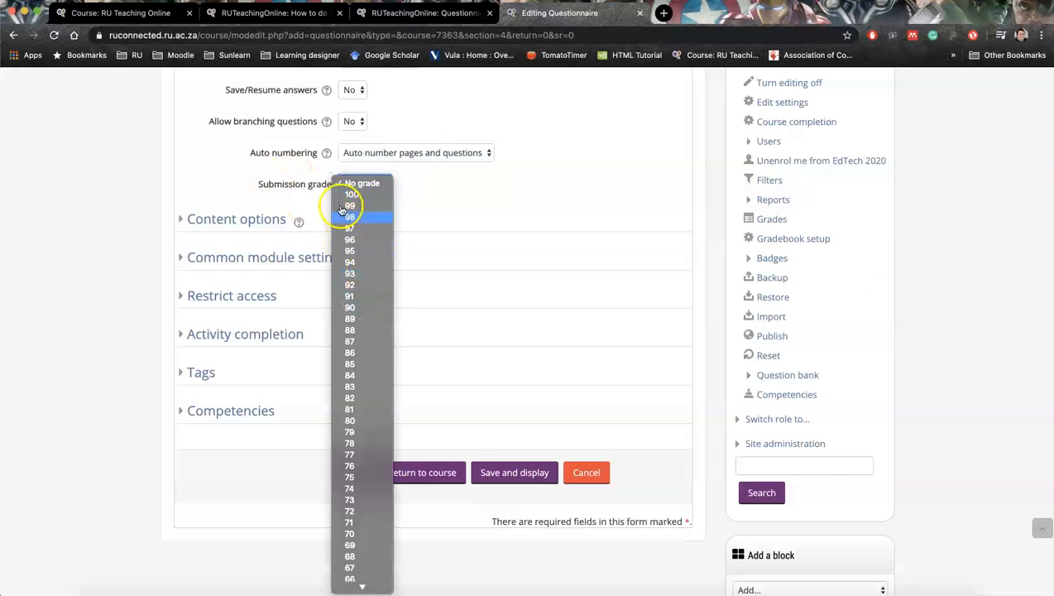
pyautogui.click(364, 183)
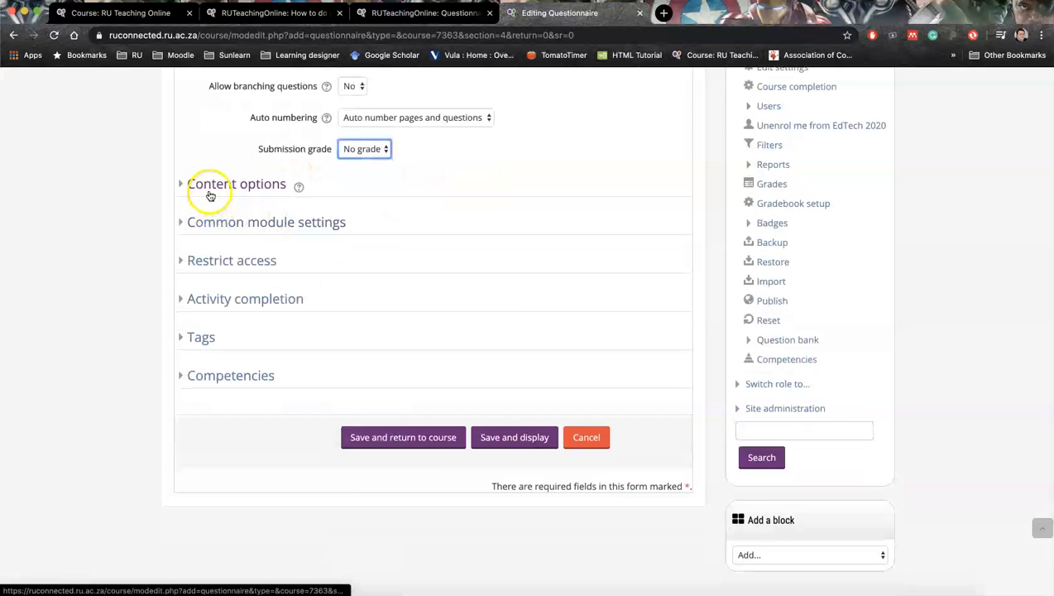
pyautogui.click(235, 182)
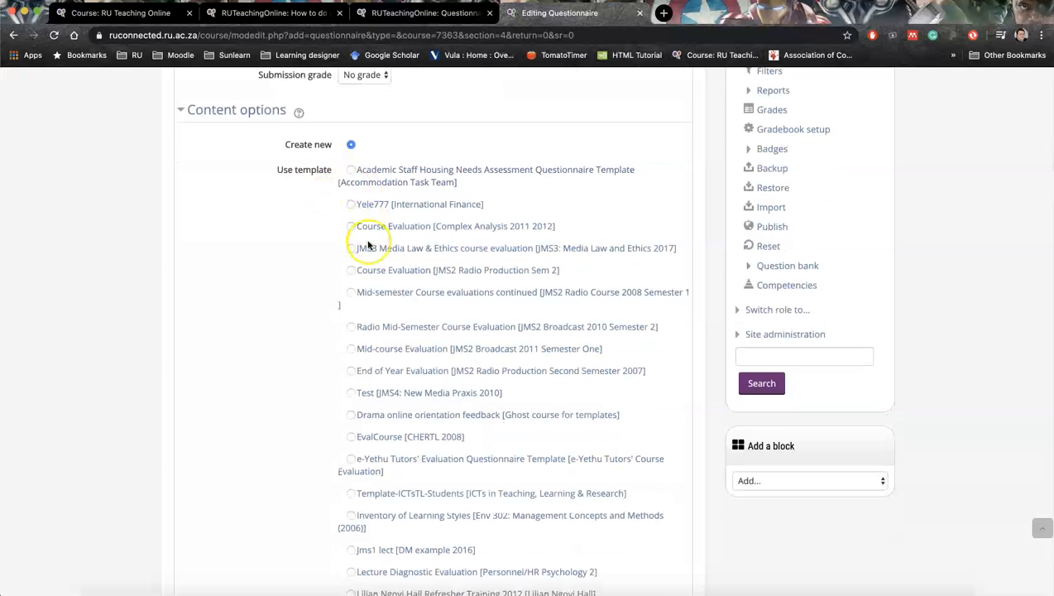
pyautogui.scroll(-3)
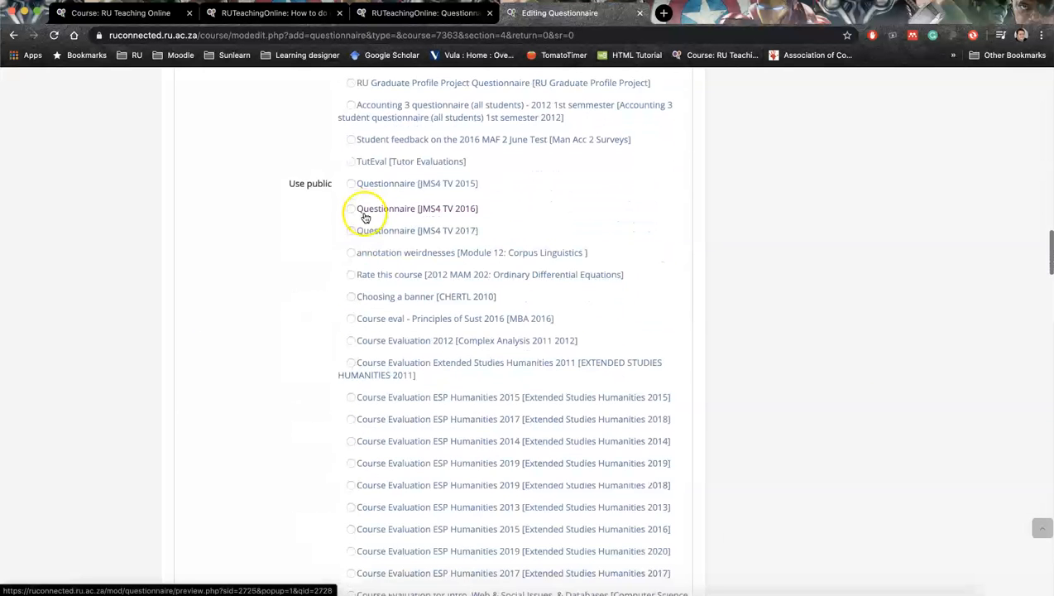
pyautogui.scroll(-3)
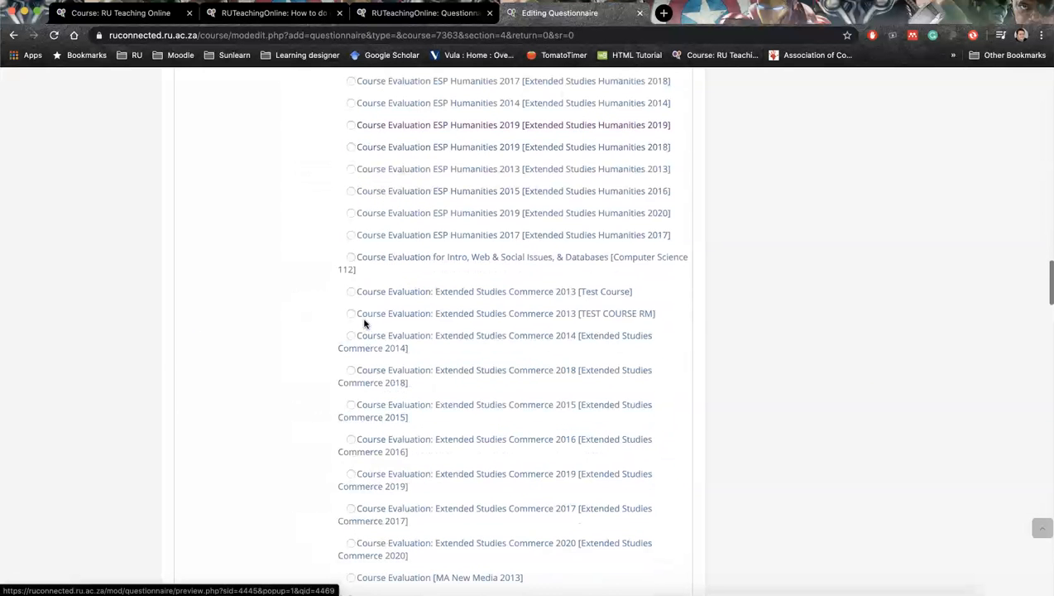
pyautogui.scroll(-3)
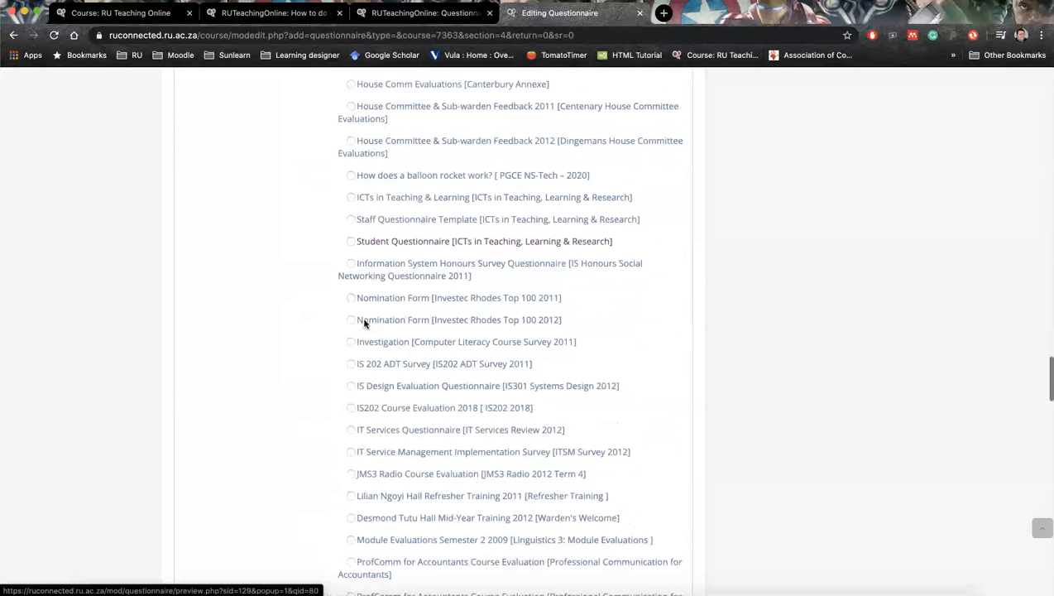
pyautogui.scroll(-3)
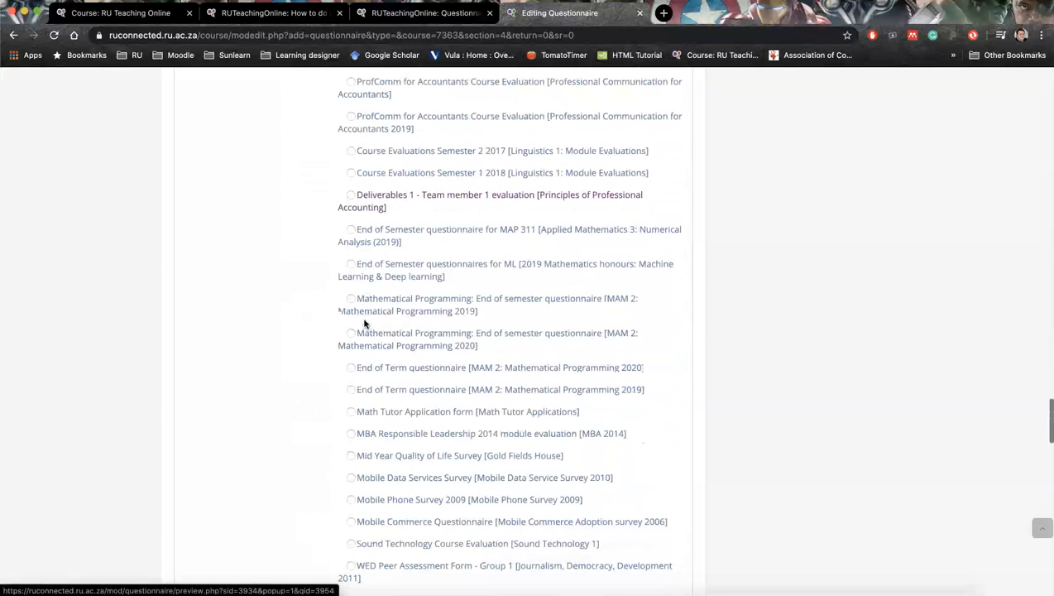
pyautogui.scroll(-3)
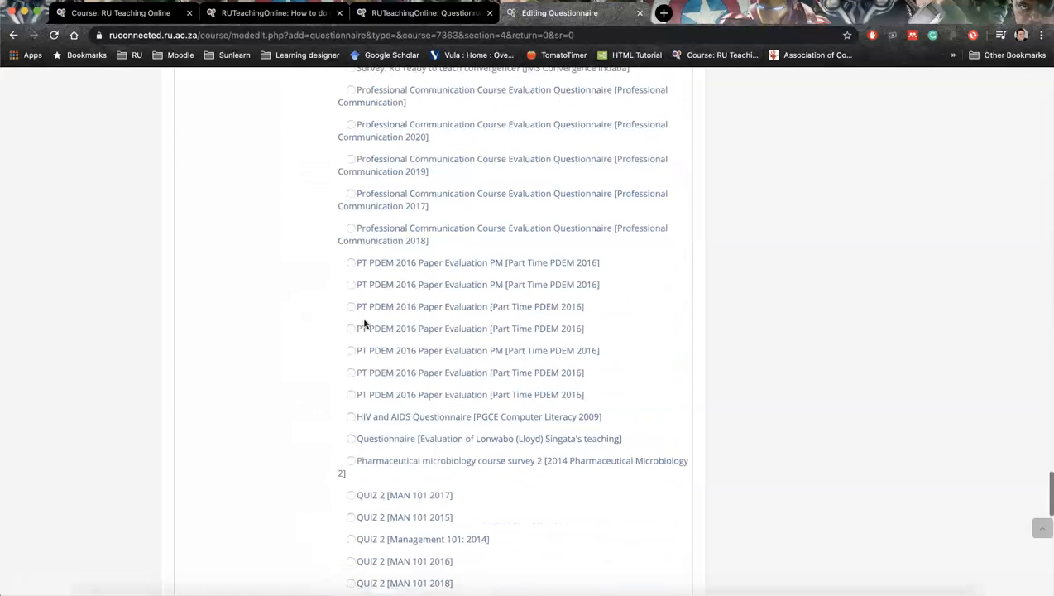
pyautogui.scroll(-3)
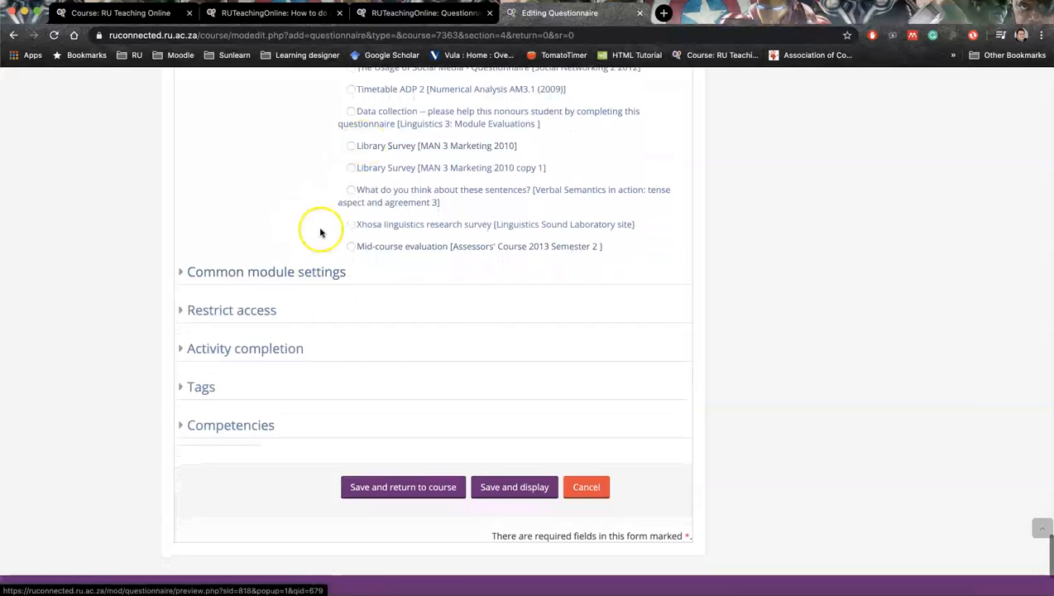
pyautogui.scroll(-3)
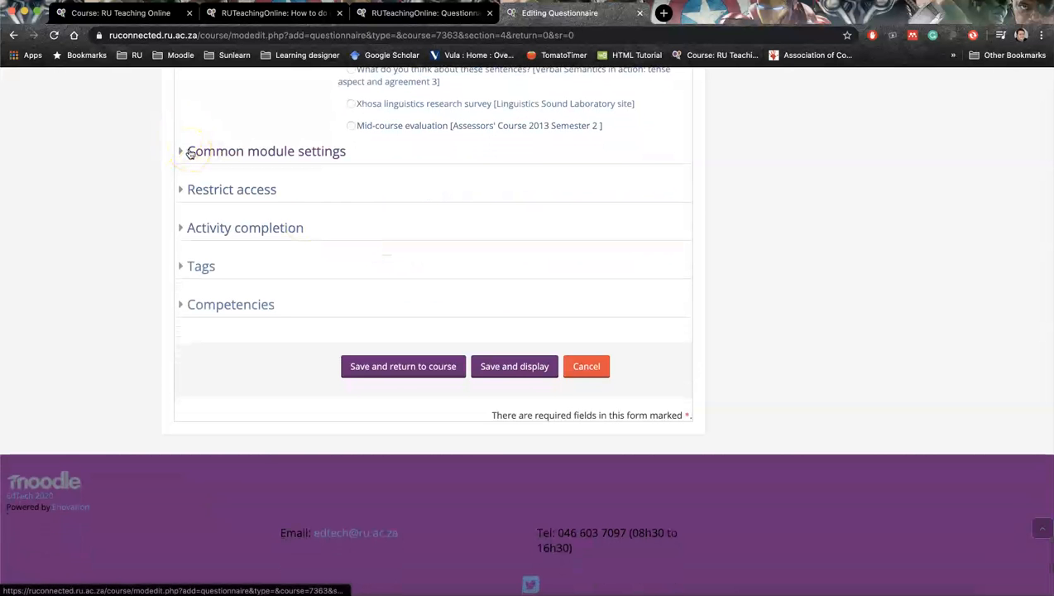
# - Expand Common module settings, Restrict access and Activity completion
pyautogui.click(183, 151)
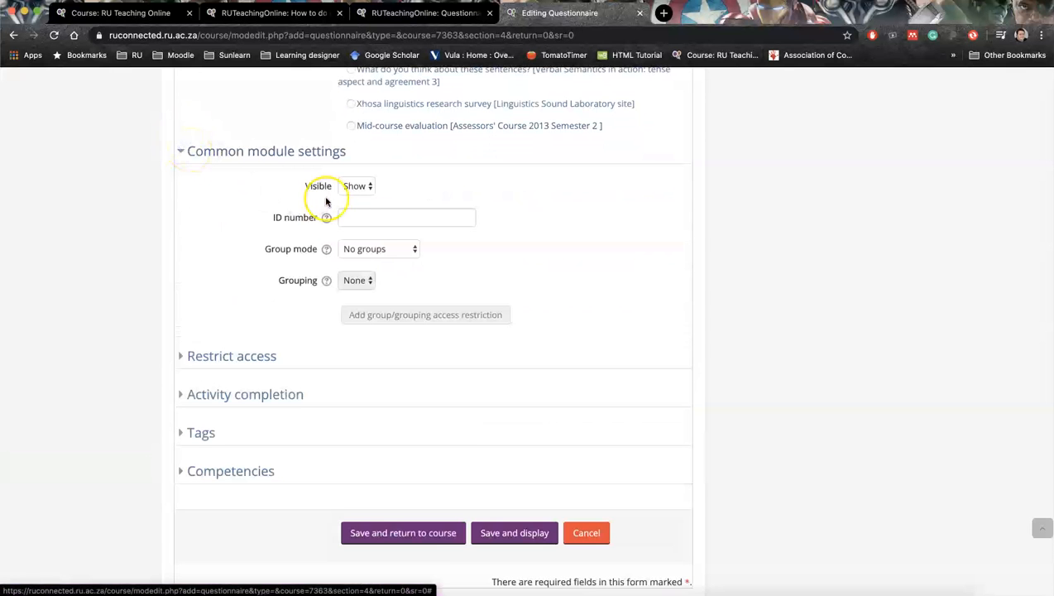
pyautogui.moveTo(347, 185)
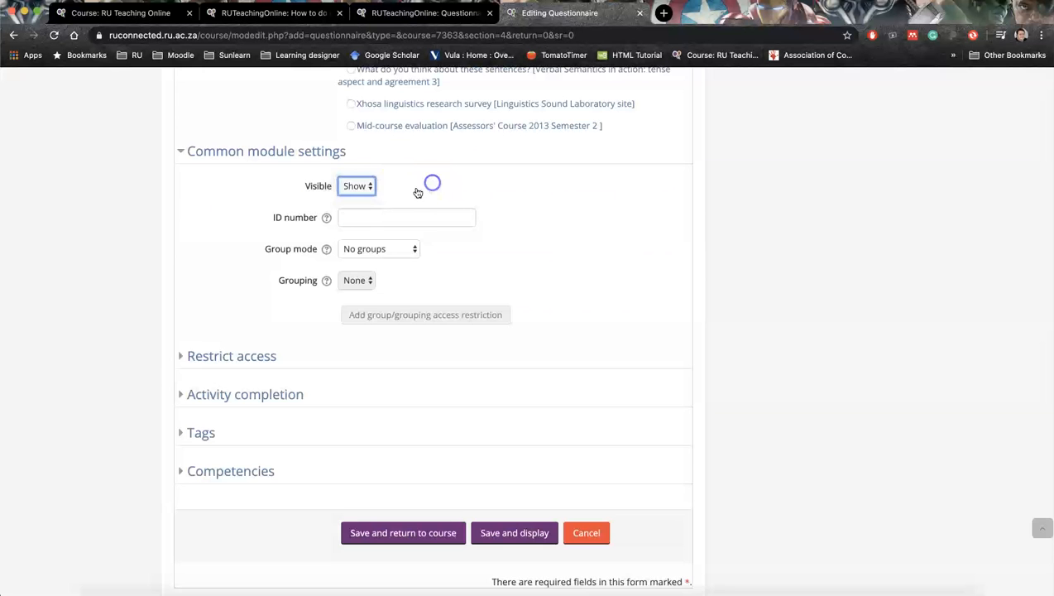
pyautogui.scroll(-3)
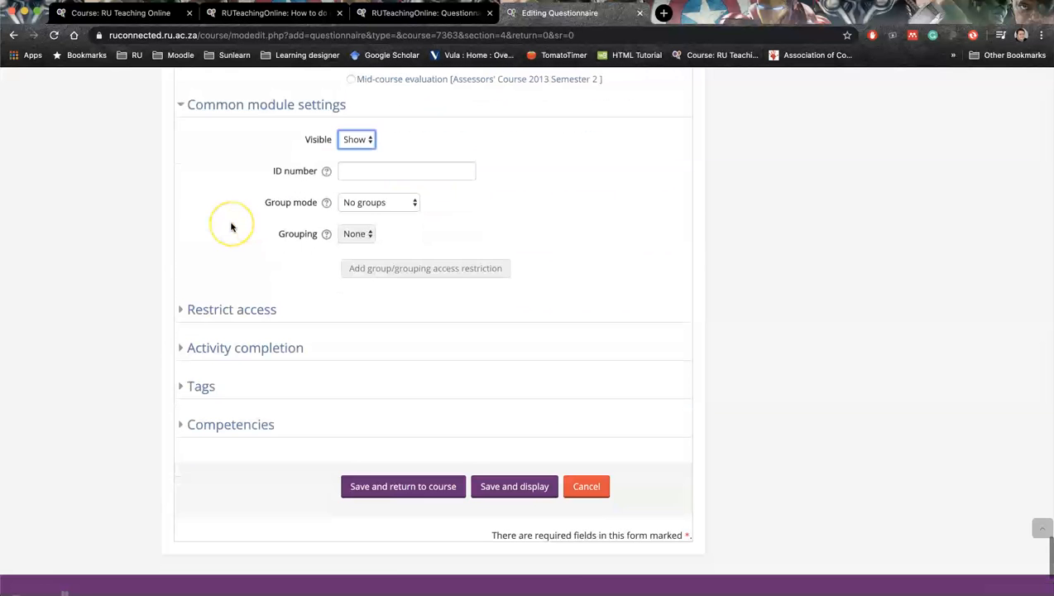
pyautogui.click(232, 309)
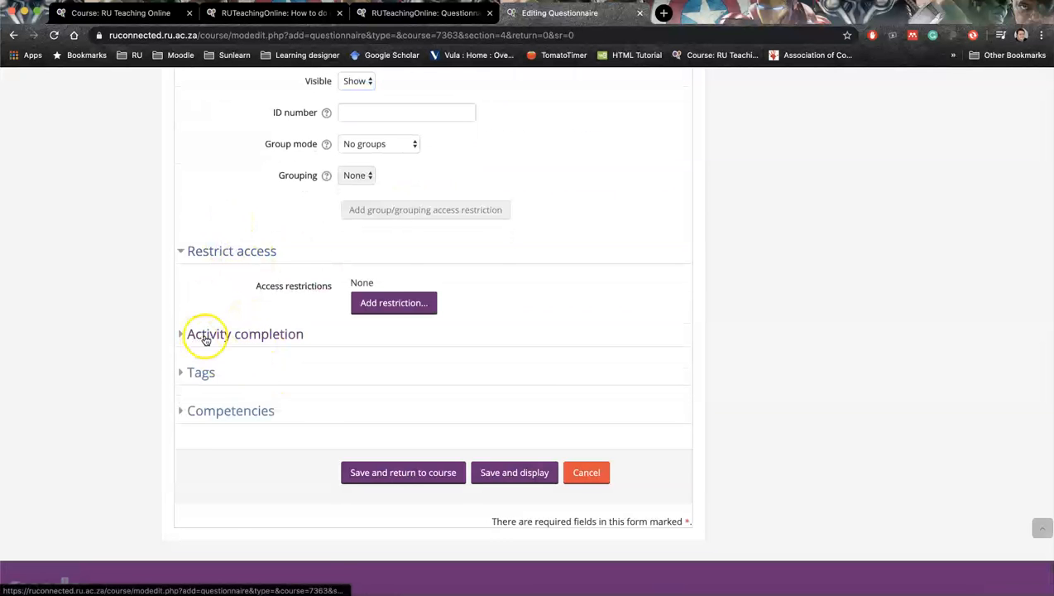
pyautogui.click(206, 334)
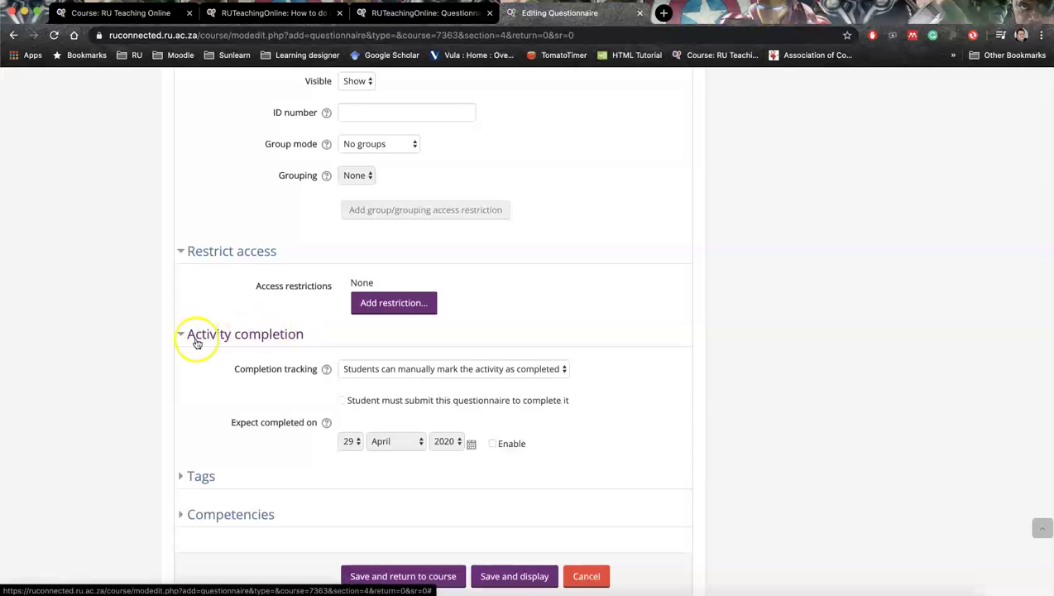
pyautogui.moveTo(242, 348)
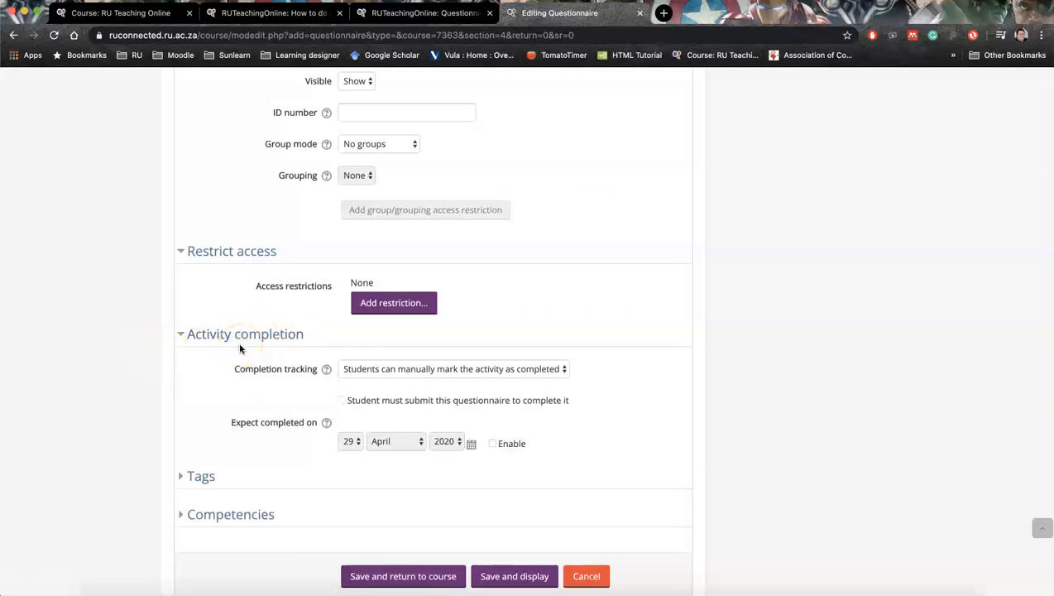
pyautogui.moveTo(359, 375)
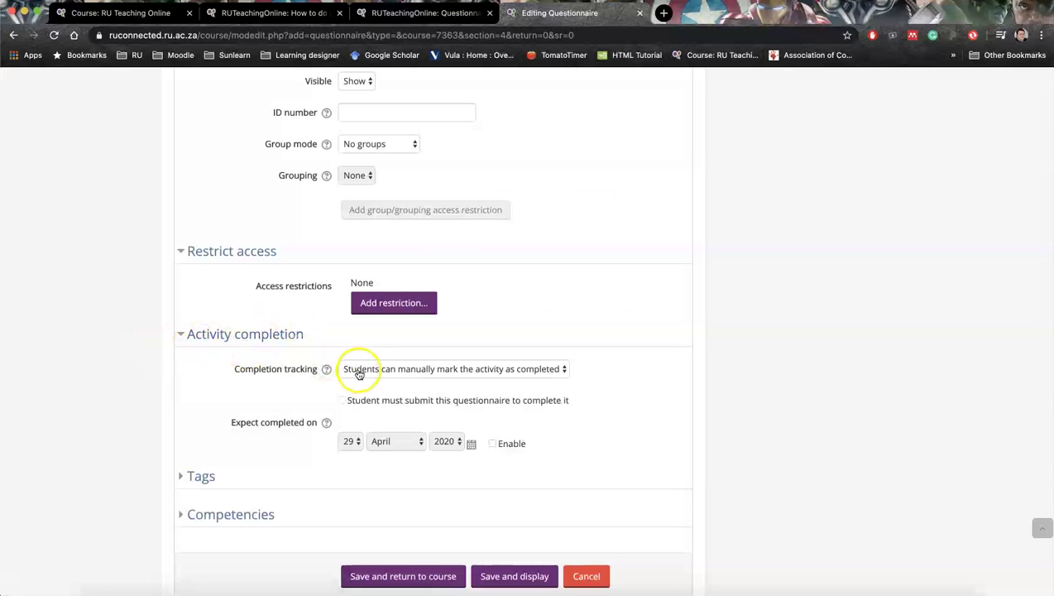
pyautogui.moveTo(336, 374)
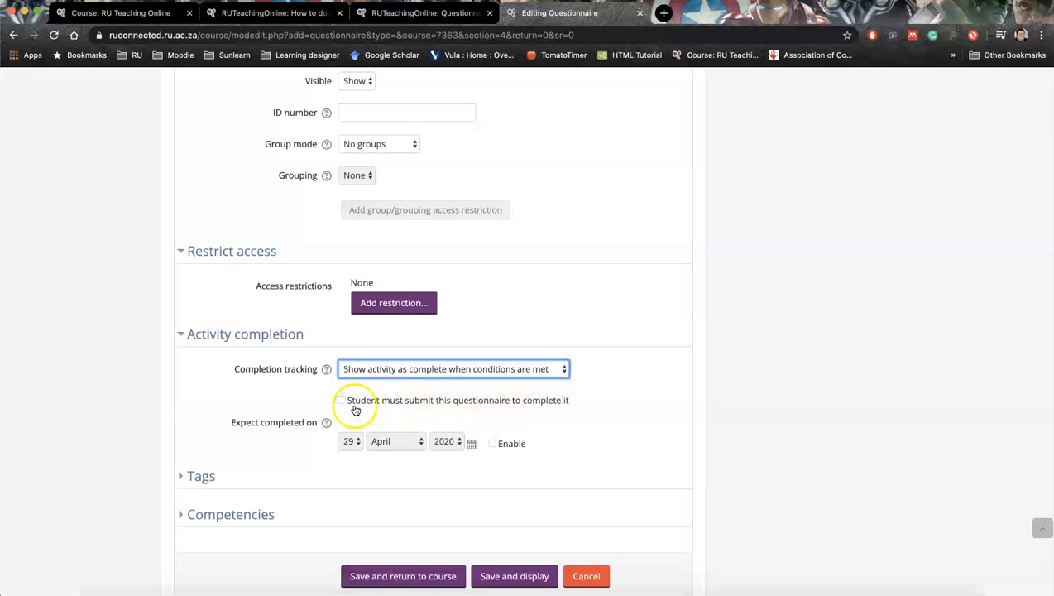
# - Mark the questionnaire complete when conditions are met, requiring students to submit it
pyautogui.click(342, 401)
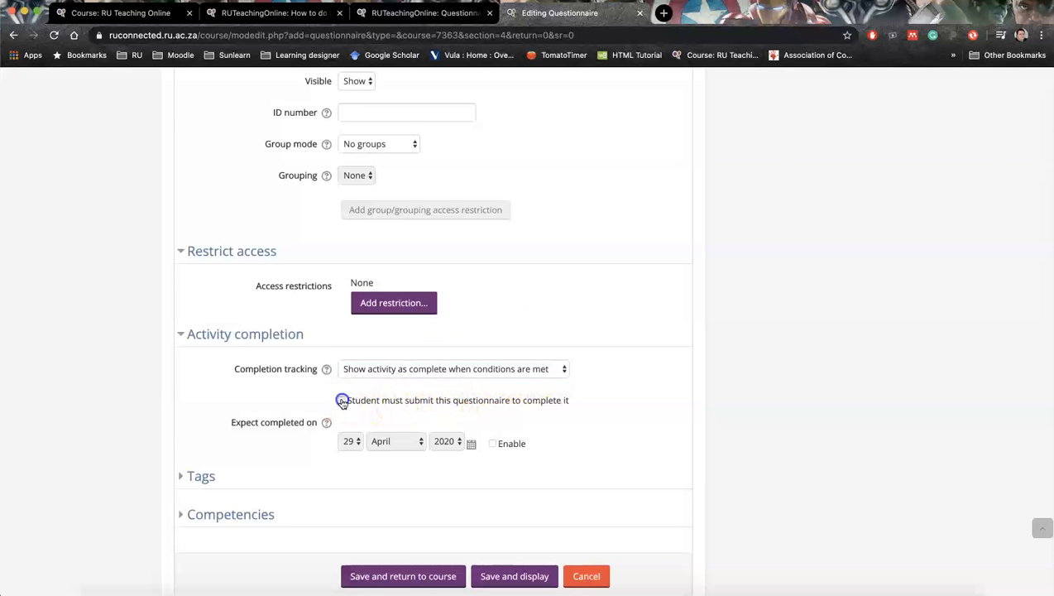
pyautogui.click(341, 401)
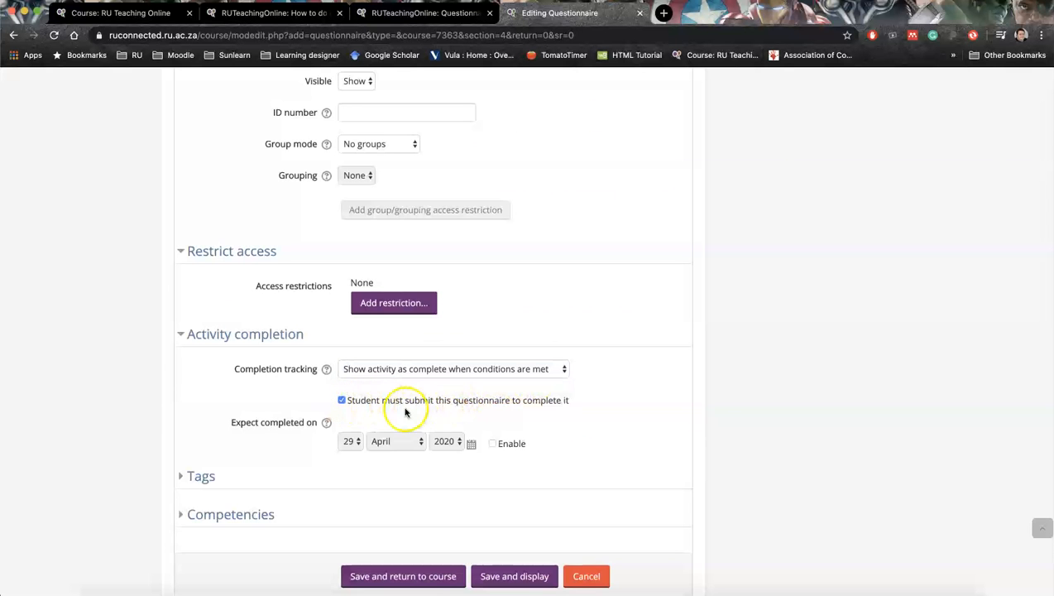
pyautogui.moveTo(566, 410)
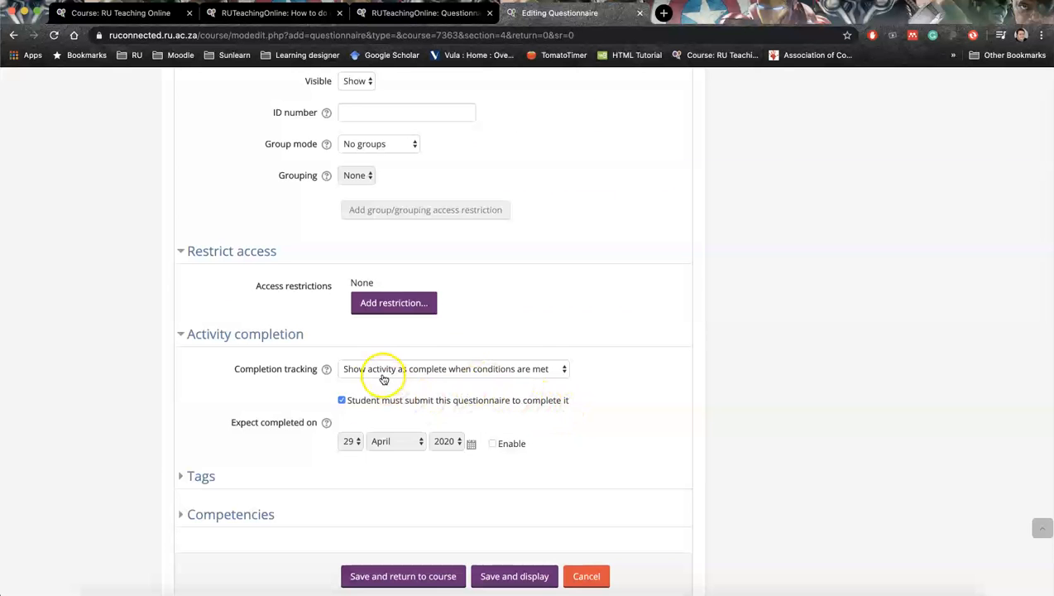
pyautogui.moveTo(386, 379)
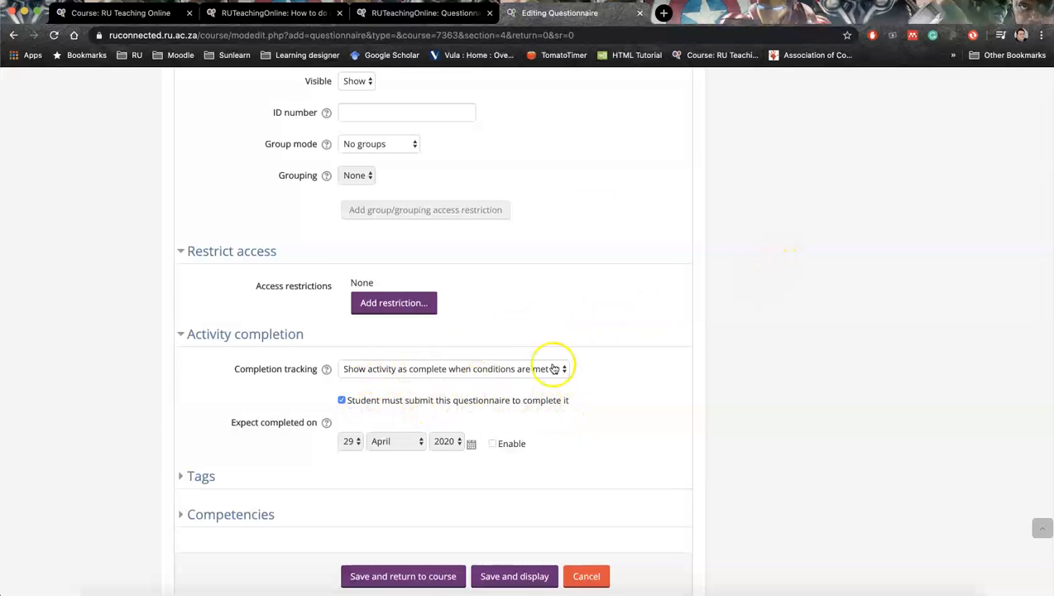
pyautogui.scroll(-3)
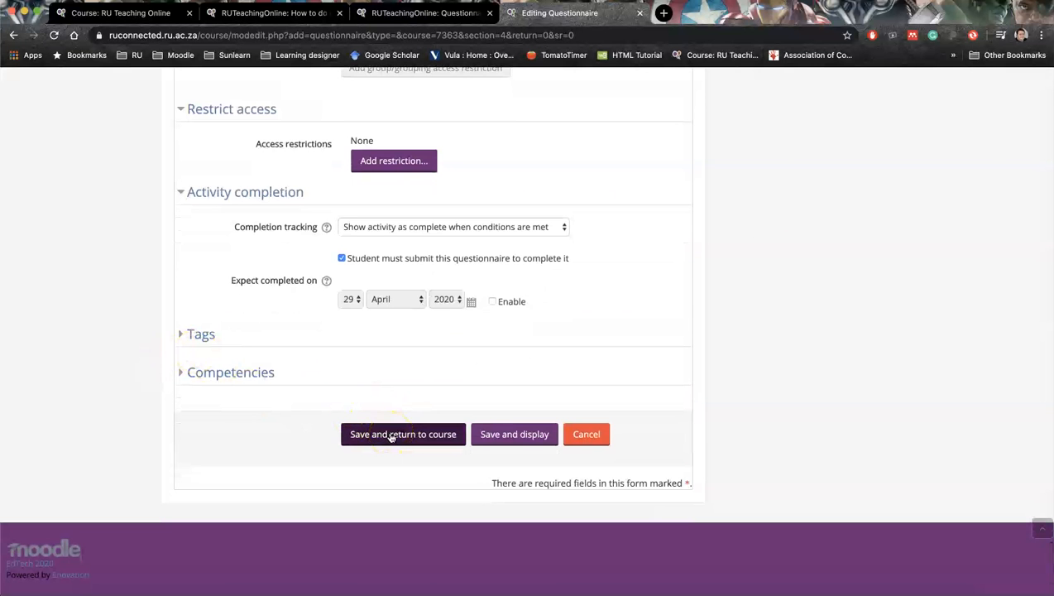
# - Save and return to the course, then open Questionnaire test and go to adding questions
pyautogui.click(404, 434)
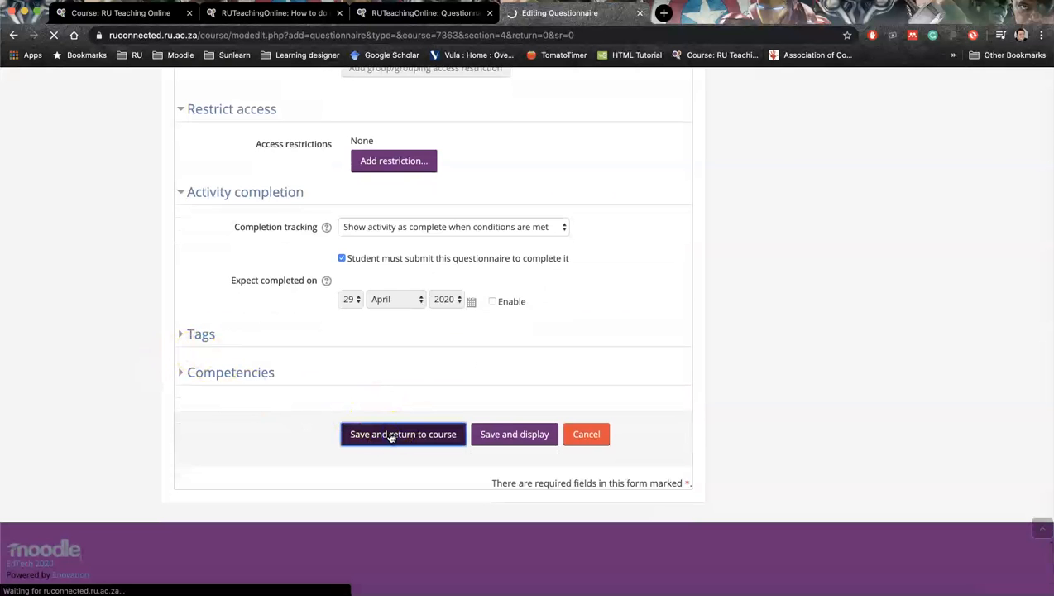
pyautogui.click(403, 434)
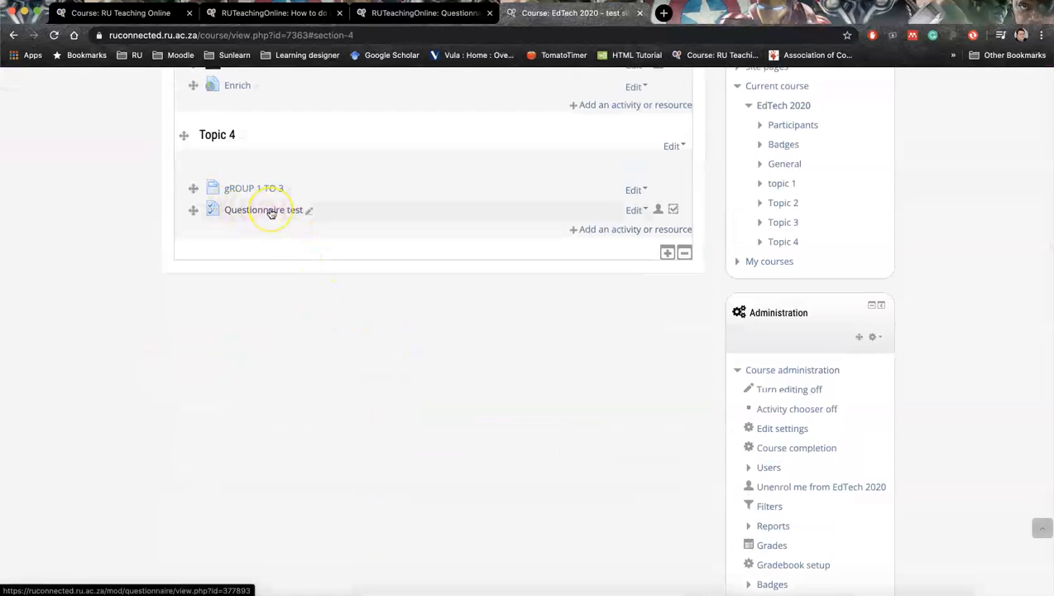
pyautogui.click(259, 208)
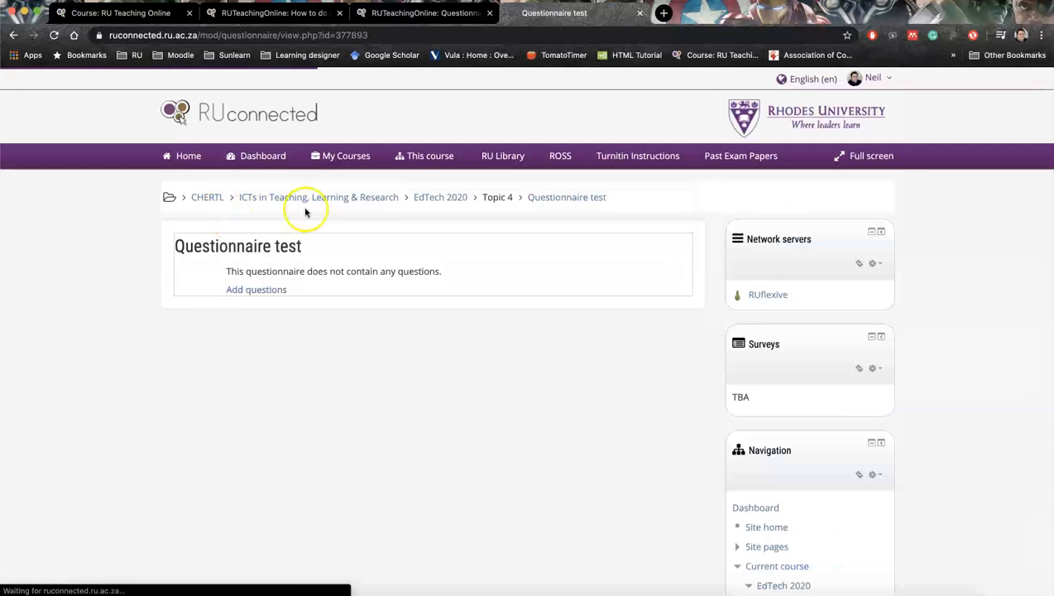
pyautogui.moveTo(230, 303)
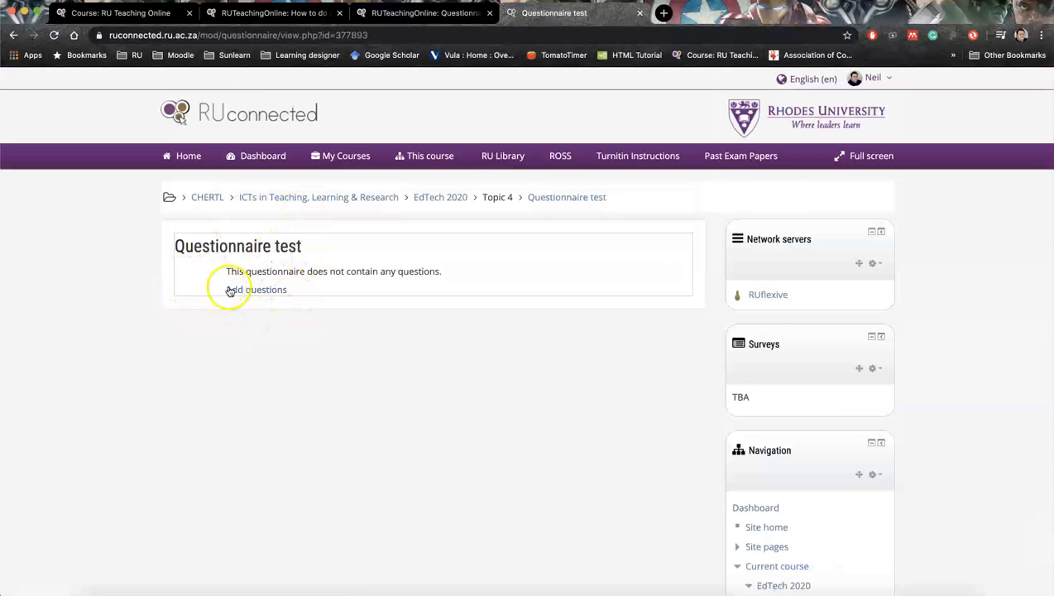
pyautogui.click(256, 288)
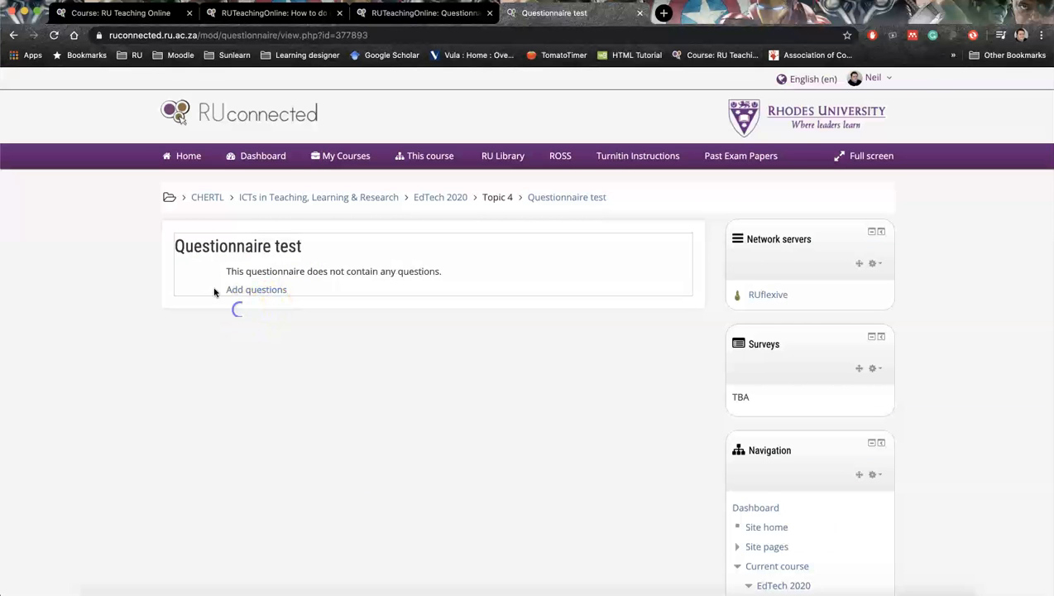
pyautogui.moveTo(255, 288)
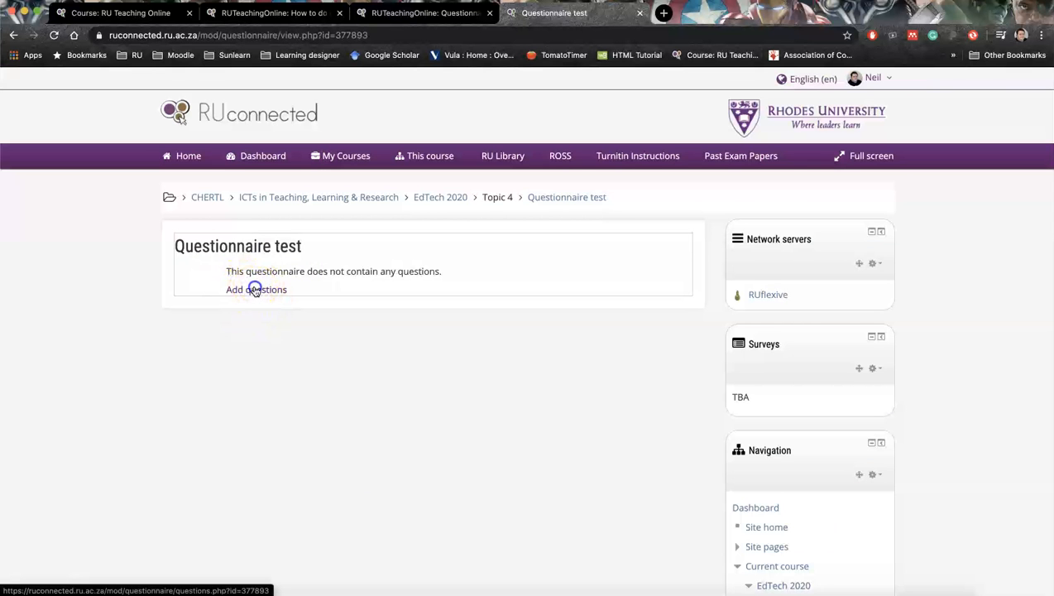
# - Browse the question types on the Questions tab and choose Yes/No
pyautogui.click(255, 288)
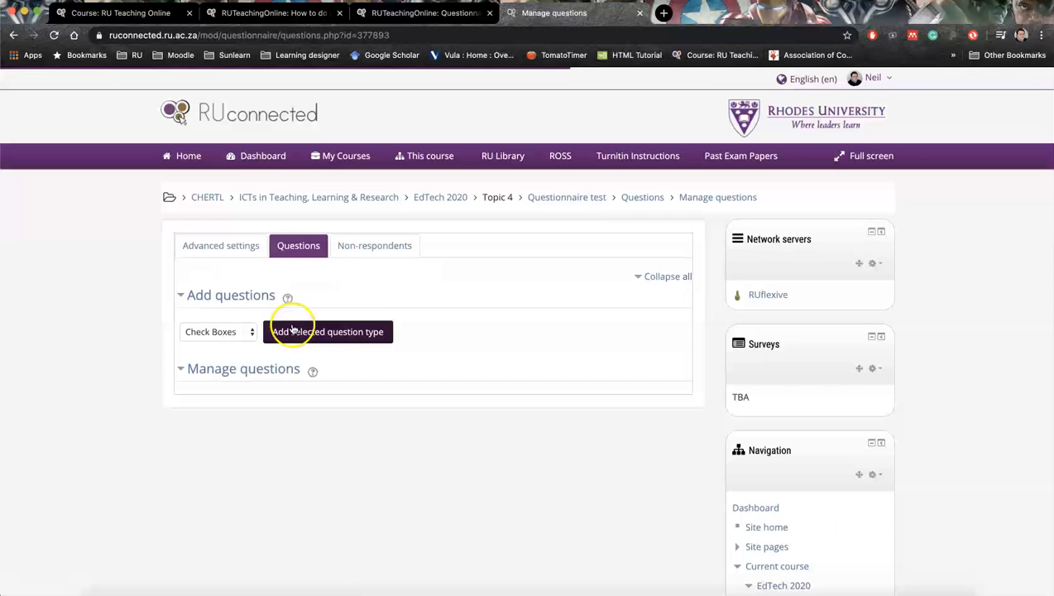
pyautogui.scroll(-3)
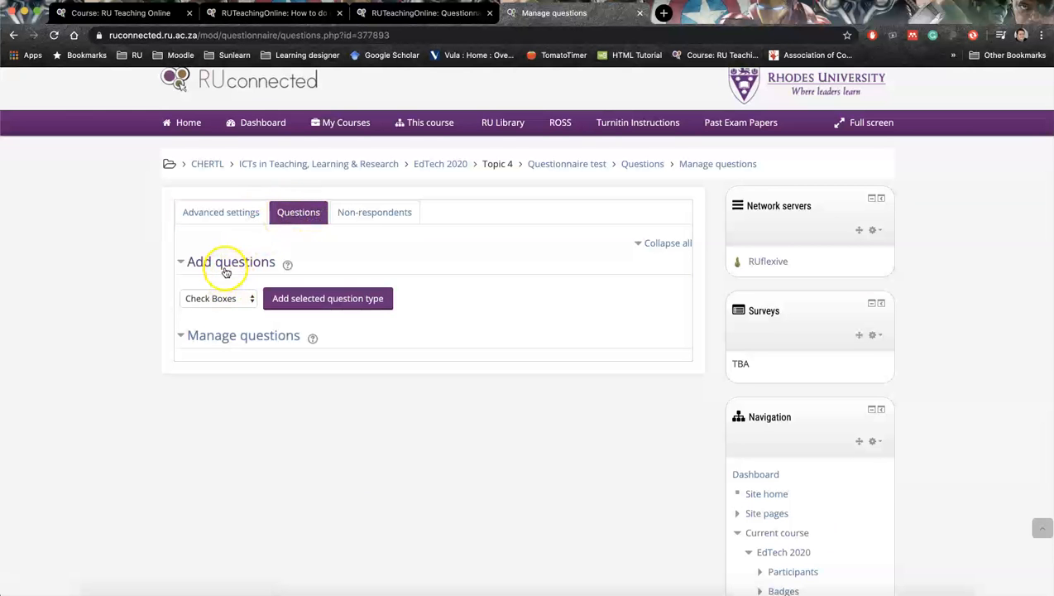
pyautogui.click(219, 298)
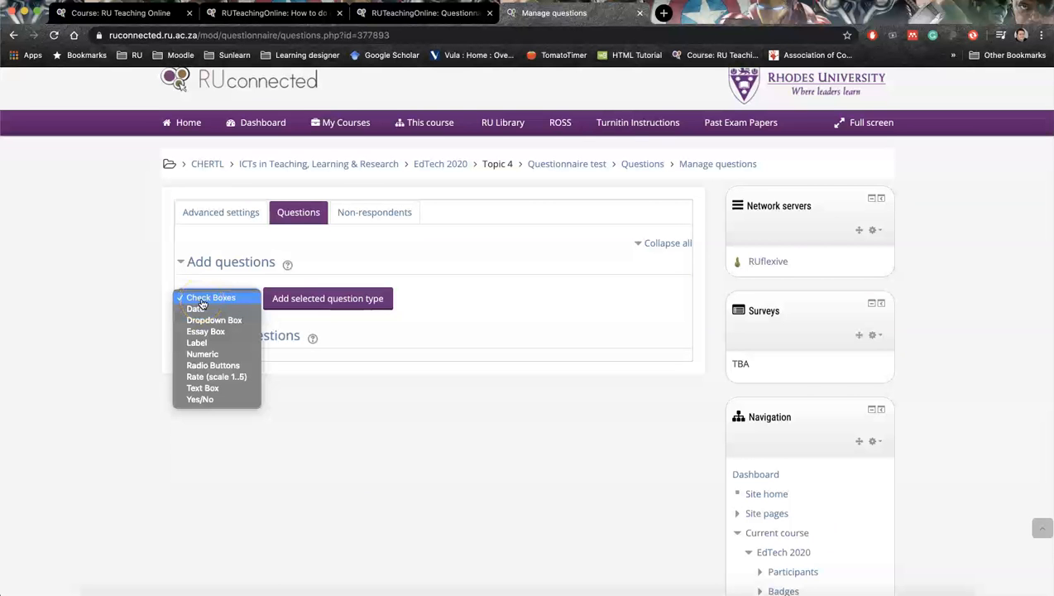
pyautogui.moveTo(216, 309)
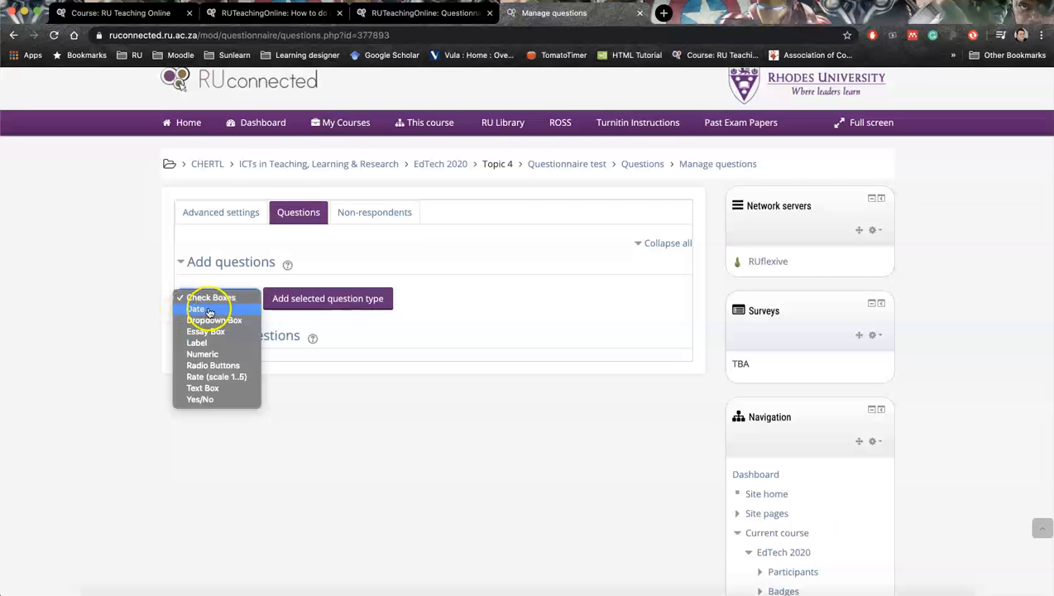
pyautogui.moveTo(214, 322)
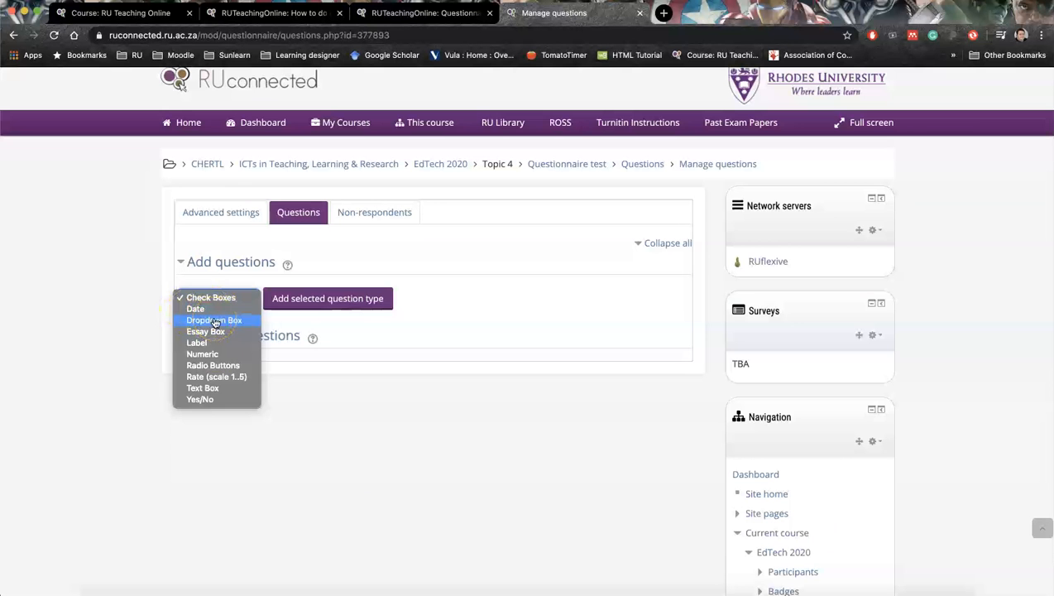
pyautogui.moveTo(197, 344)
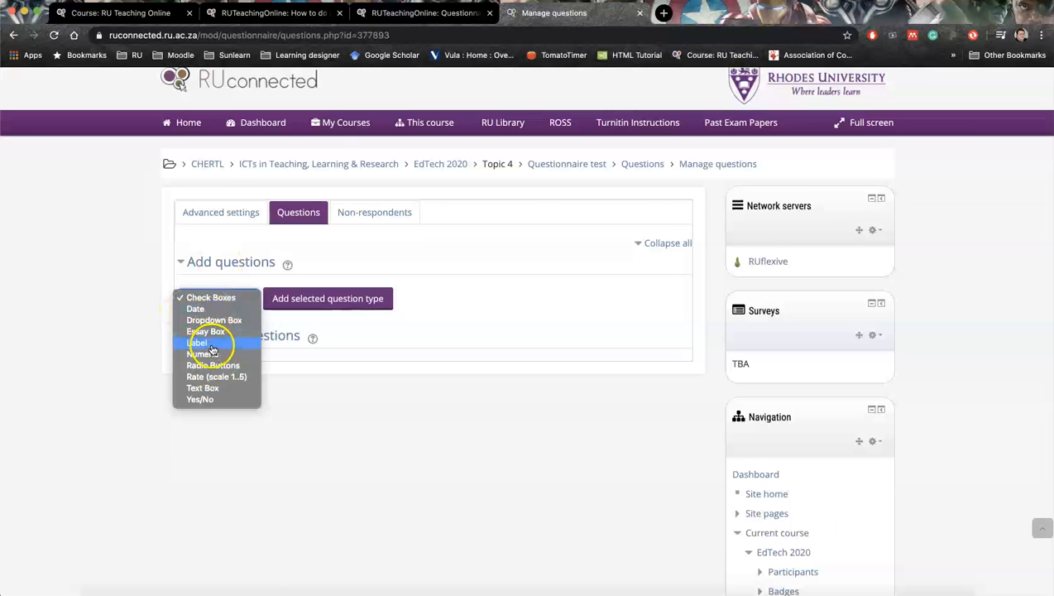
pyautogui.moveTo(212, 331)
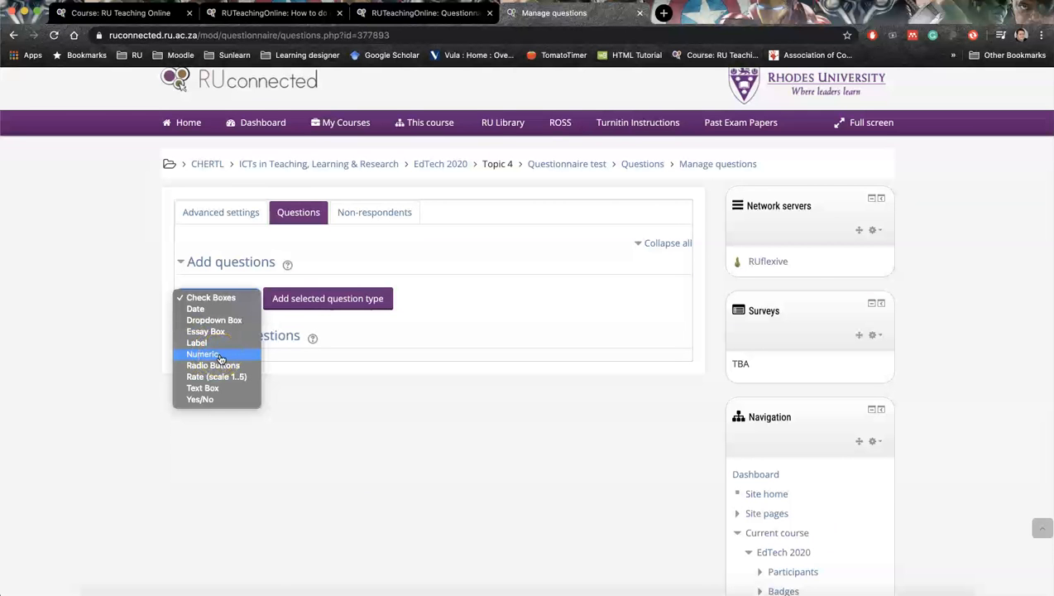
pyautogui.moveTo(211, 366)
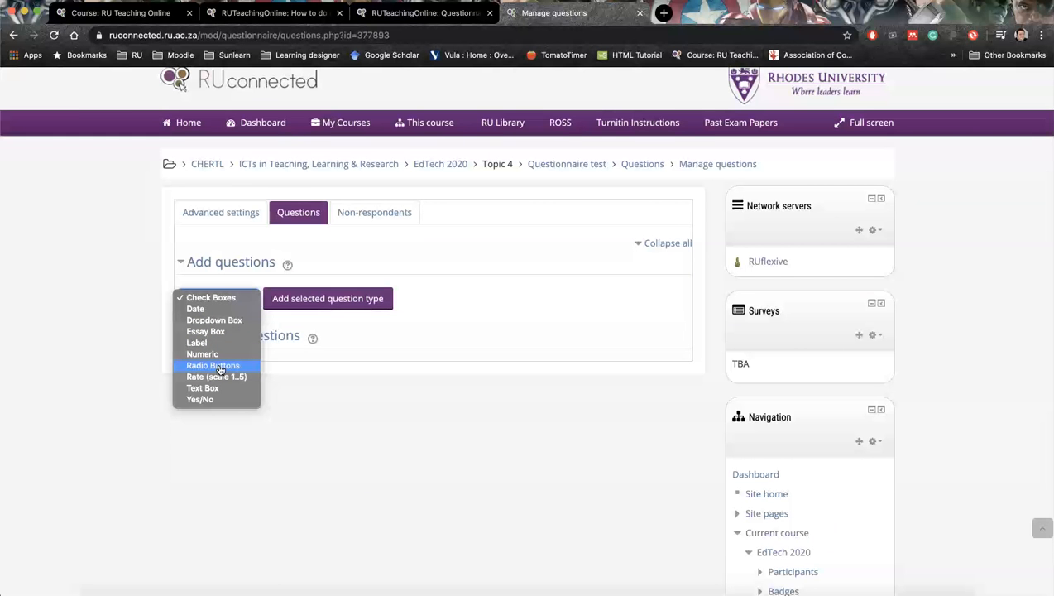
pyautogui.click(214, 366)
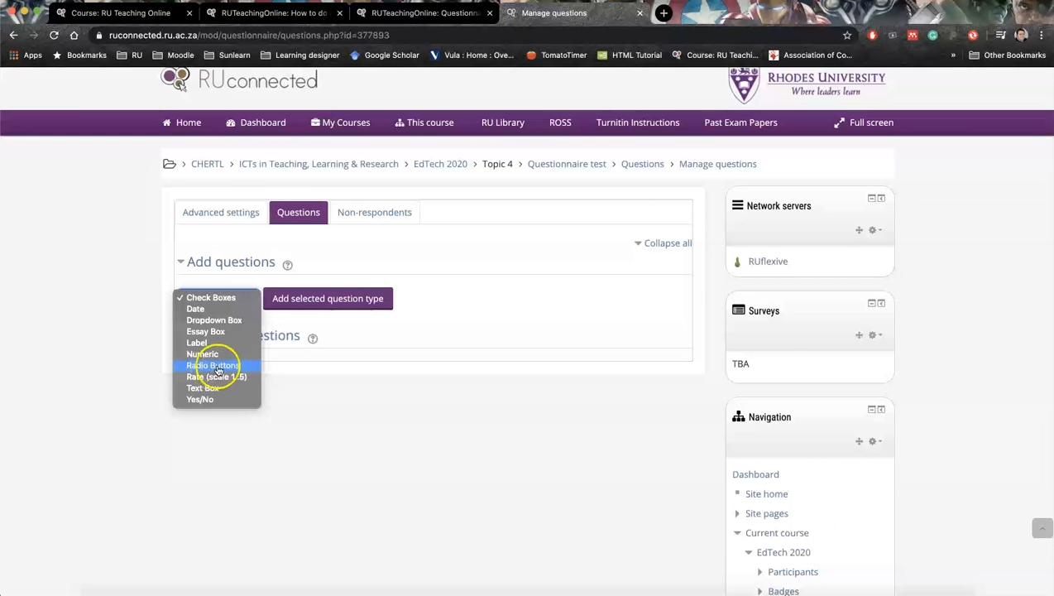
pyautogui.moveTo(207, 377)
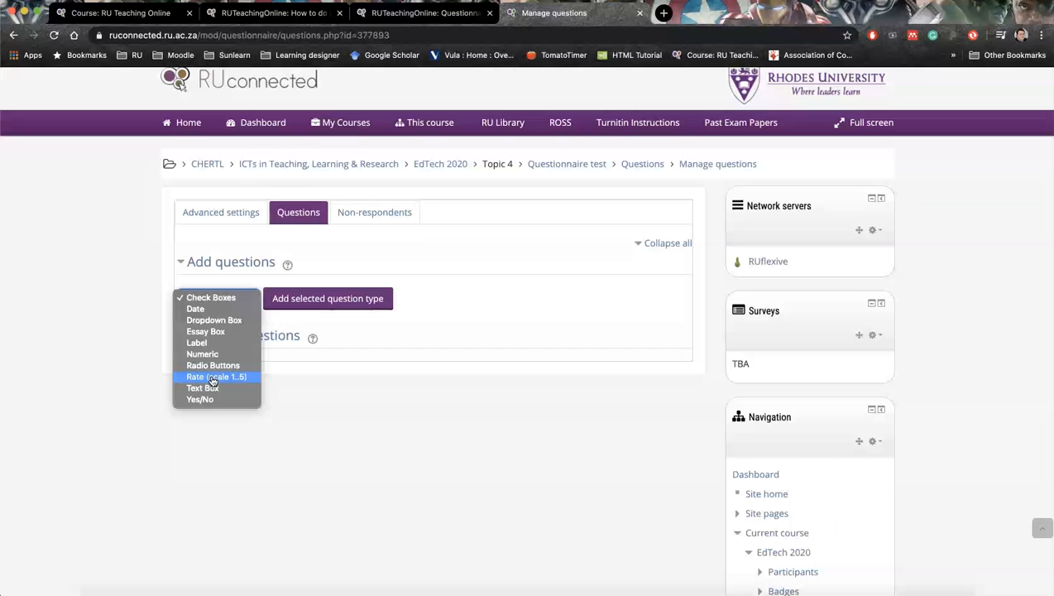
pyautogui.moveTo(202, 387)
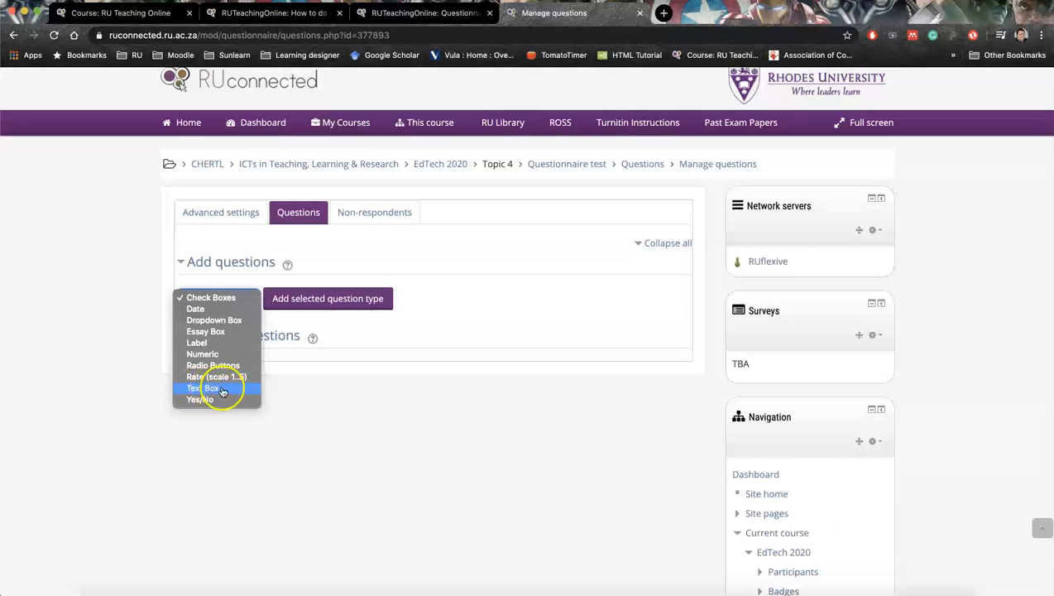
pyautogui.moveTo(306, 398)
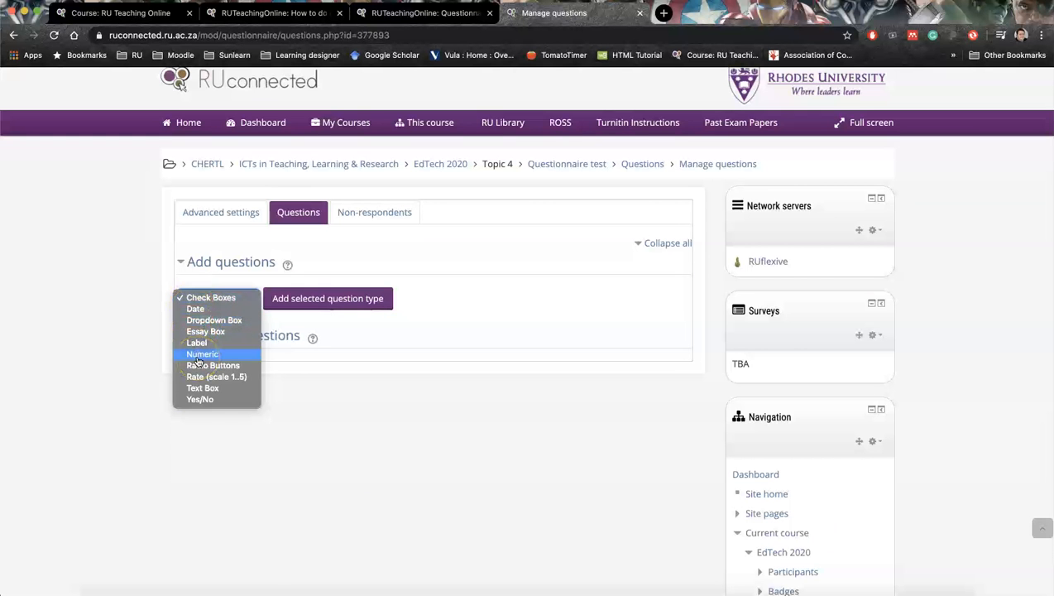
pyautogui.moveTo(198, 399)
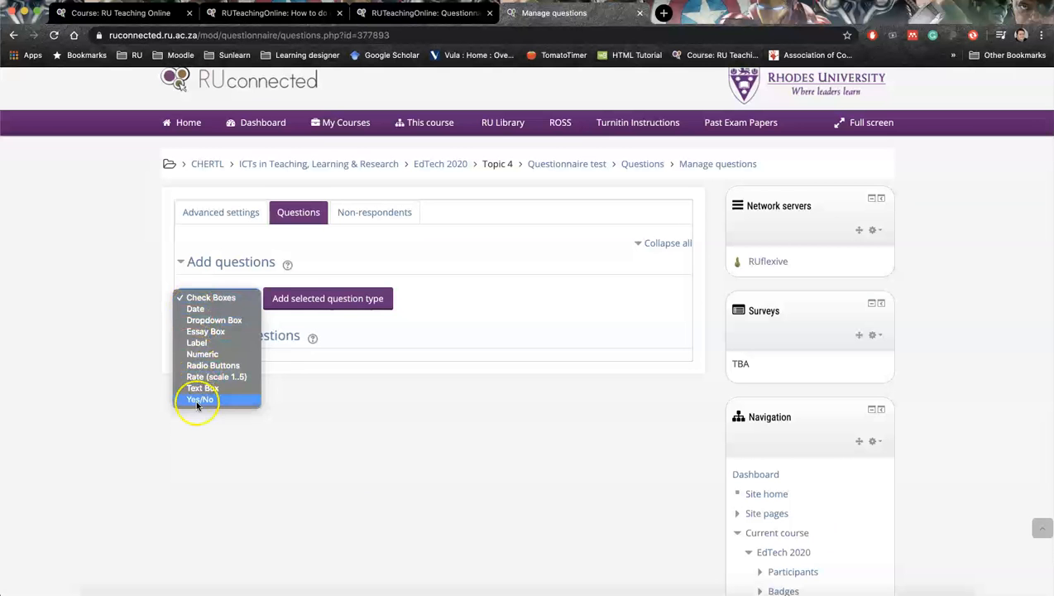
pyautogui.click(199, 399)
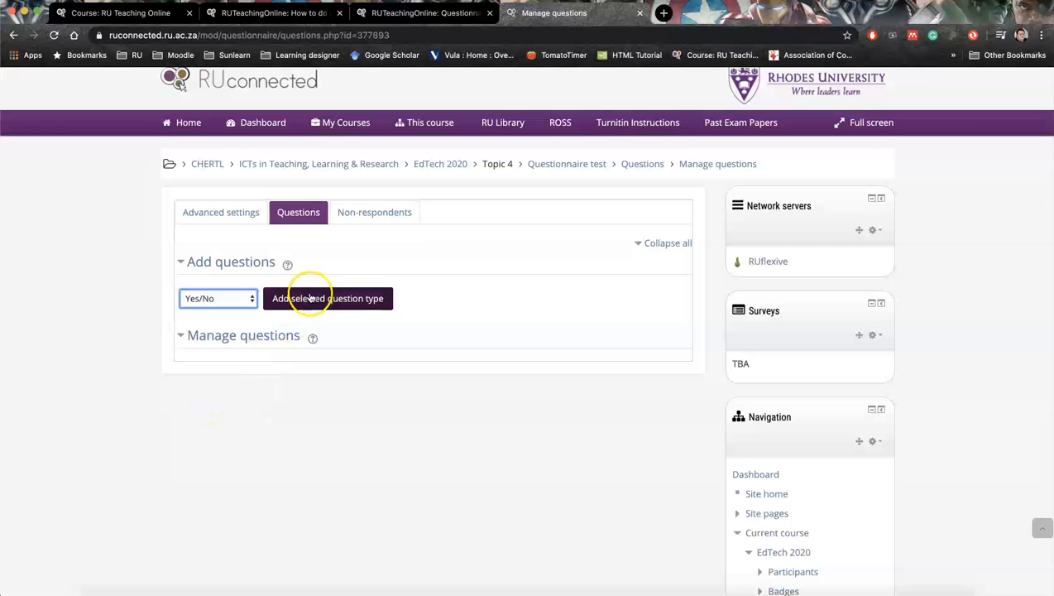
# - Add the Yes/No question, name it '1' and make the response required
pyautogui.click(327, 298)
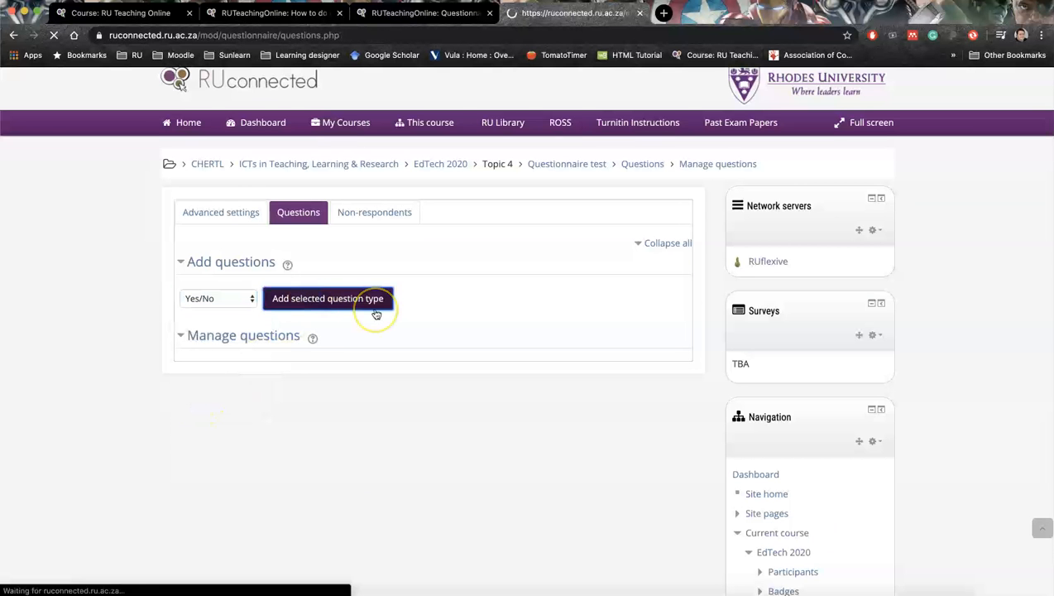
pyautogui.click(327, 297)
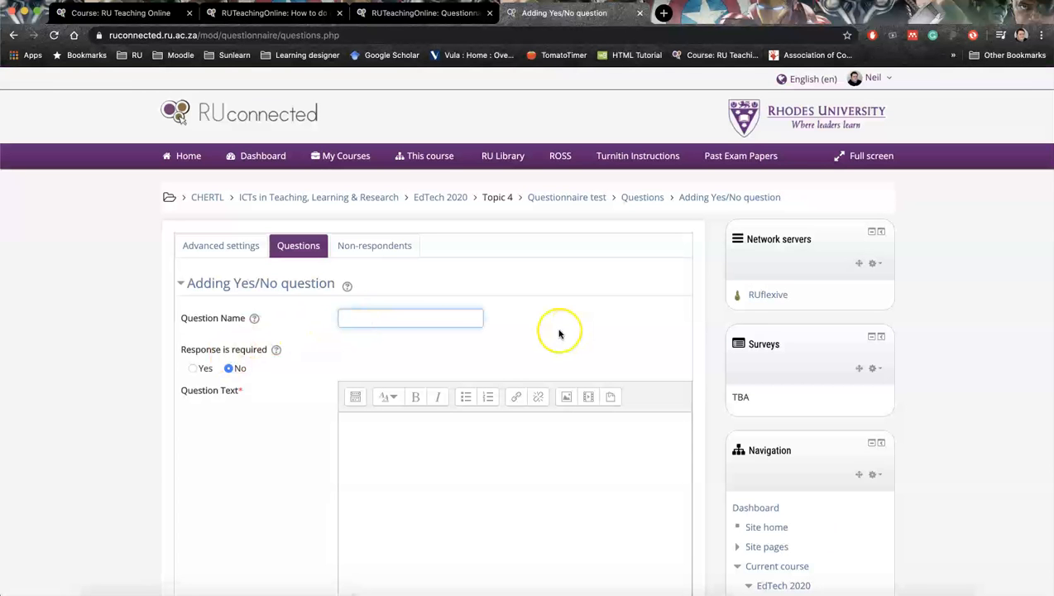
pyautogui.click(411, 318)
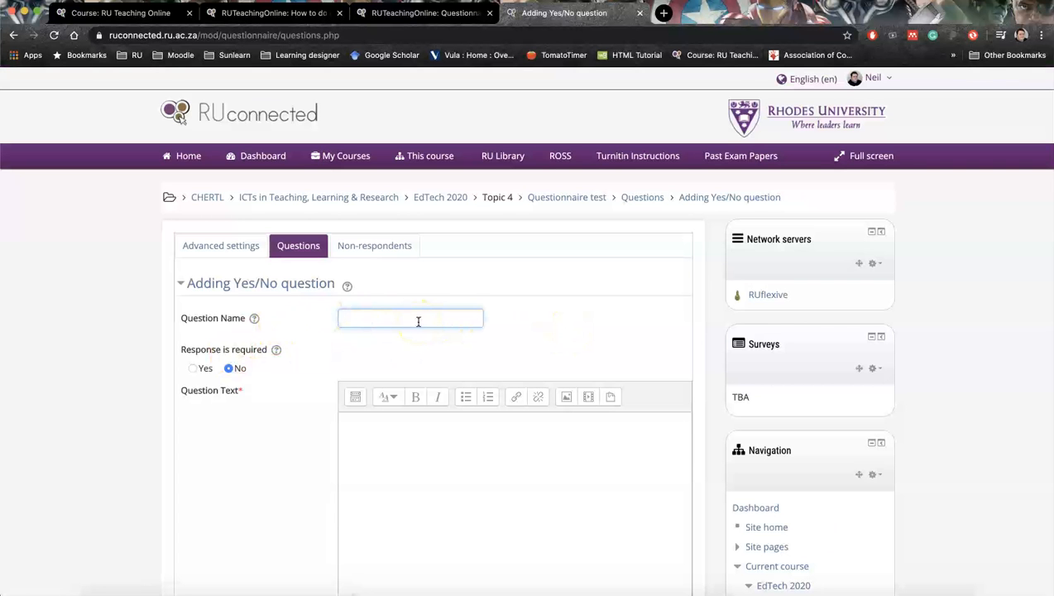
pyautogui.write('1')
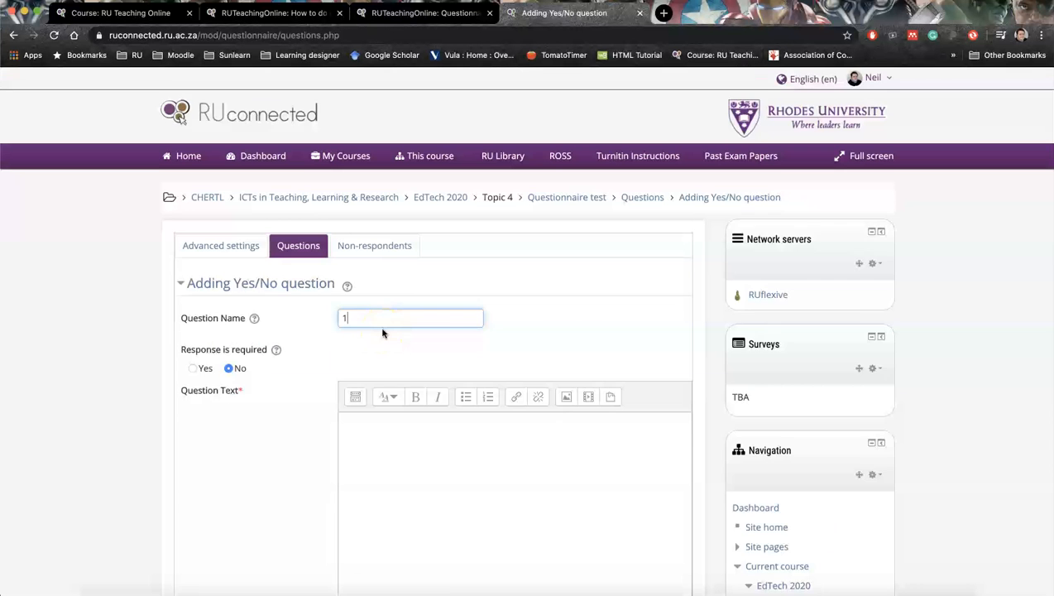
pyautogui.scroll(-3)
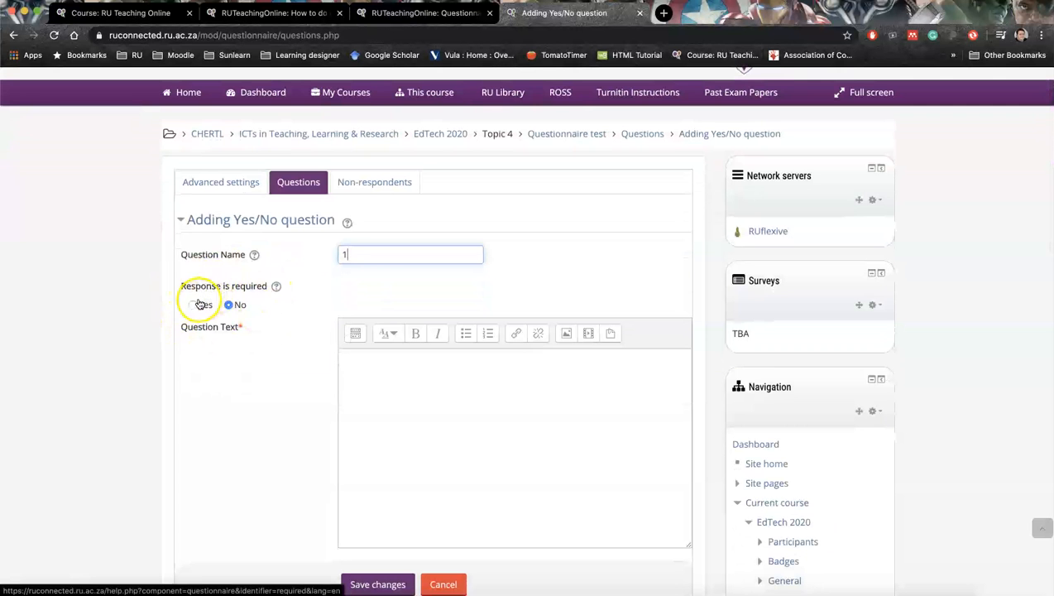
pyautogui.click(192, 305)
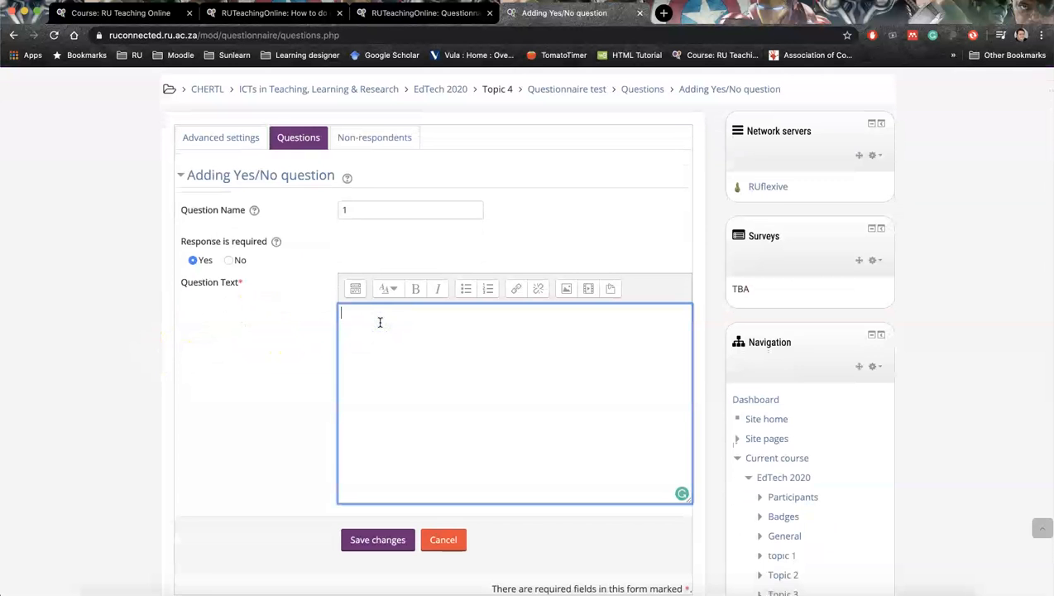
# - Enter the question text 'is it easy to set a questionnaire' and save the question
pyautogui.write('is')
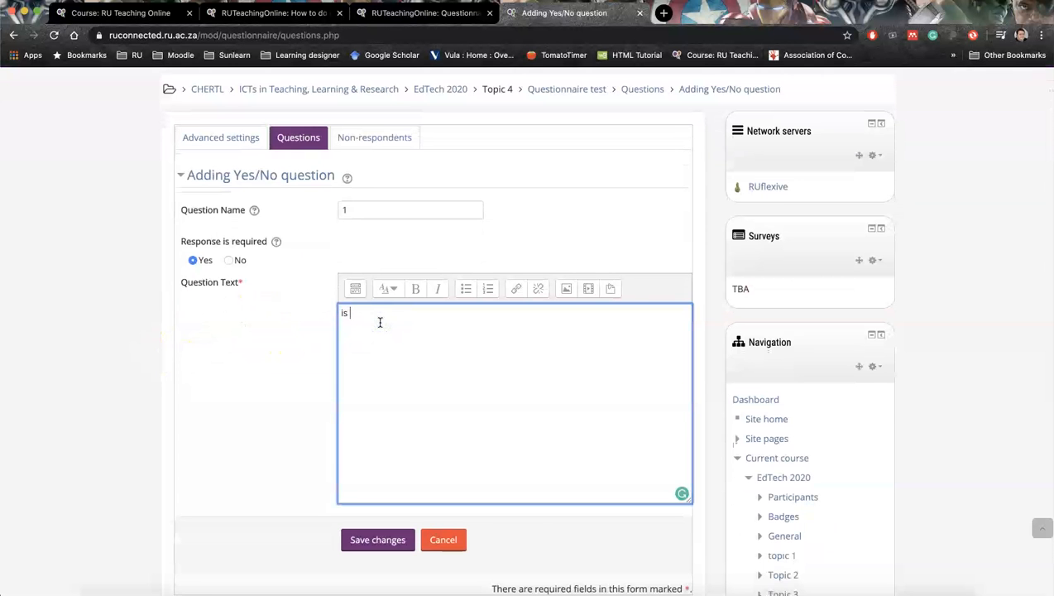
pyautogui.write('it ieasy')
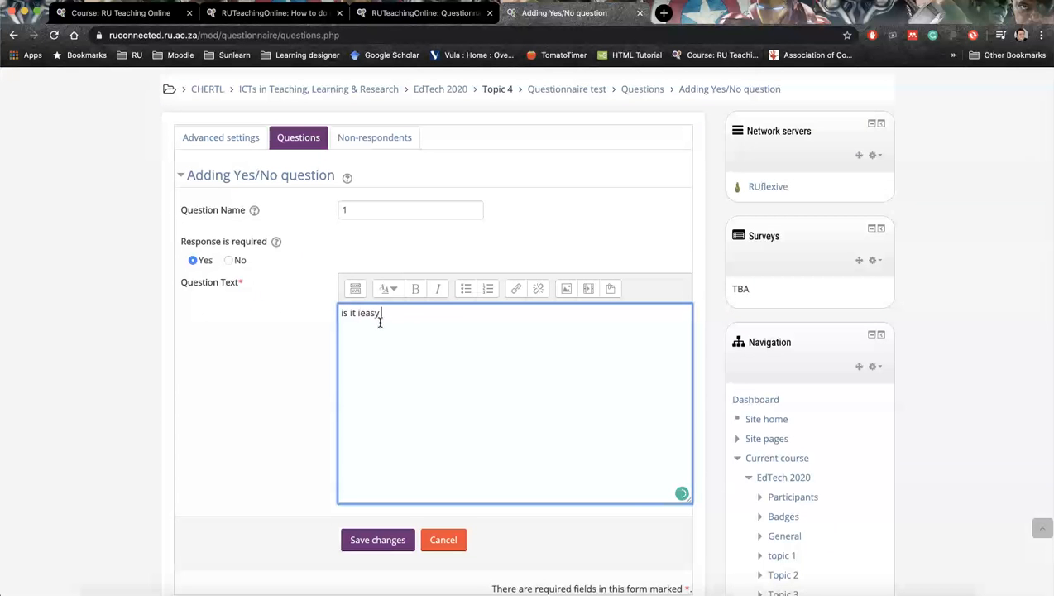
pyautogui.write('to')
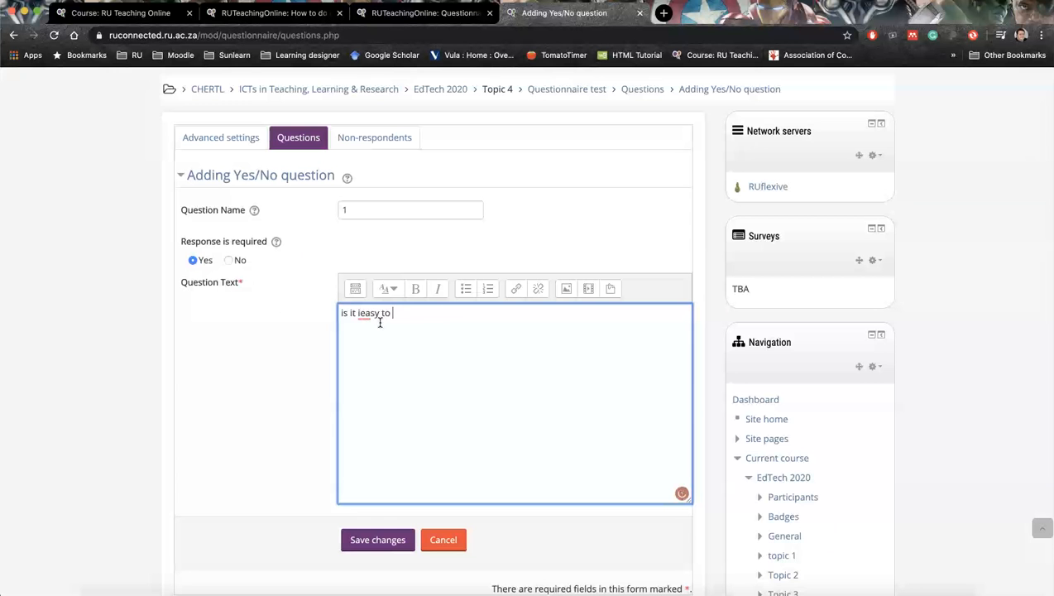
pyautogui.write('set a')
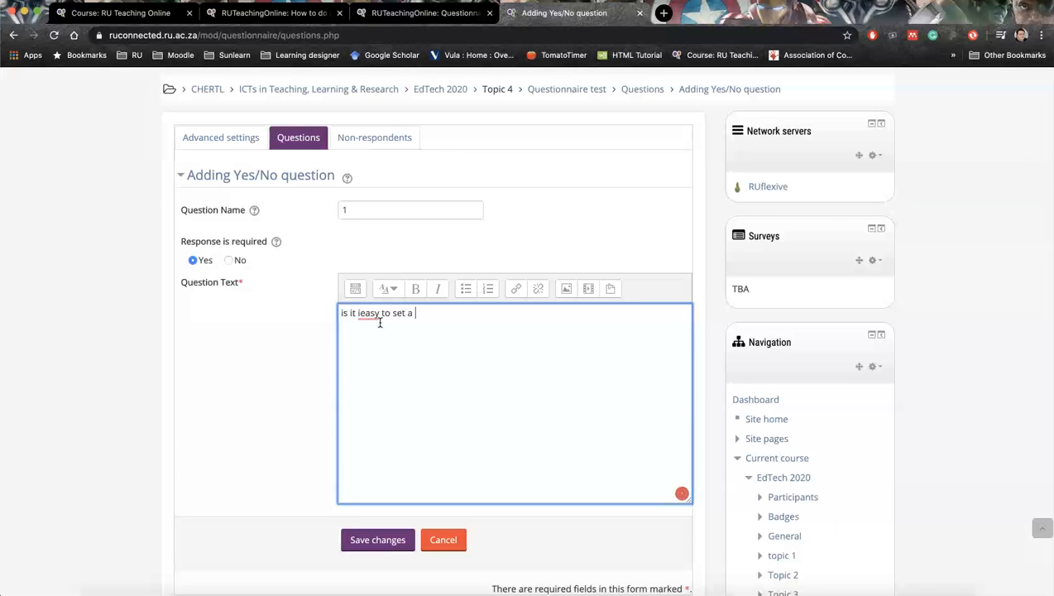
pyautogui.write('questionnaire')
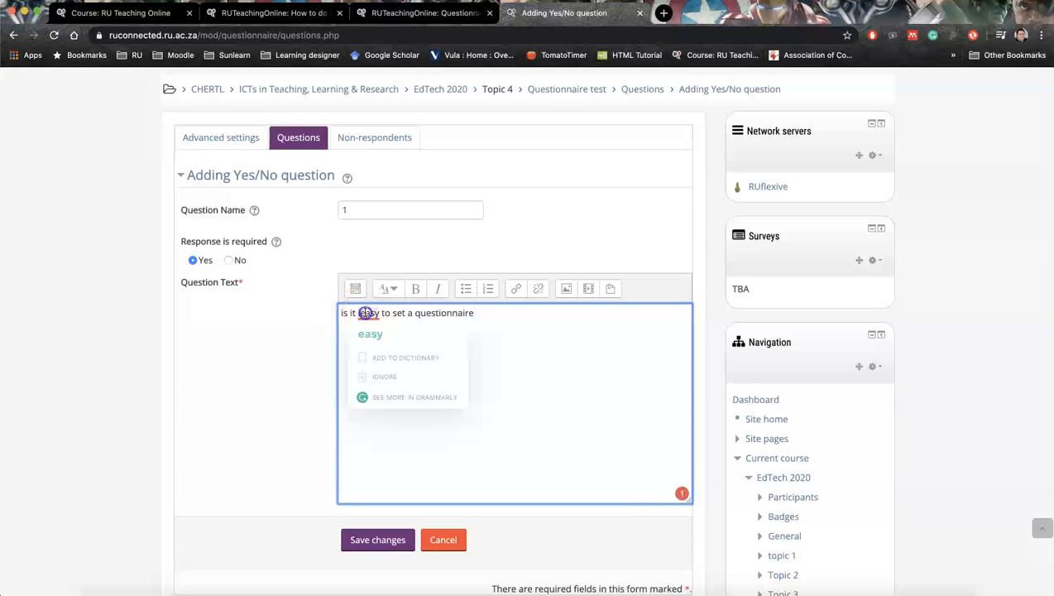
pyautogui.click(487, 318)
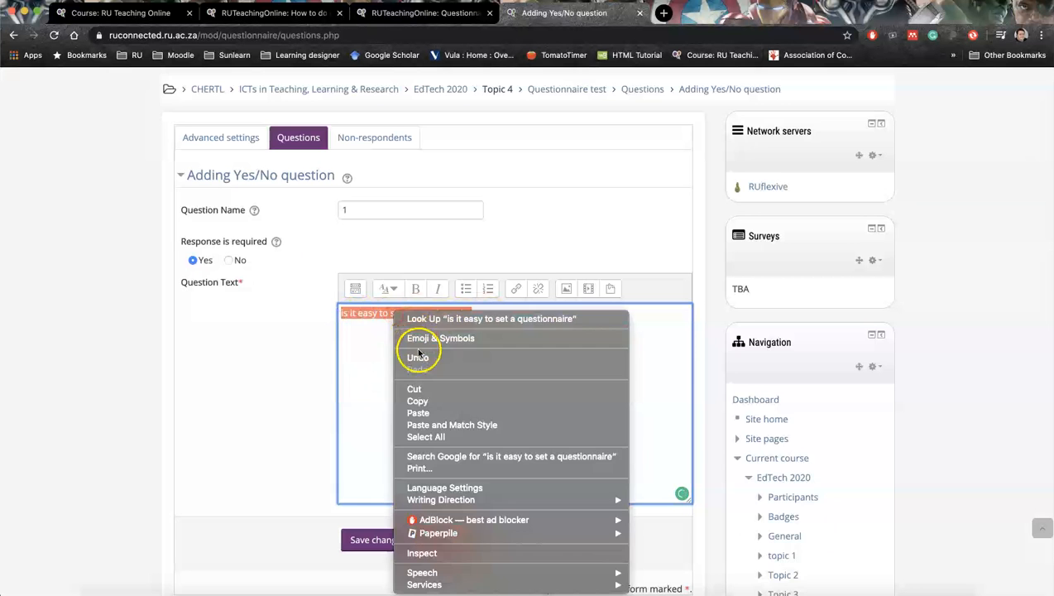
pyautogui.click(284, 394)
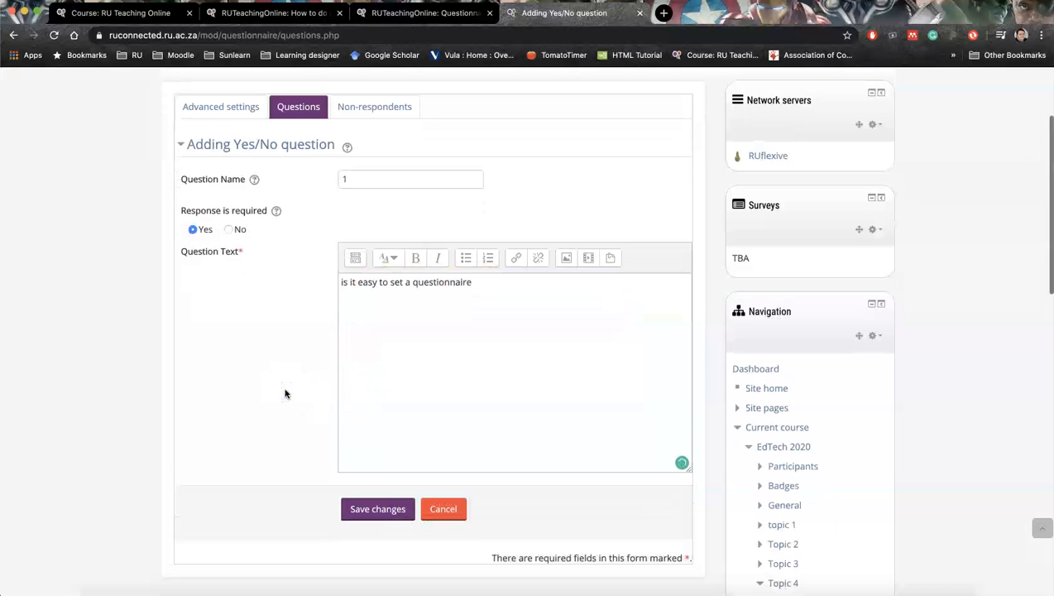
pyautogui.scroll(-3)
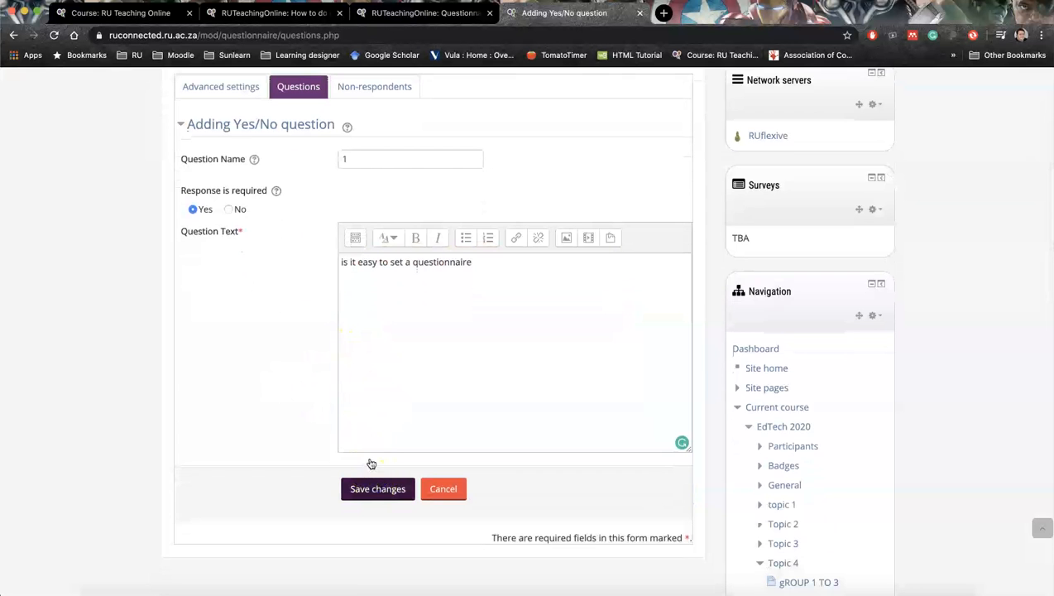
pyautogui.click(377, 488)
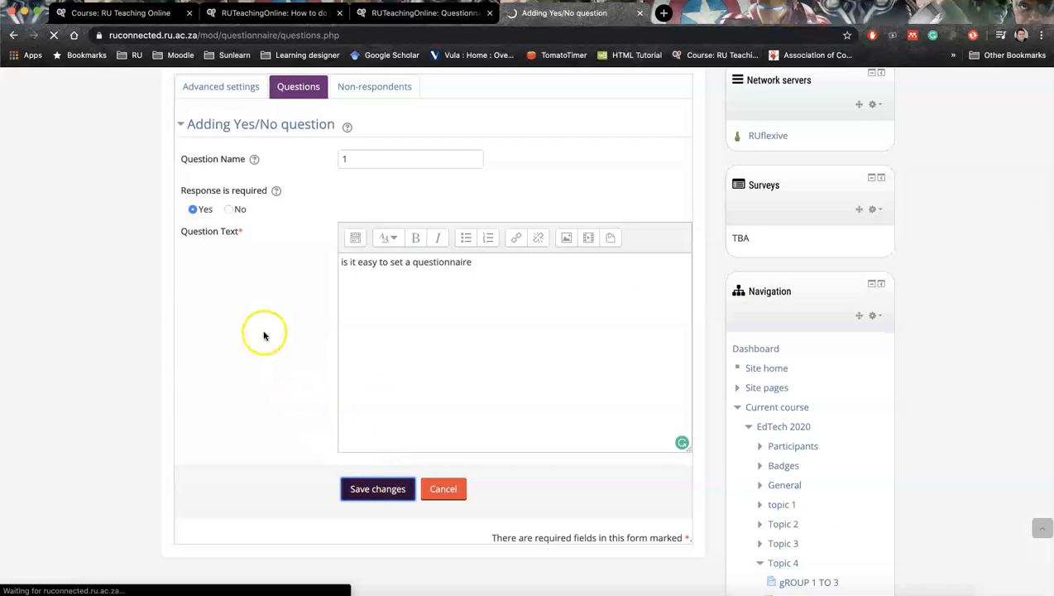
# - Preview the questionnaire and answer question 1 with Yes, then No
pyautogui.click(377, 488)
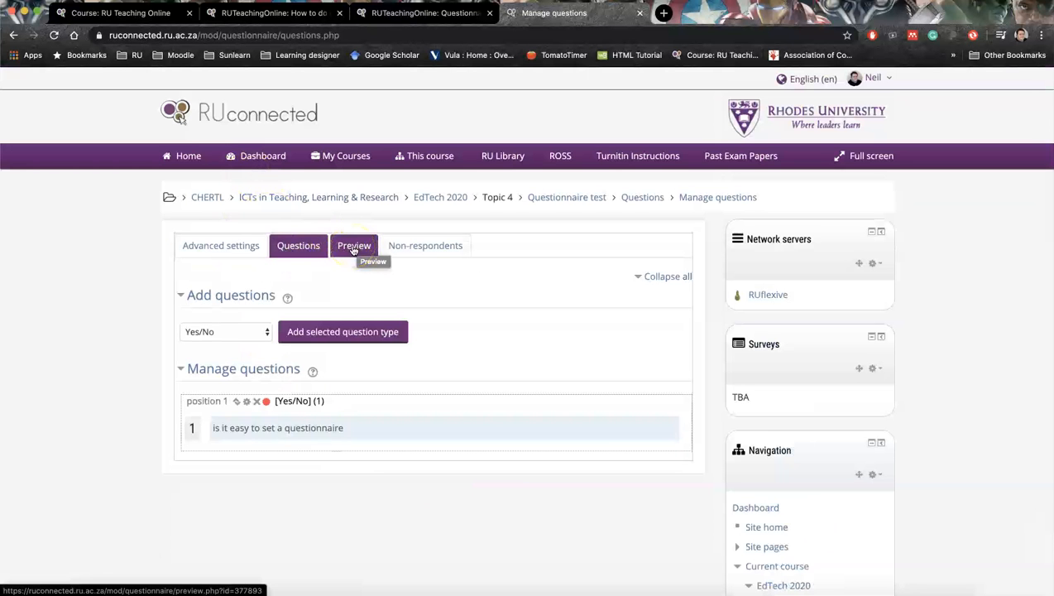
pyautogui.click(353, 245)
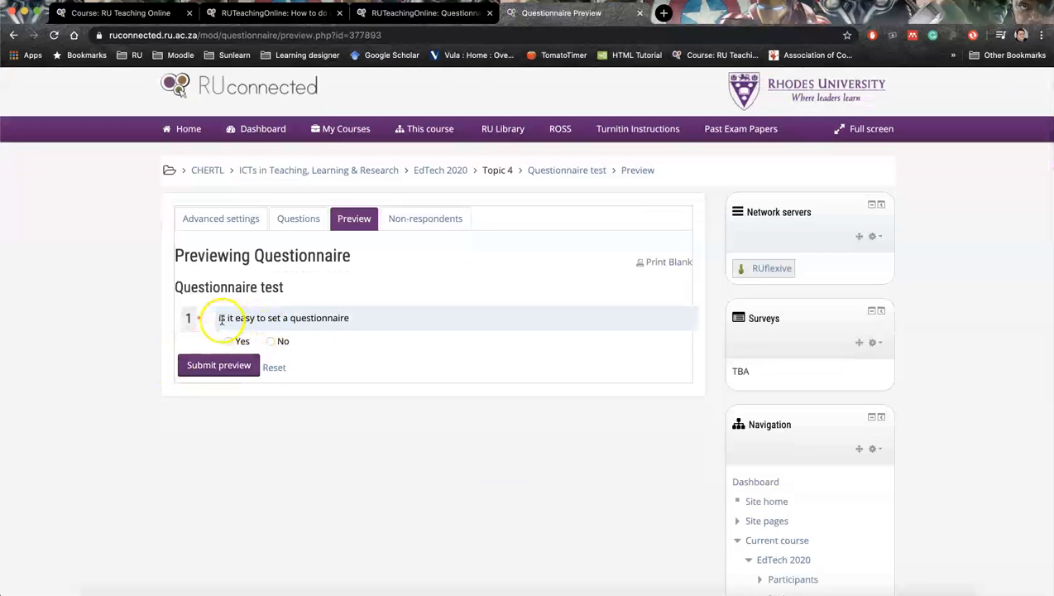
pyautogui.click(225, 341)
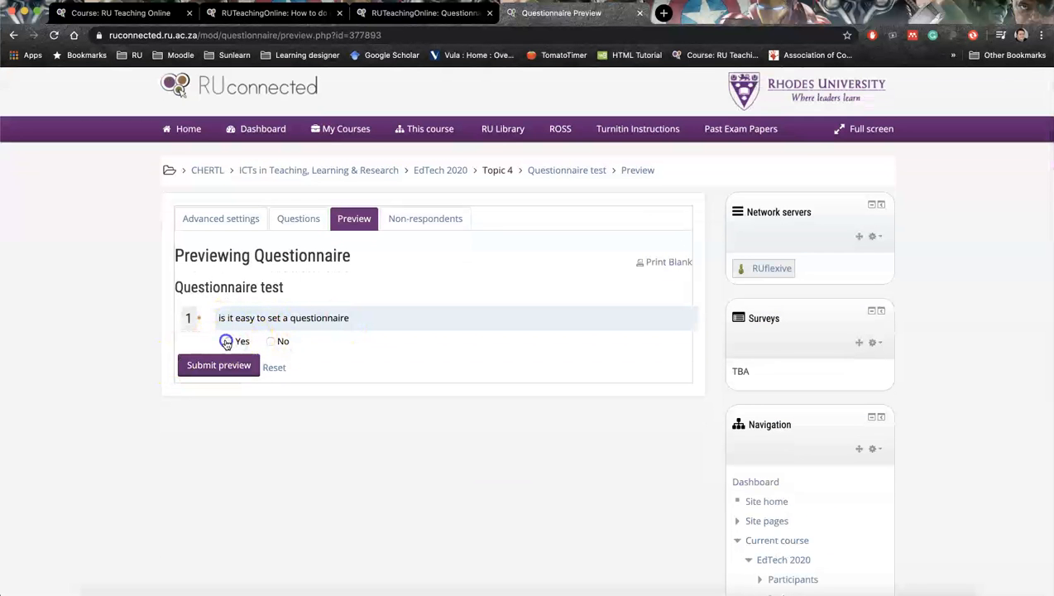
pyautogui.click(271, 341)
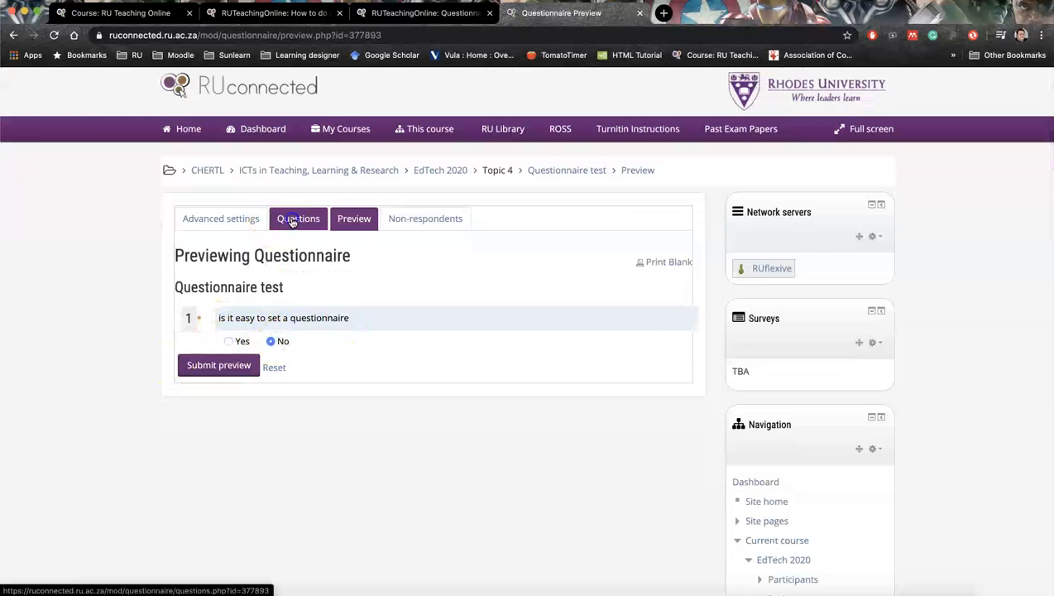
# - Return to the questionnaire's questions and add a new Essay Box question
pyautogui.click(298, 218)
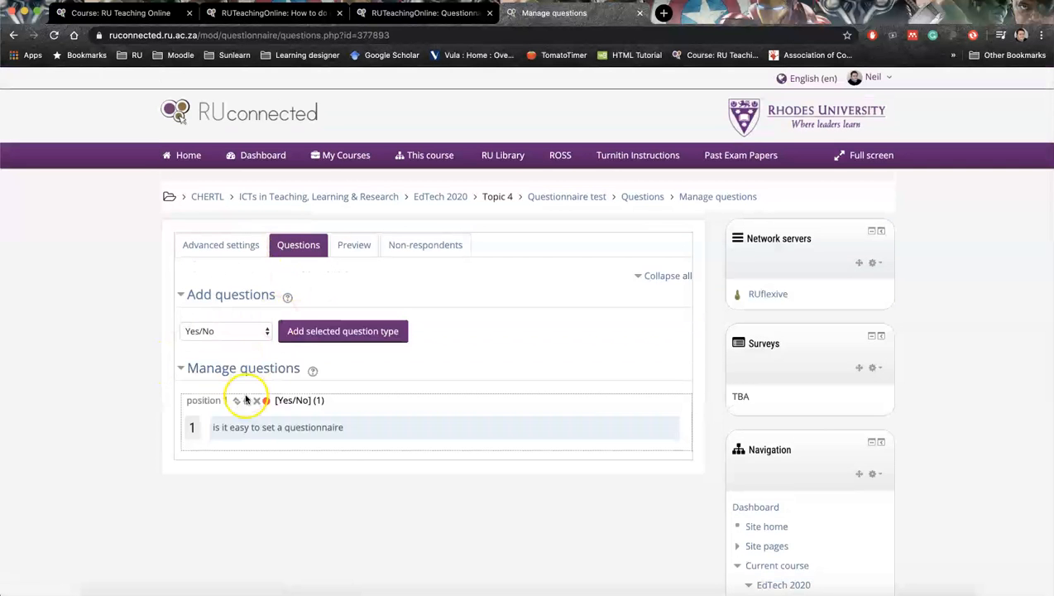
pyautogui.click(225, 331)
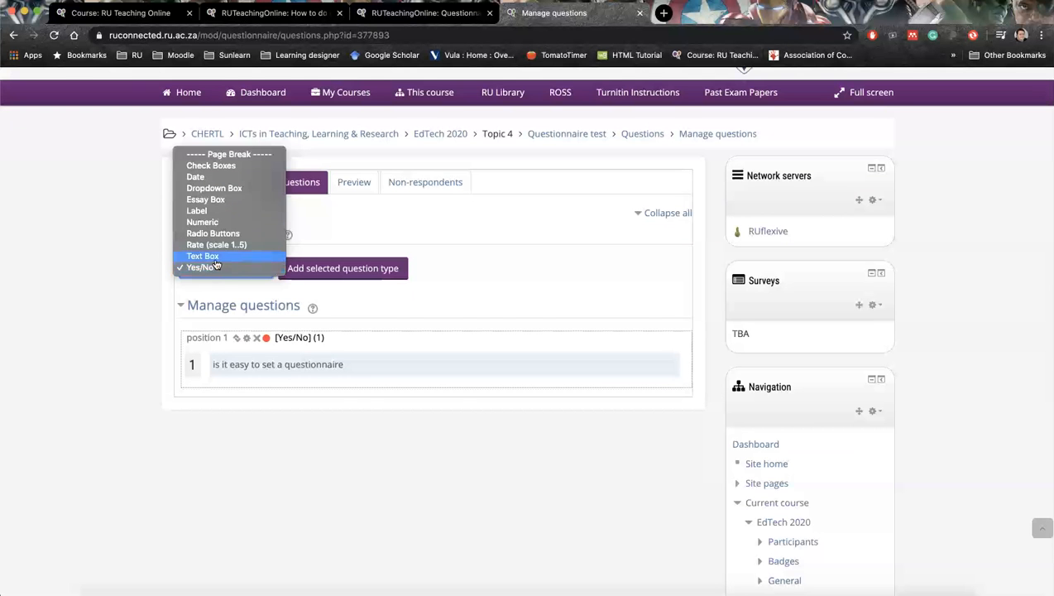
pyautogui.moveTo(195, 175)
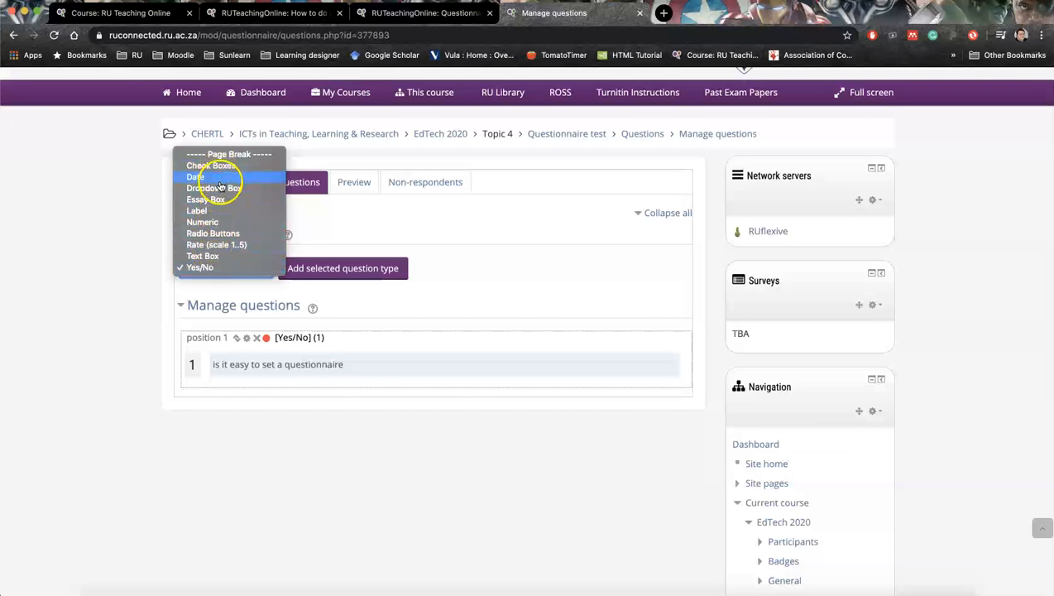
pyautogui.click(205, 199)
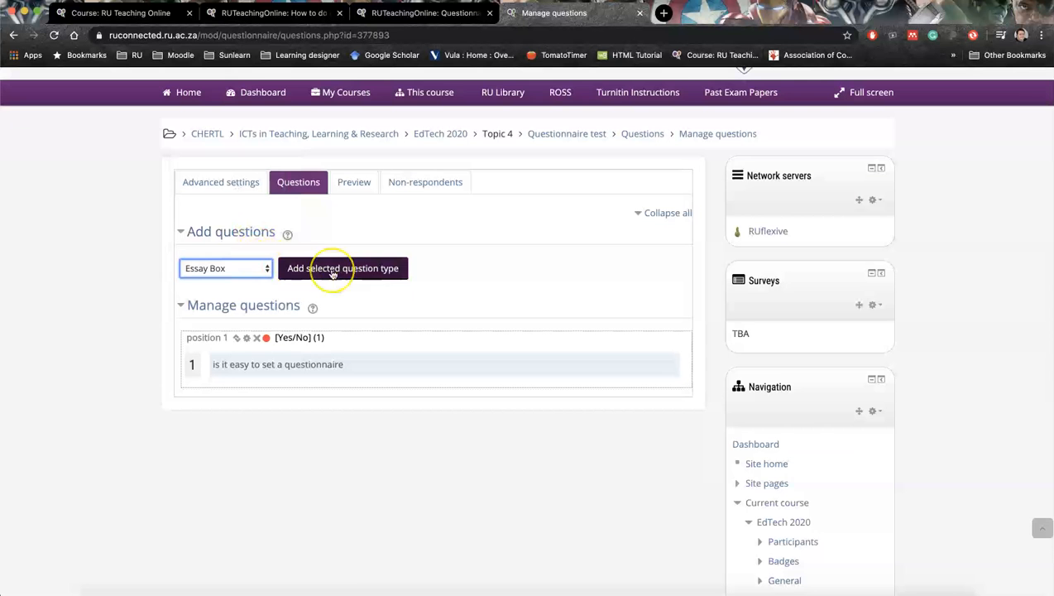
pyautogui.click(343, 268)
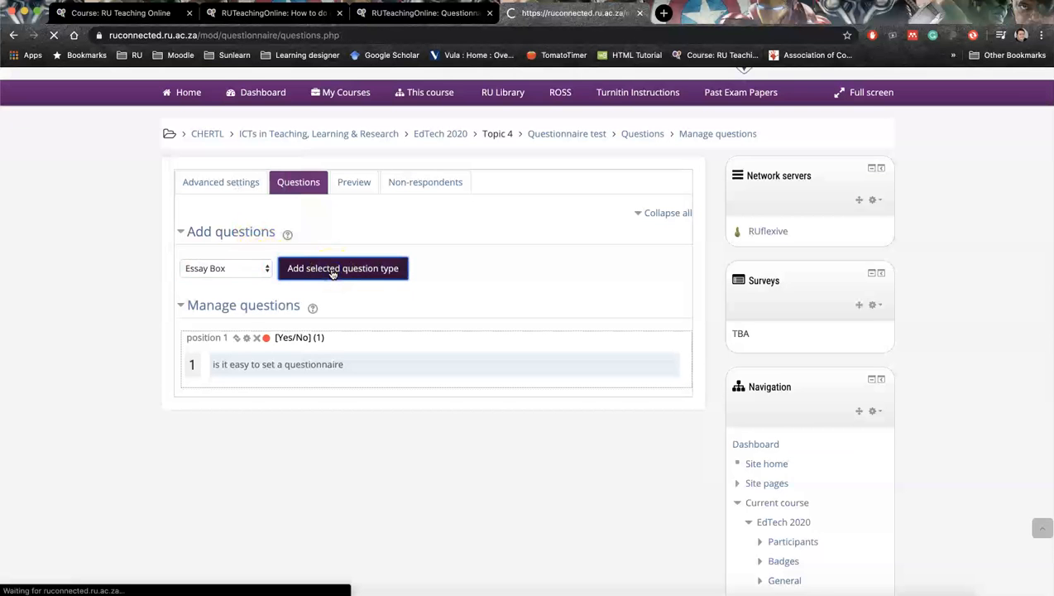
# - Name the essay question 2, make it optional, plain-text format with a 20-line answer box
pyautogui.click(343, 268)
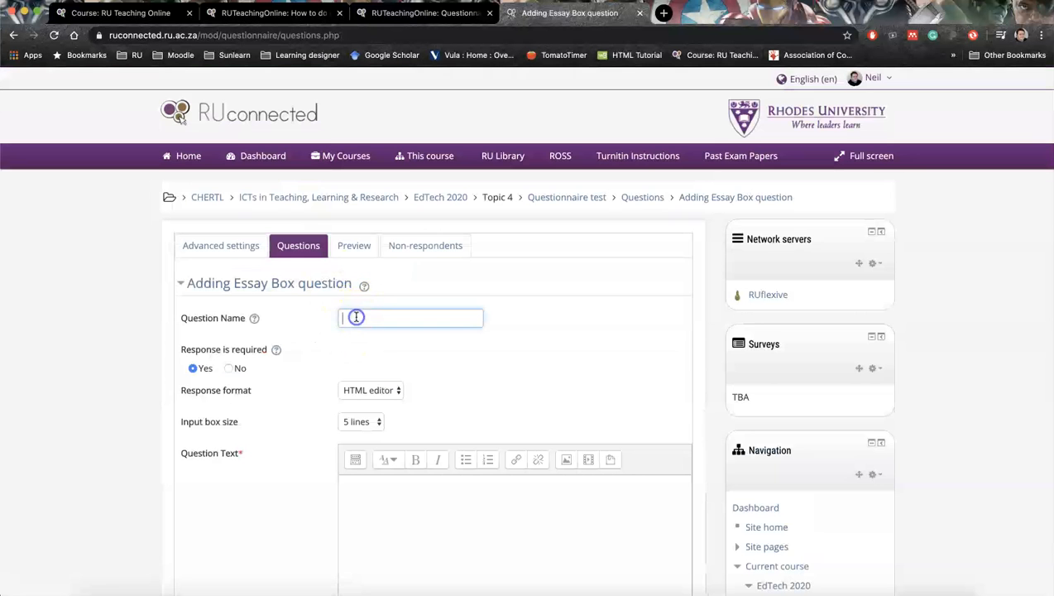
pyautogui.write('2')
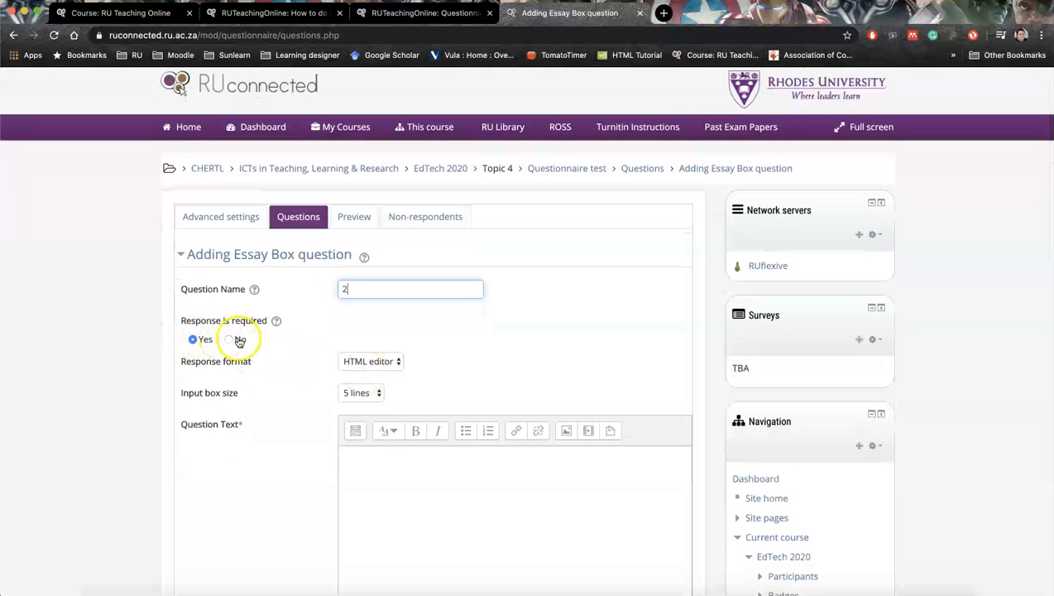
pyautogui.click(228, 339)
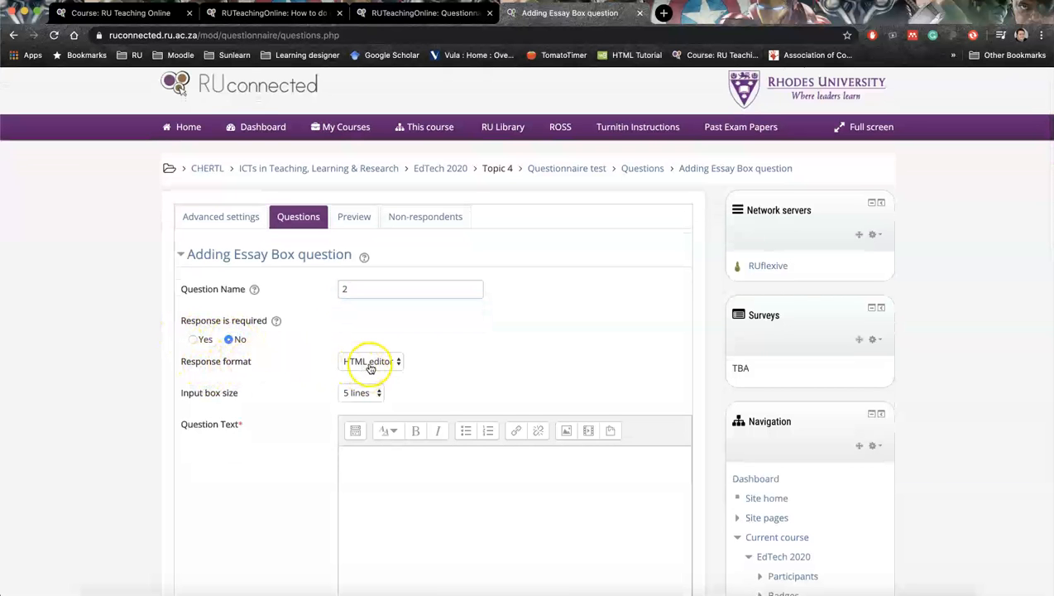
pyautogui.click(369, 361)
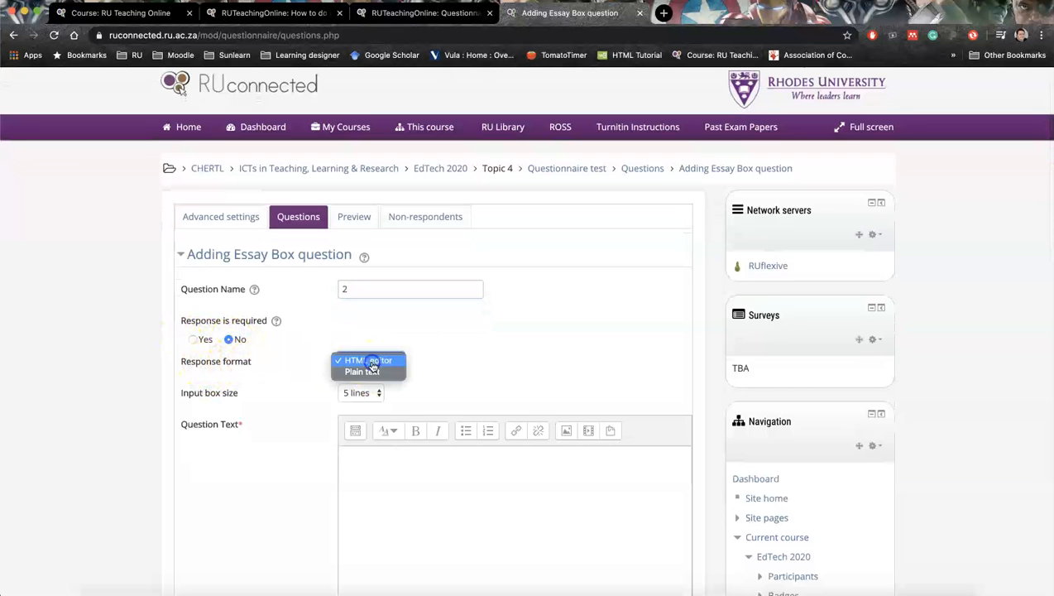
pyautogui.click(363, 370)
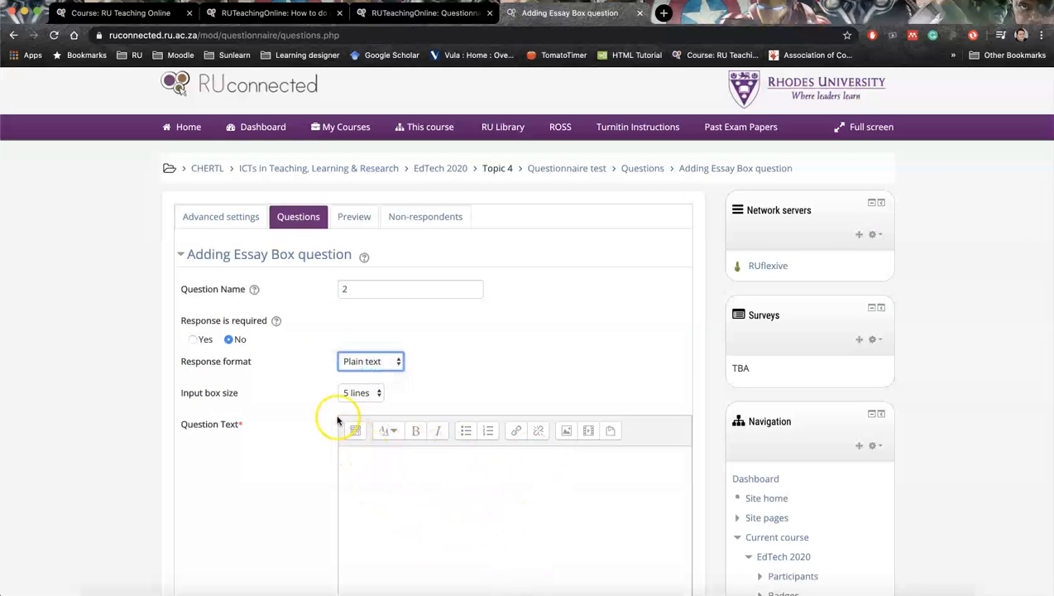
pyautogui.moveTo(235, 399)
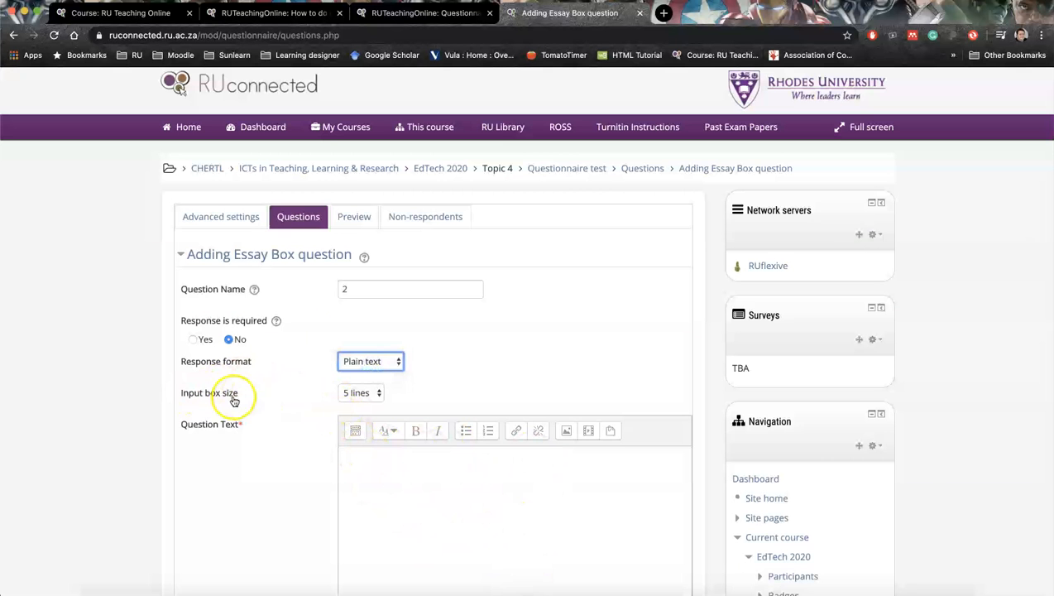
pyautogui.moveTo(368, 399)
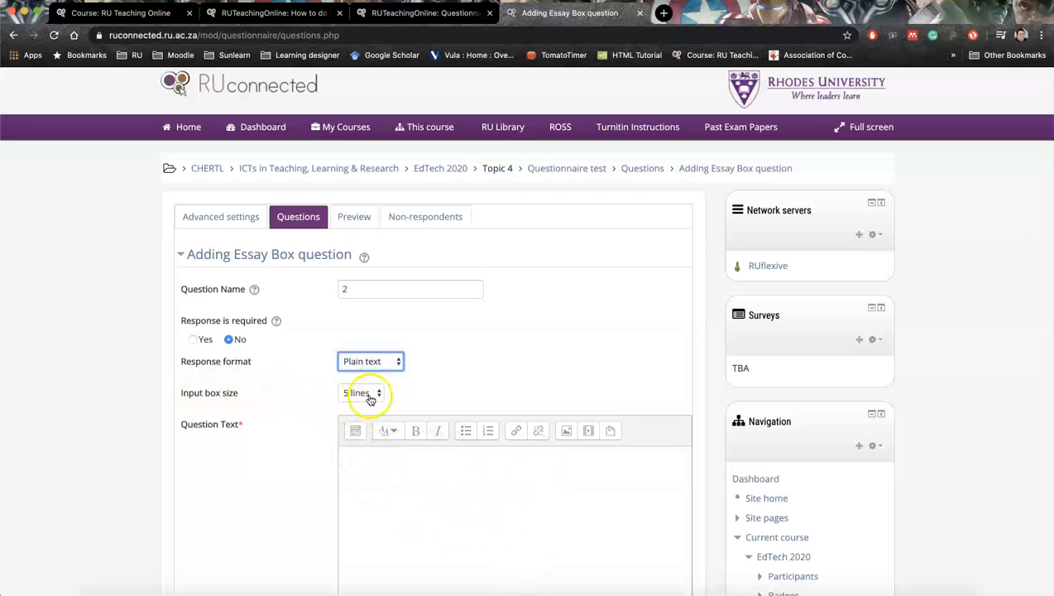
pyautogui.click(362, 392)
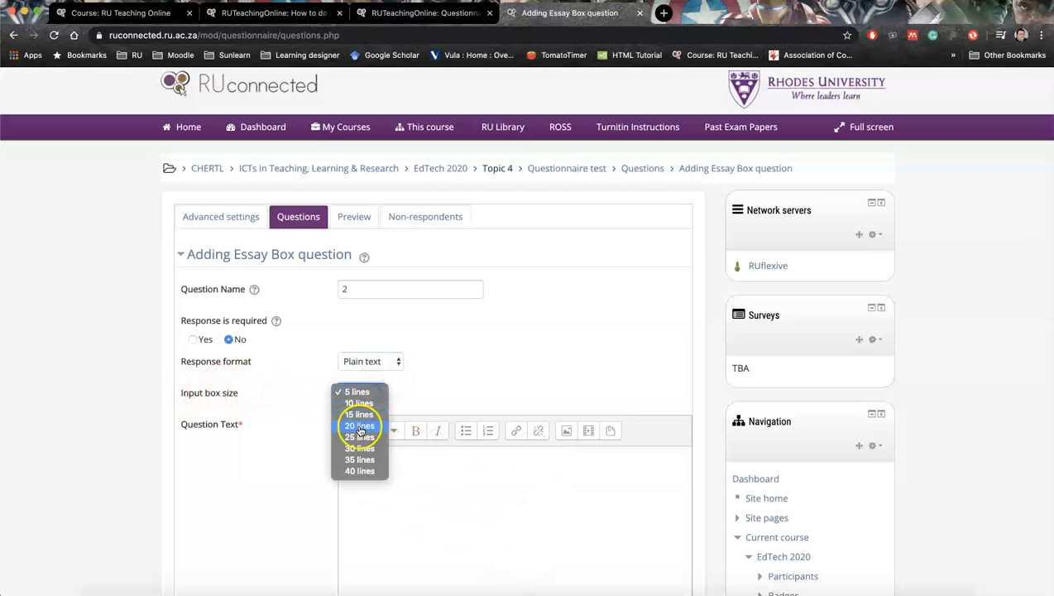
pyautogui.click(358, 425)
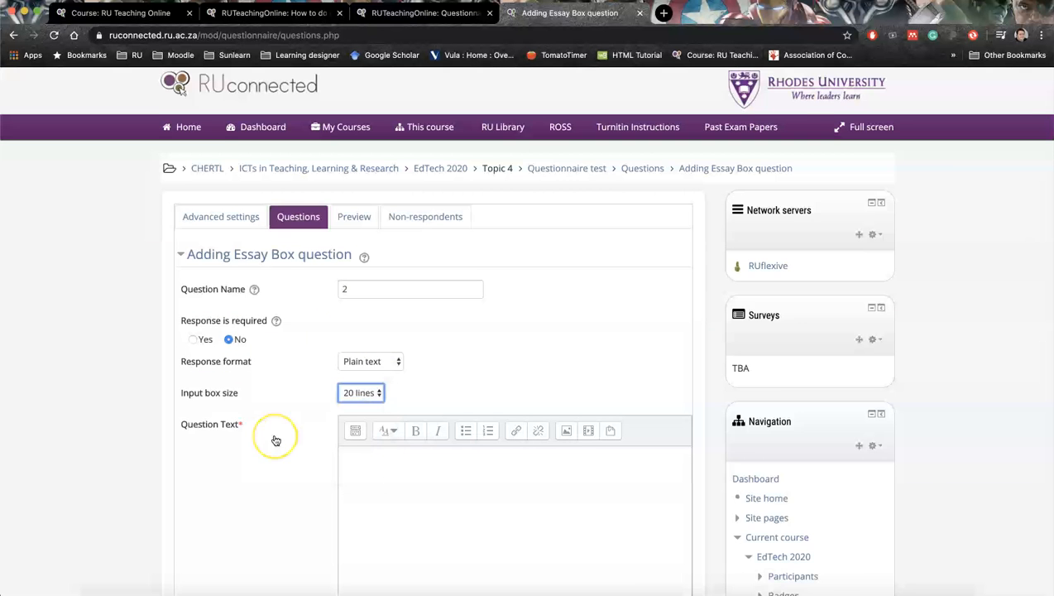
# - Enter the question text 'Is it easy to set a questionnaire' and save the essay question
pyautogui.scroll(-3)
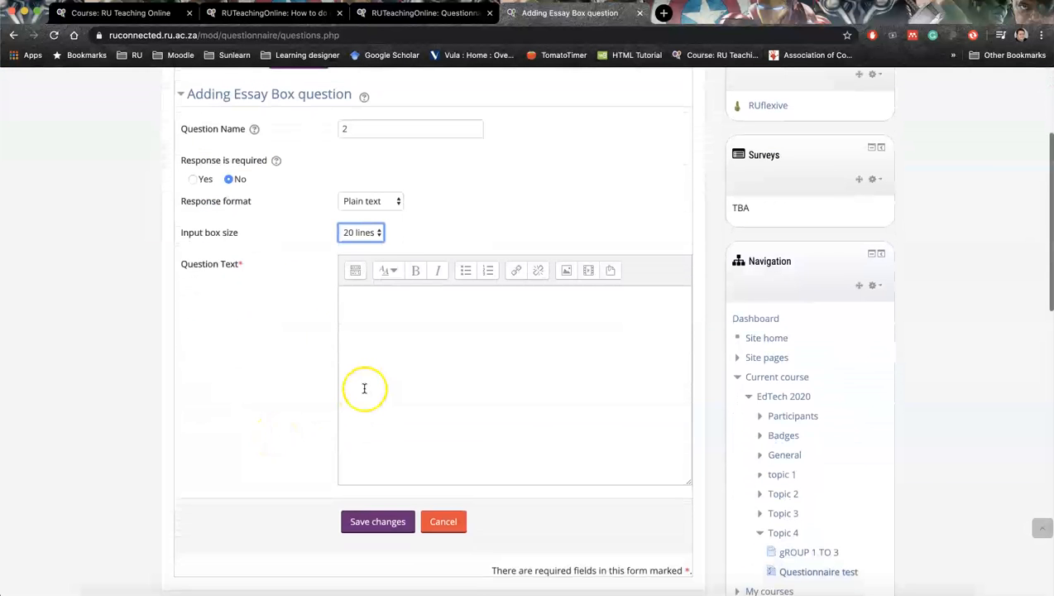
pyautogui.write('Is it easy to set a questionnaire')
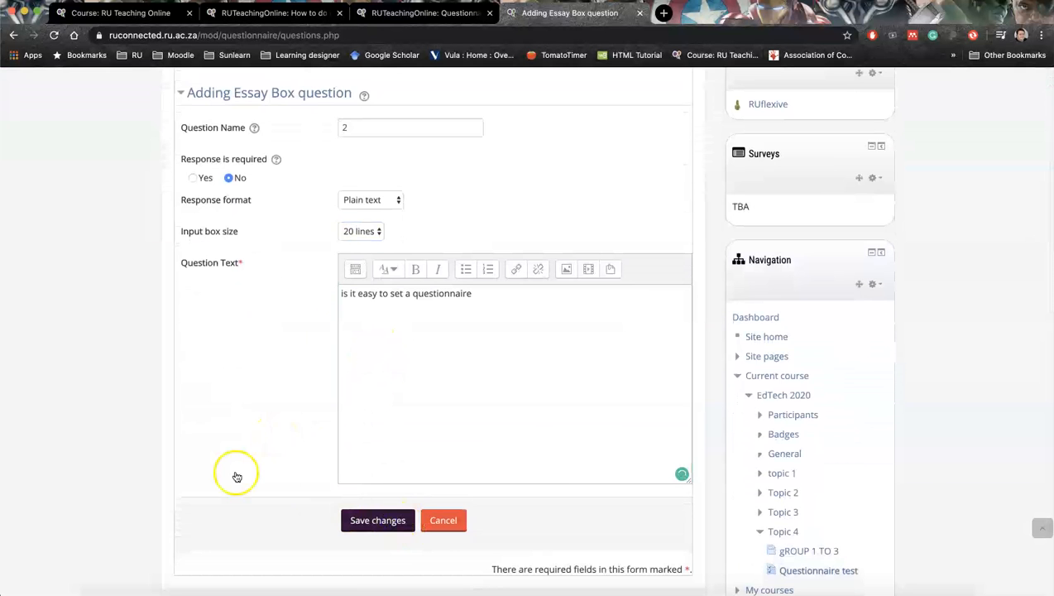
pyautogui.click(378, 520)
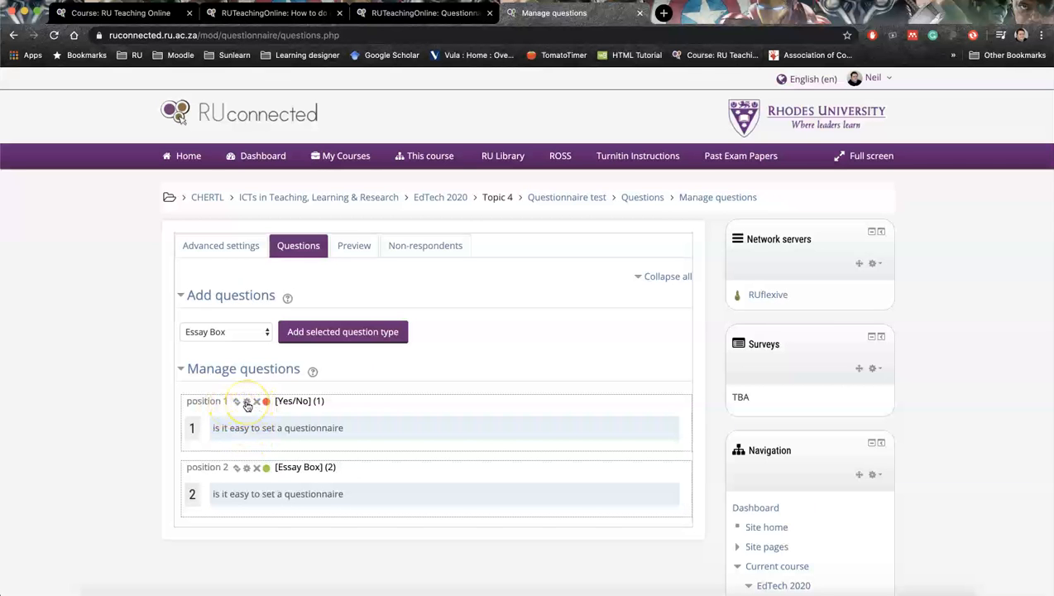
pyautogui.moveTo(246, 403)
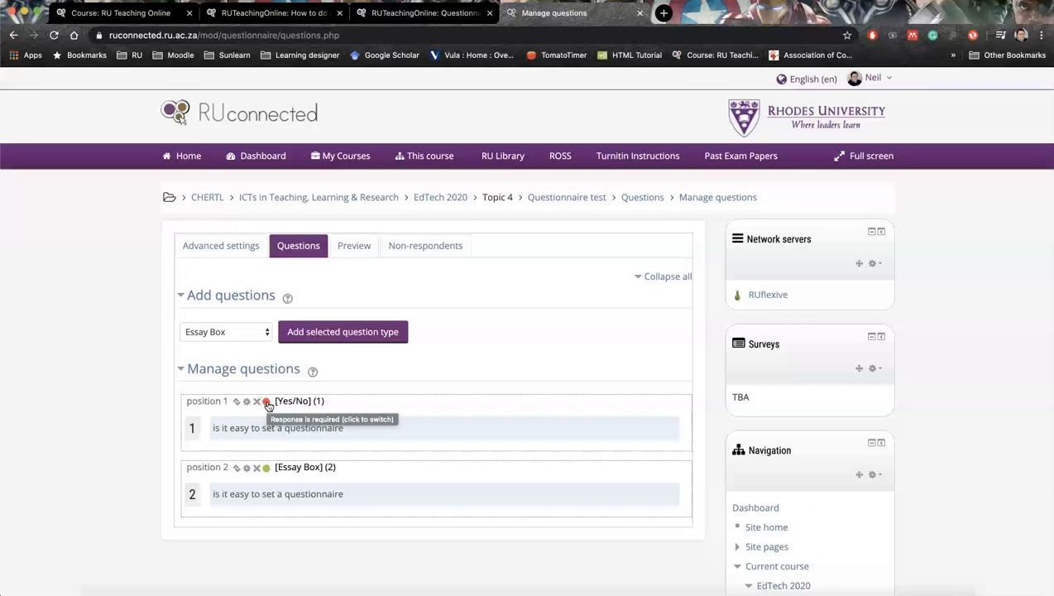
# - Toggle the required-response dot for question 1 so it no longer requires an answer
pyautogui.click(266, 403)
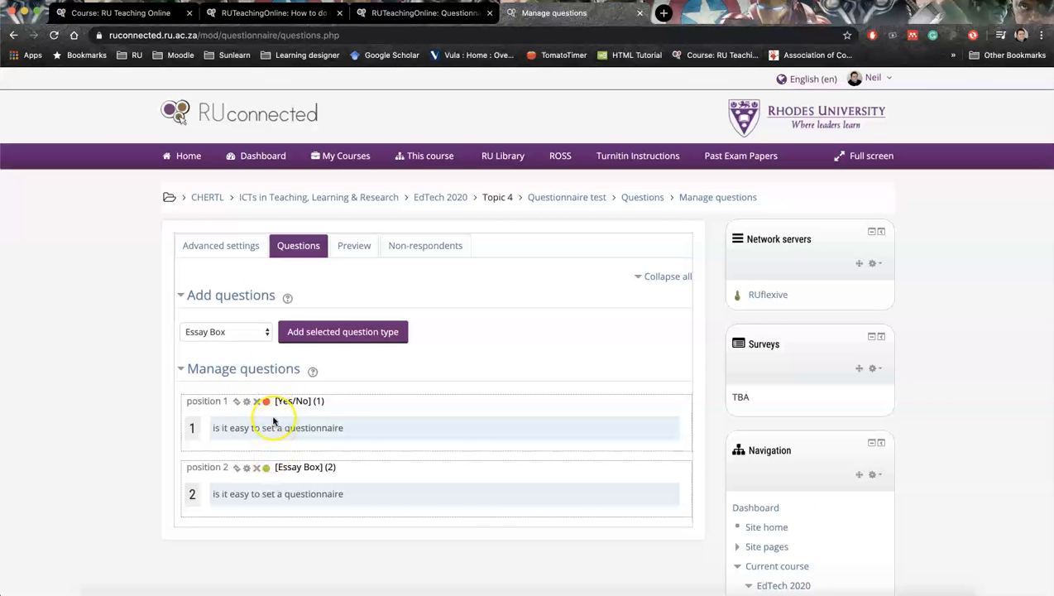
pyautogui.click(265, 402)
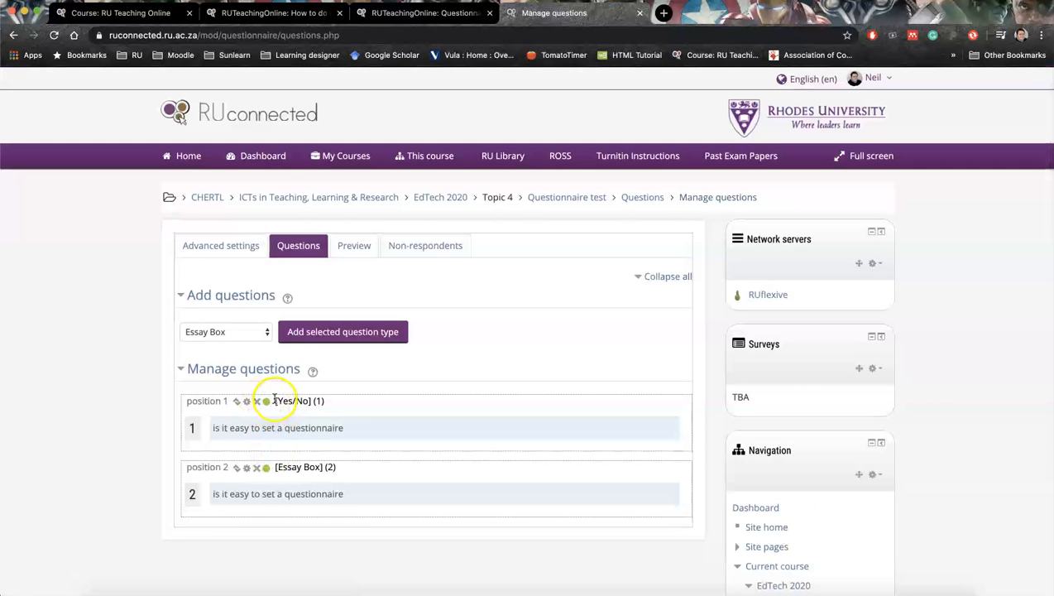
pyautogui.moveTo(229, 451)
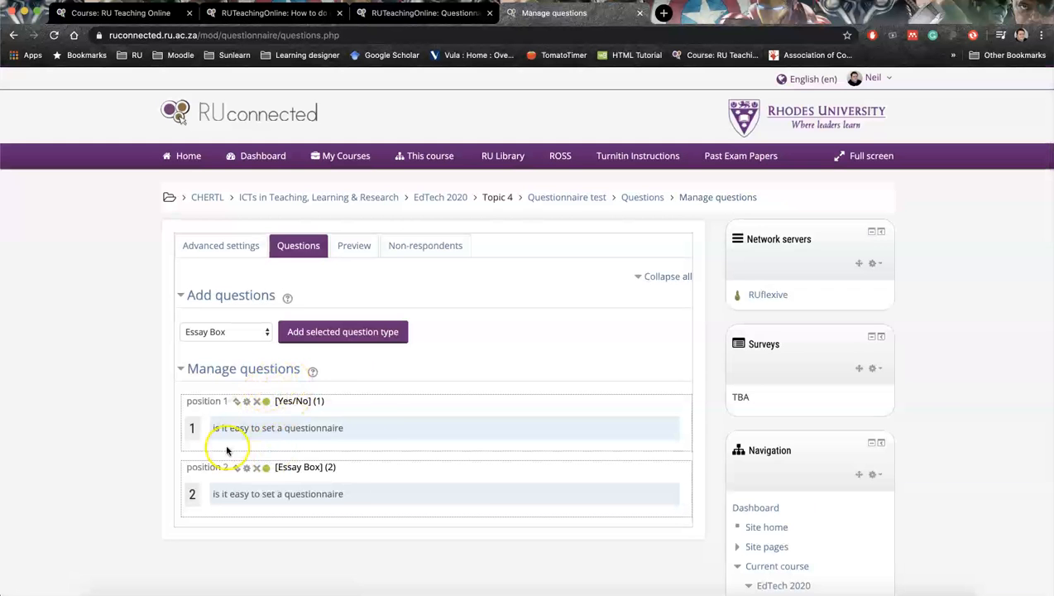
pyautogui.moveTo(184, 476)
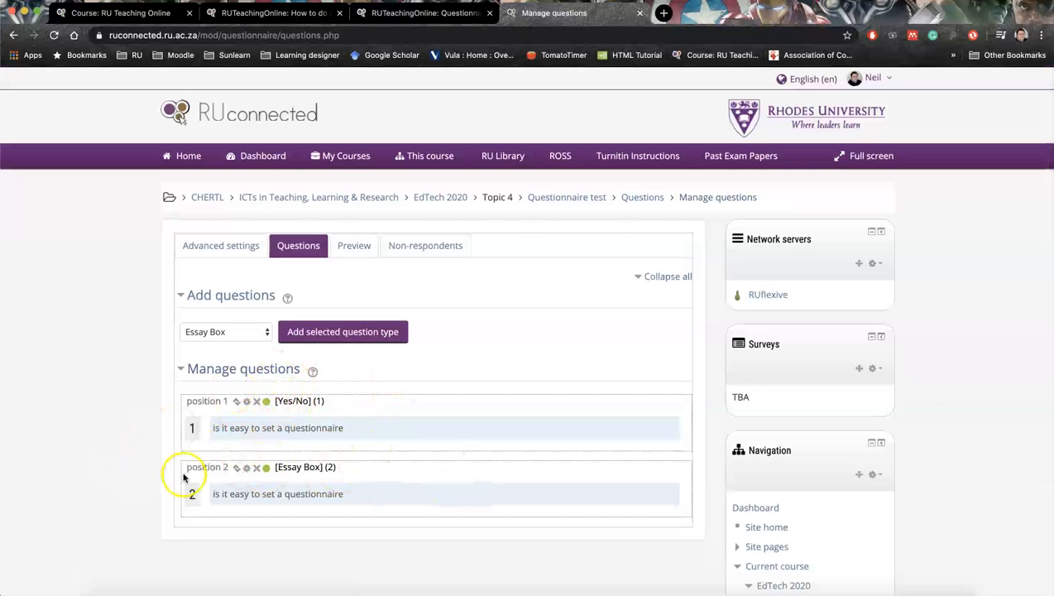
# - Choose Check Boxes as the next question type and add it to the questionnaire
pyautogui.click(225, 331)
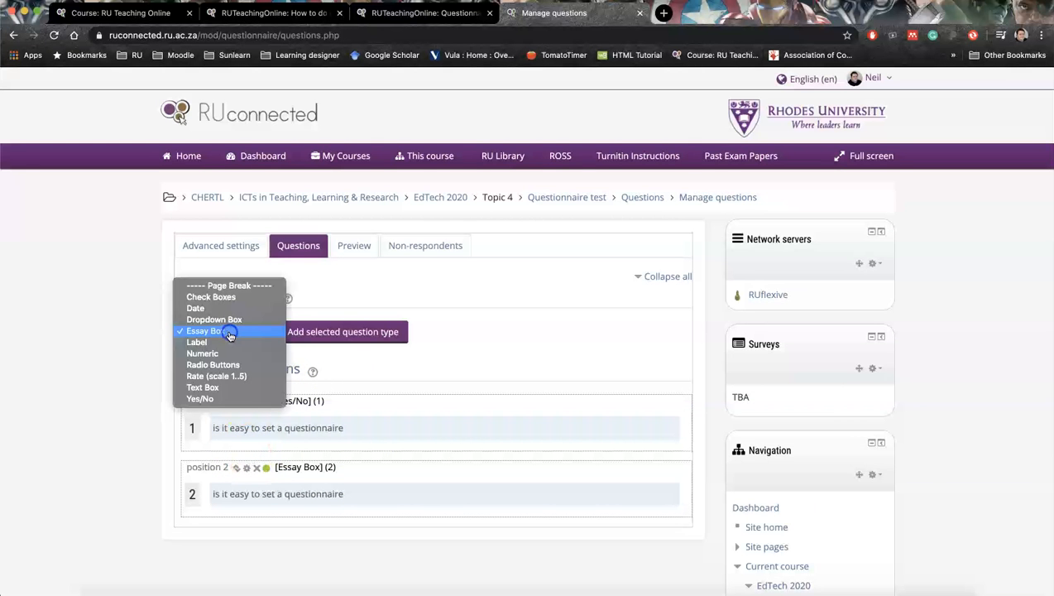
pyautogui.moveTo(219, 346)
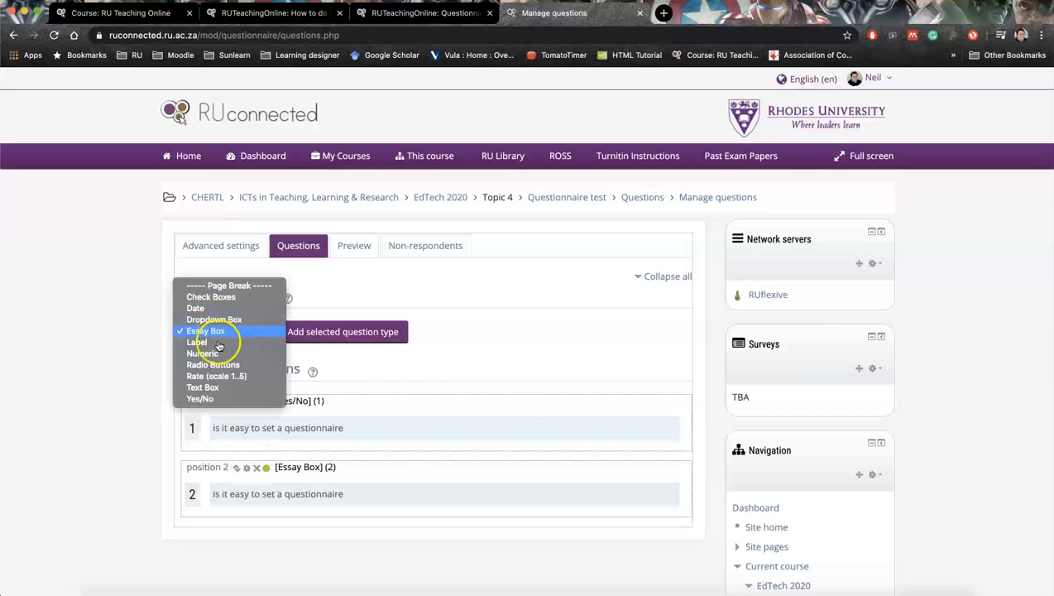
pyautogui.moveTo(209, 296)
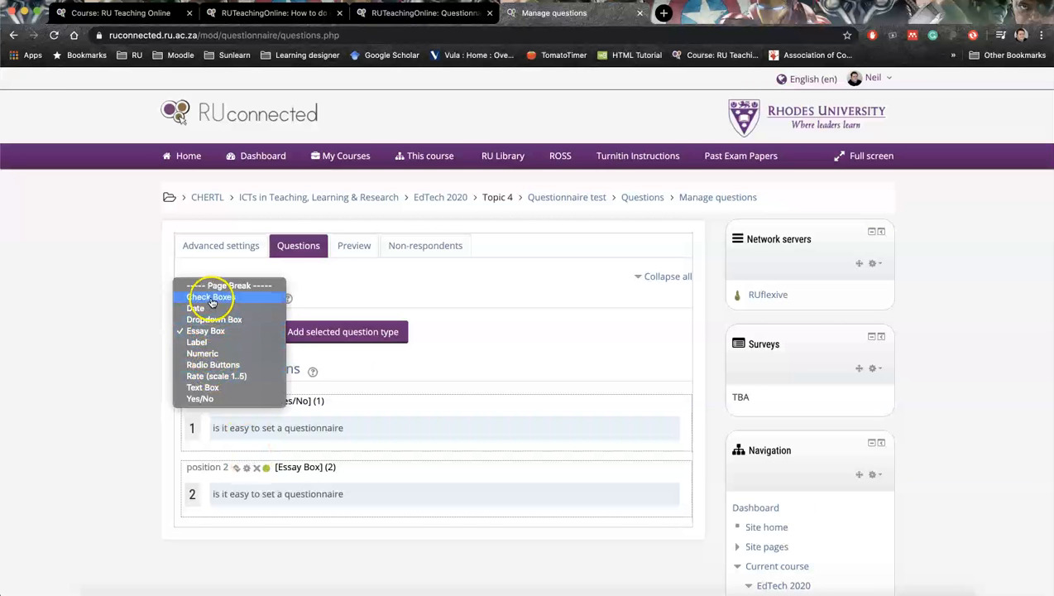
pyautogui.click(208, 297)
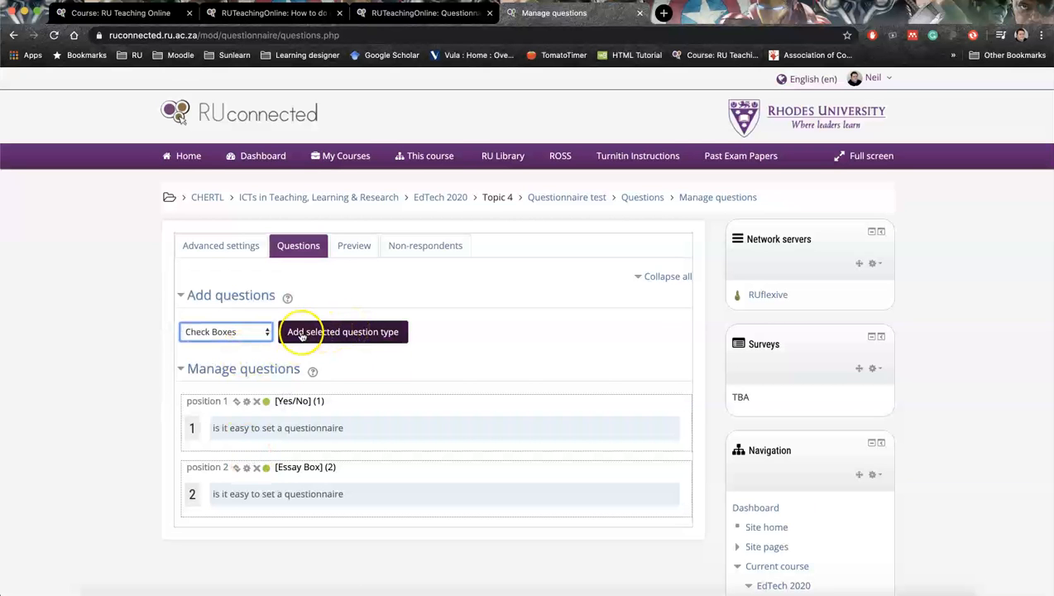
pyautogui.click(342, 331)
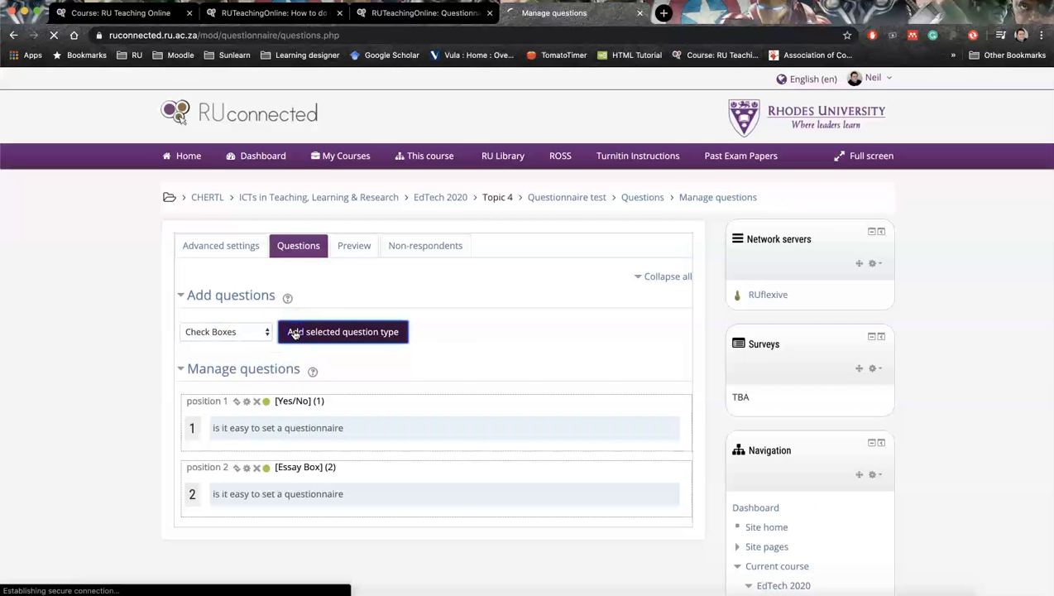
# - Name the check boxes question 3 and read the help on minimum forced responses
pyautogui.click(343, 331)
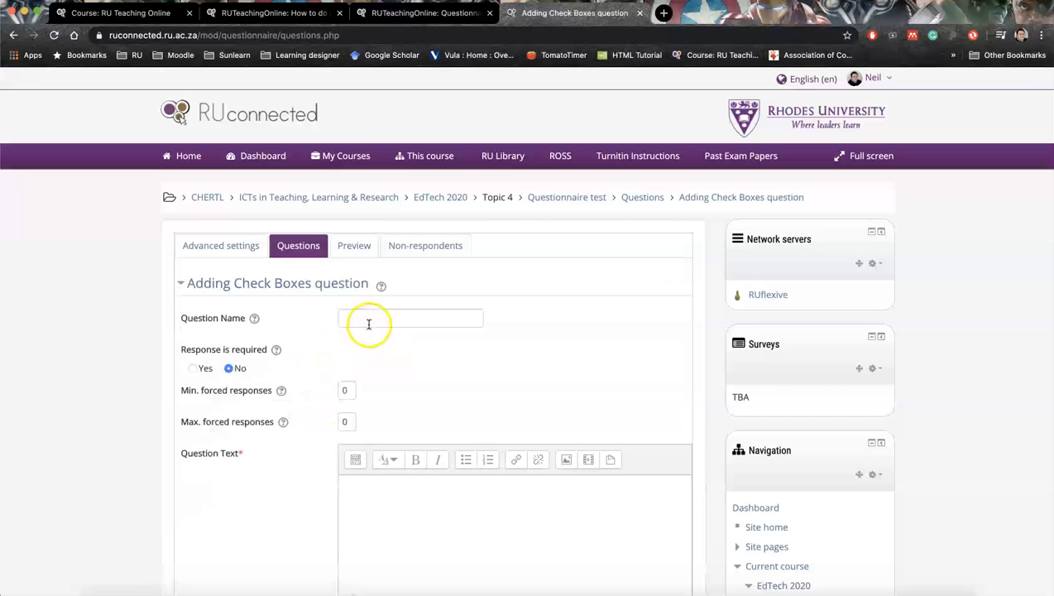
pyautogui.click(411, 318)
pyautogui.write('3')
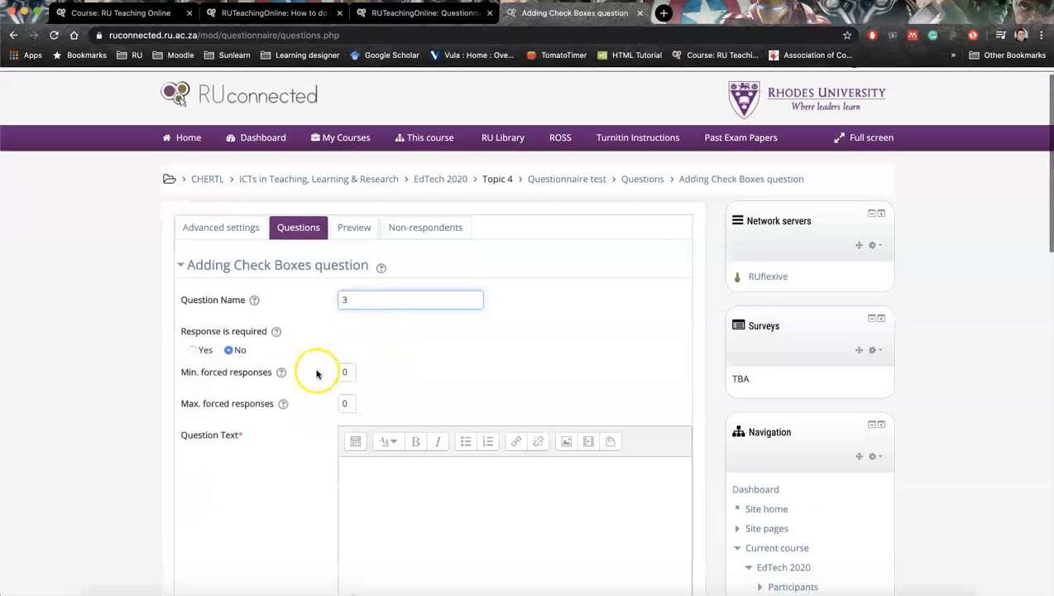
pyautogui.scroll(-3)
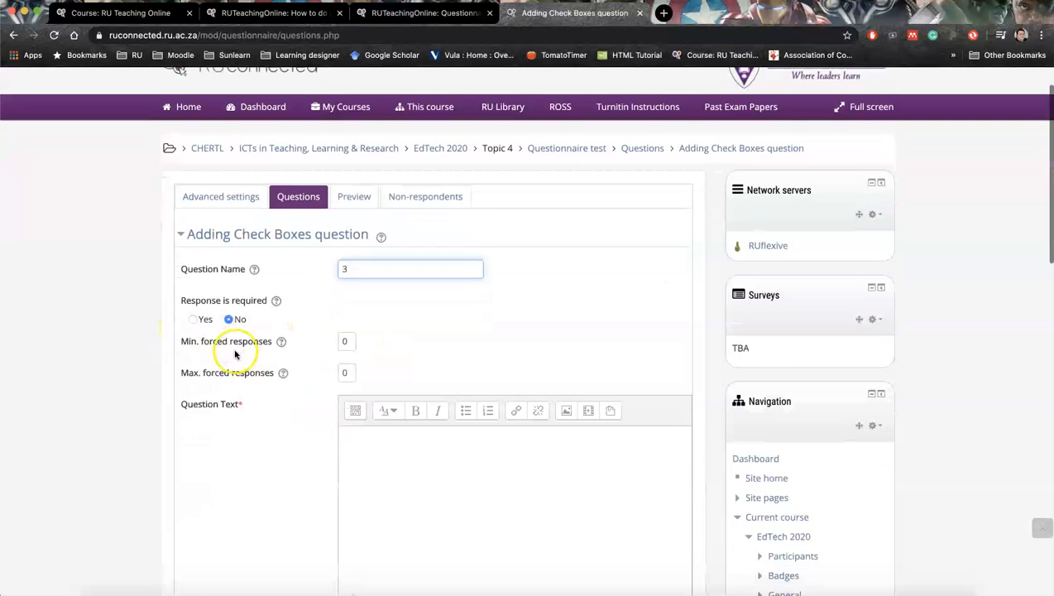
pyautogui.scroll(-3)
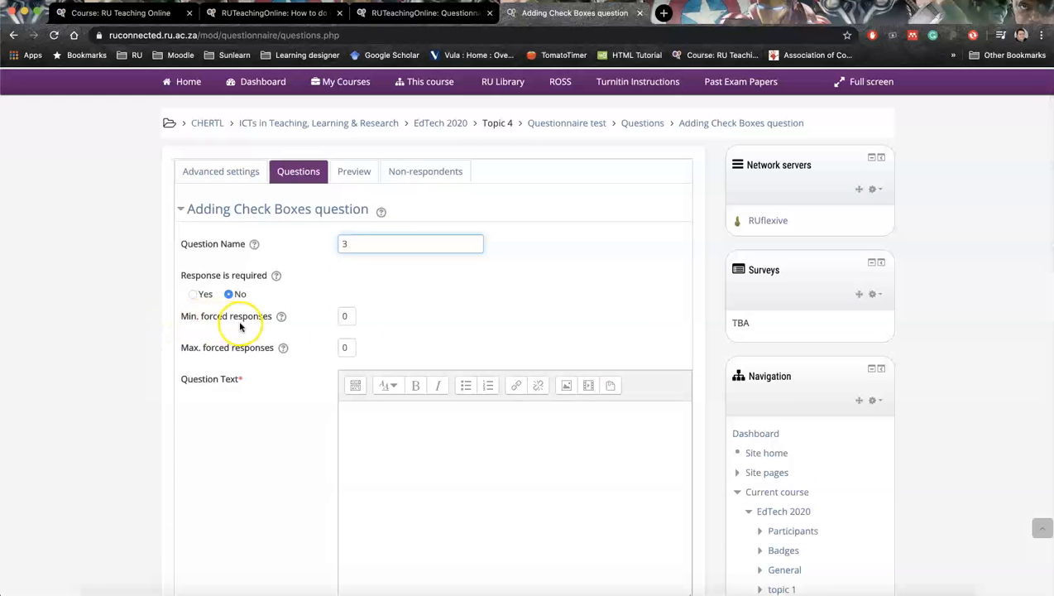
pyautogui.moveTo(205, 347)
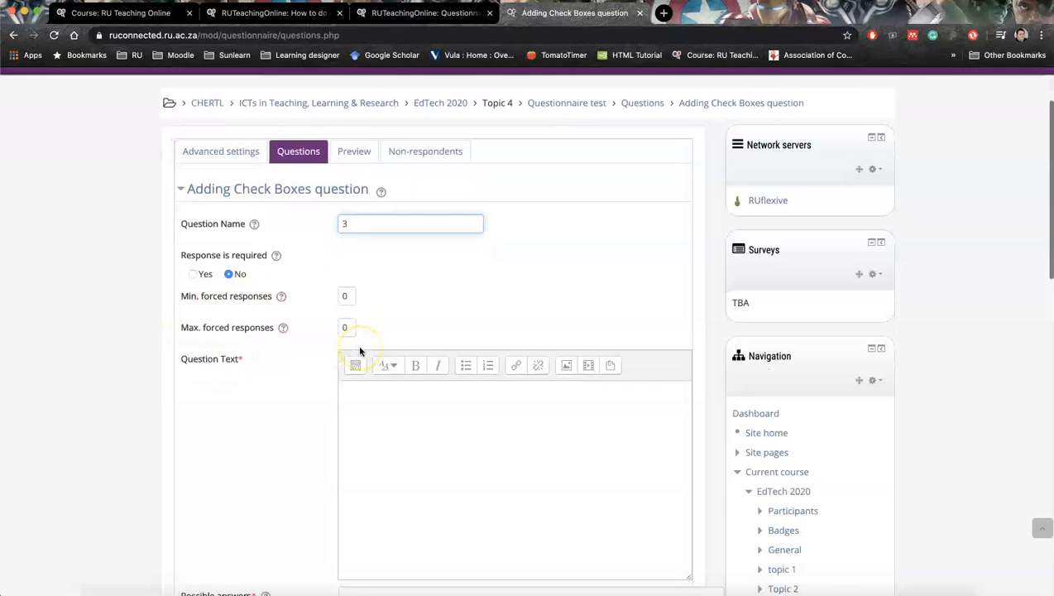
pyautogui.scroll(-3)
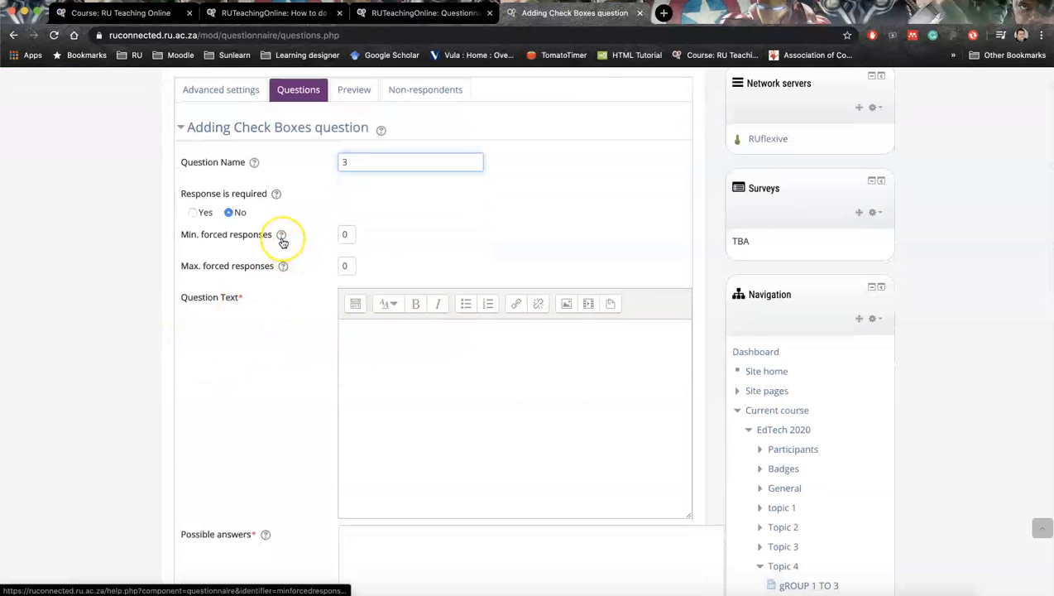
pyautogui.moveTo(282, 236)
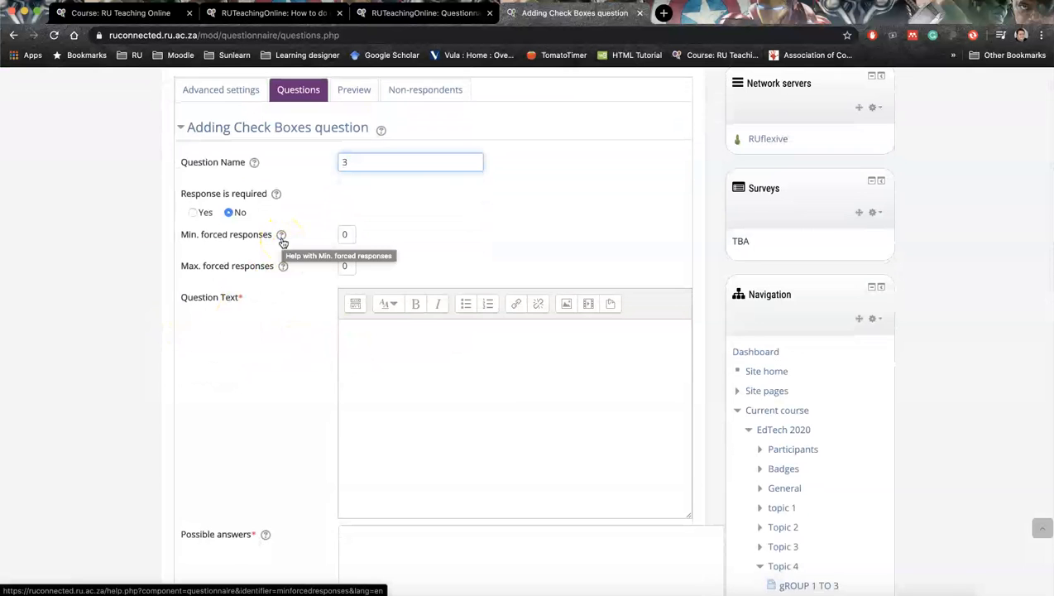
pyautogui.click(282, 235)
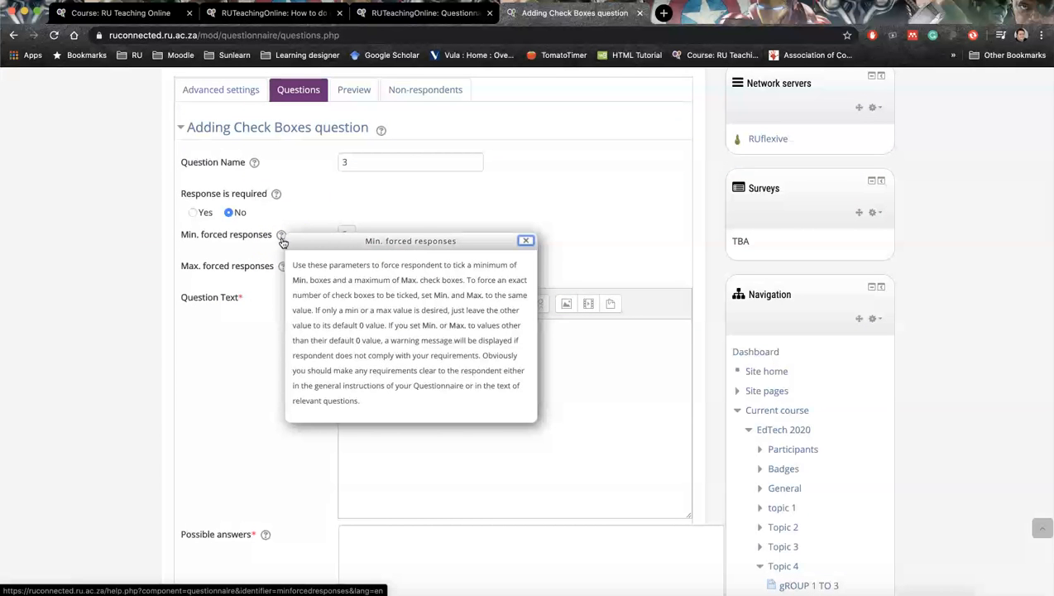
pyautogui.moveTo(416, 273)
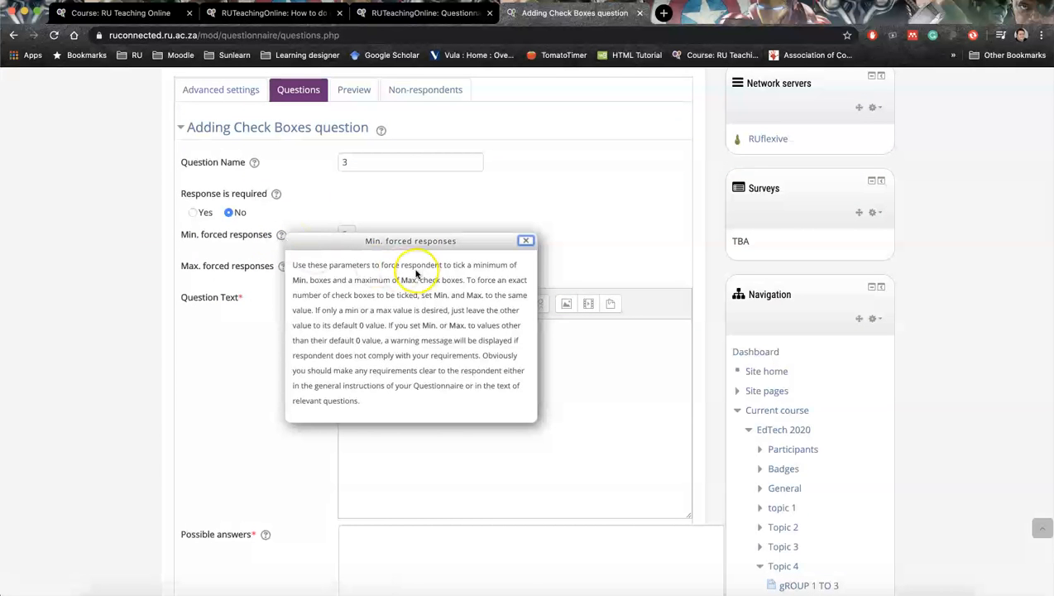
pyautogui.moveTo(364, 241)
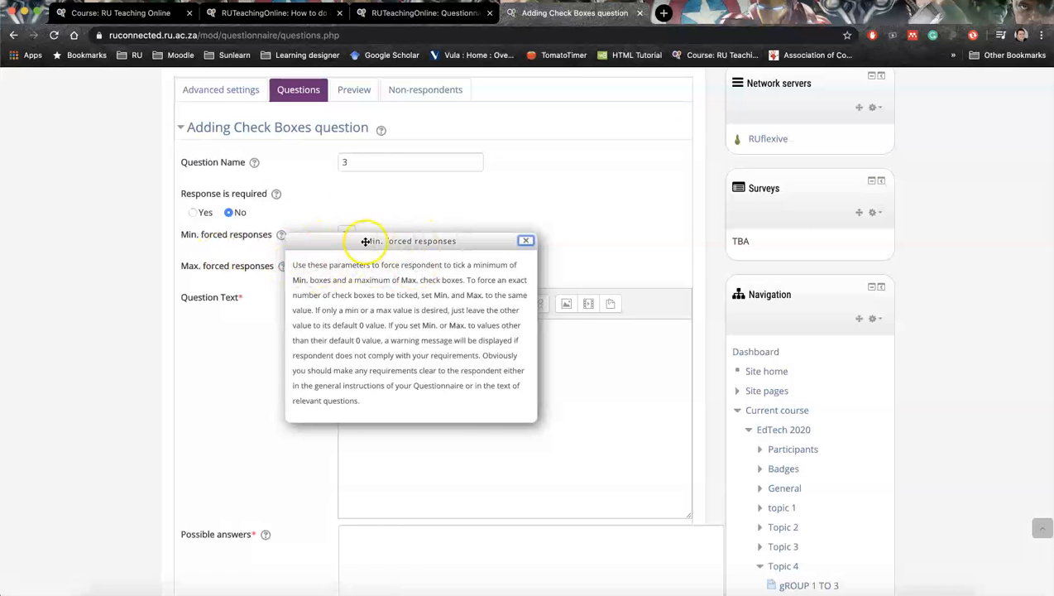
pyautogui.click(527, 242)
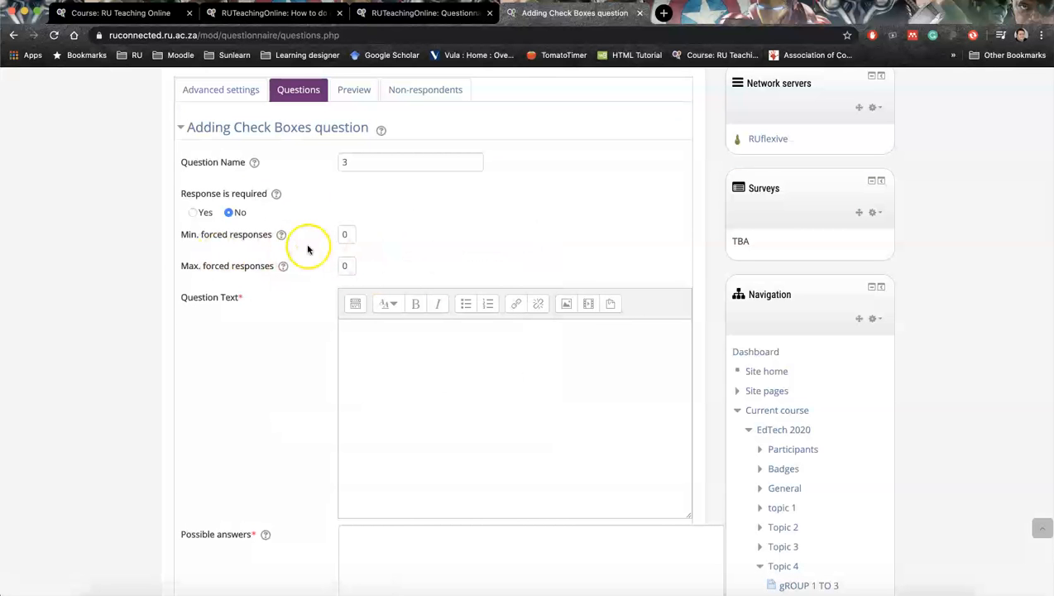
# - Set forced responses to minimum 1 and maximum 2, with question text 'is it easy to set a questionnaire'
pyautogui.click(344, 236)
pyautogui.write('1')
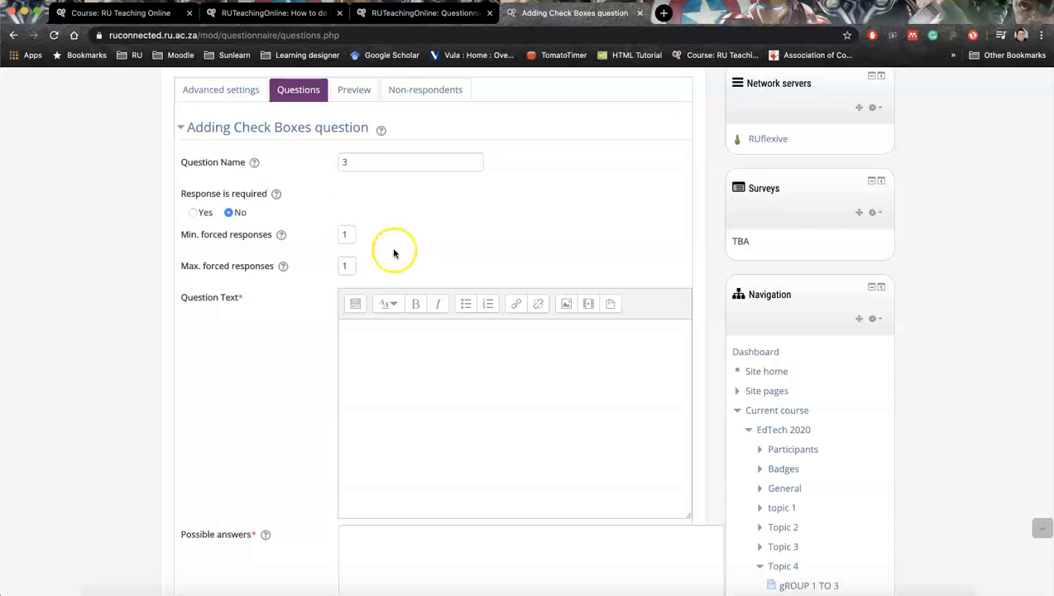
pyautogui.click(345, 235)
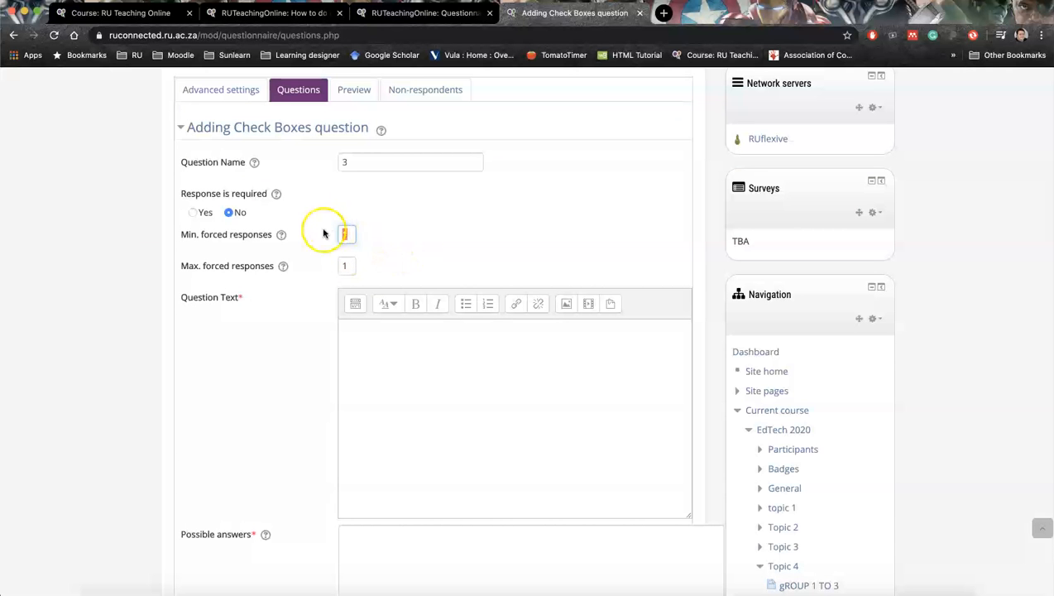
pyautogui.click(346, 265)
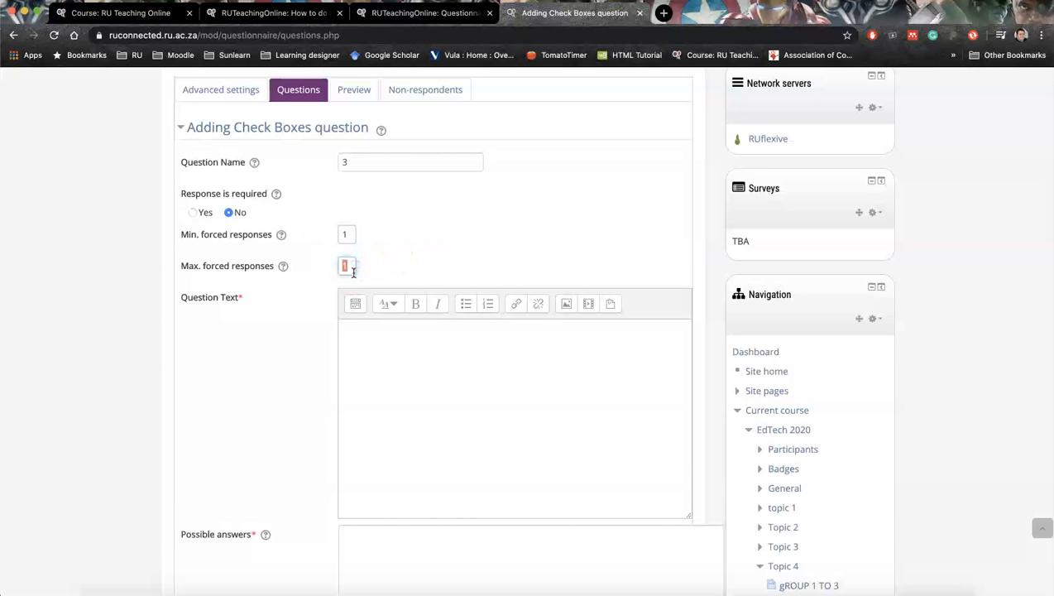
pyautogui.write('2')
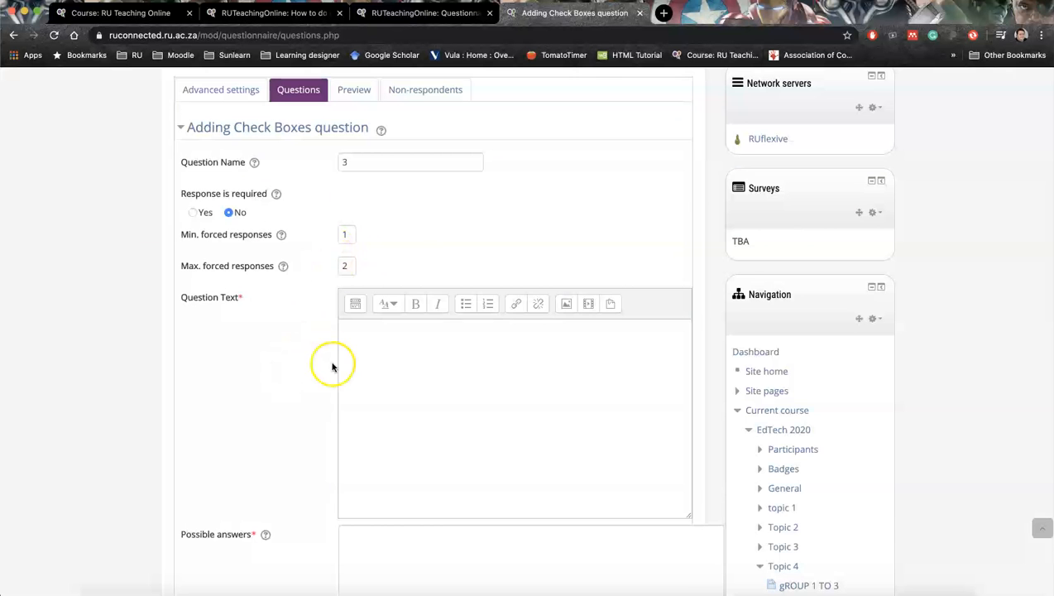
pyautogui.write('is it easy to set a questionnaire')
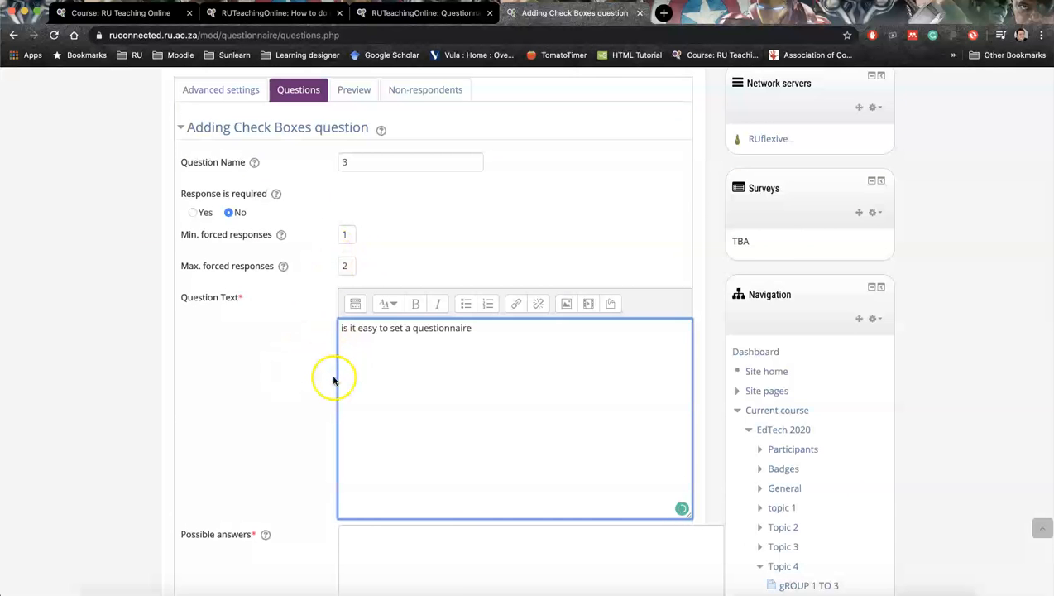
# - Enter possible answers yes, no, maybe and very difficult, then save the check boxes question
pyautogui.scroll(-3)
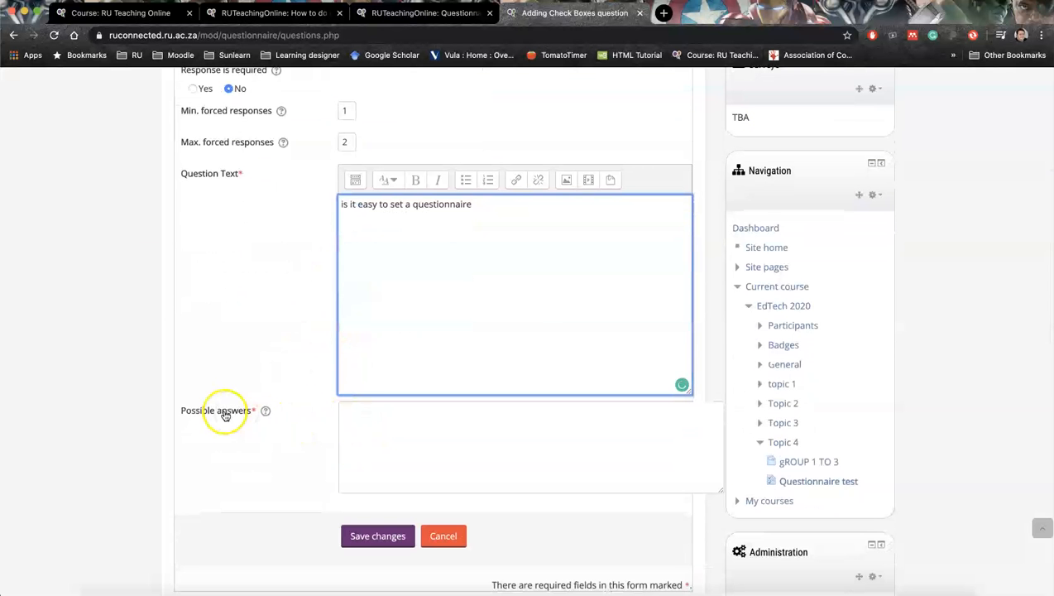
pyautogui.click(523, 428)
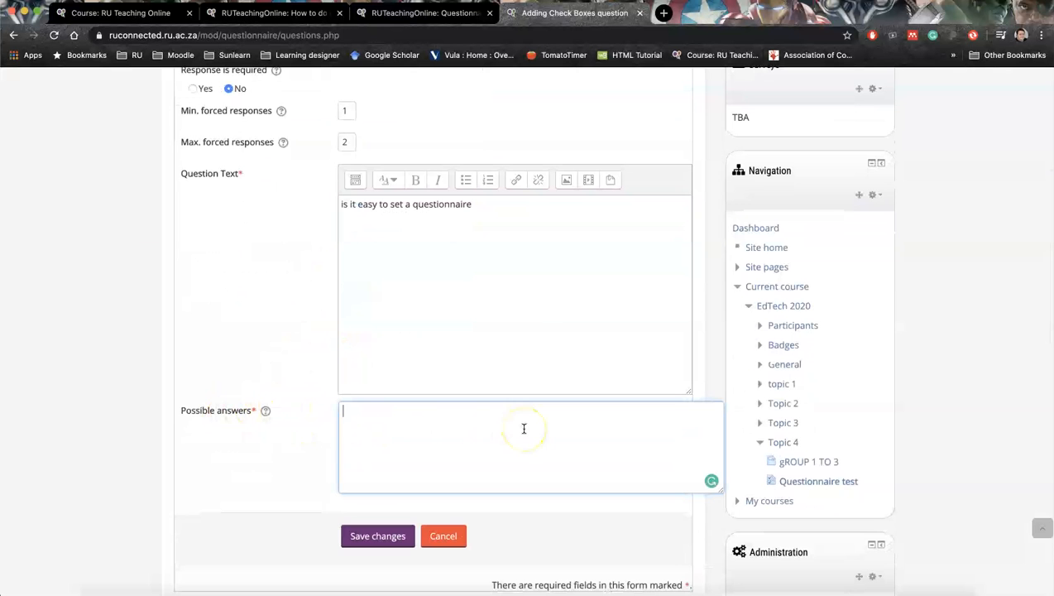
pyautogui.moveTo(228, 423)
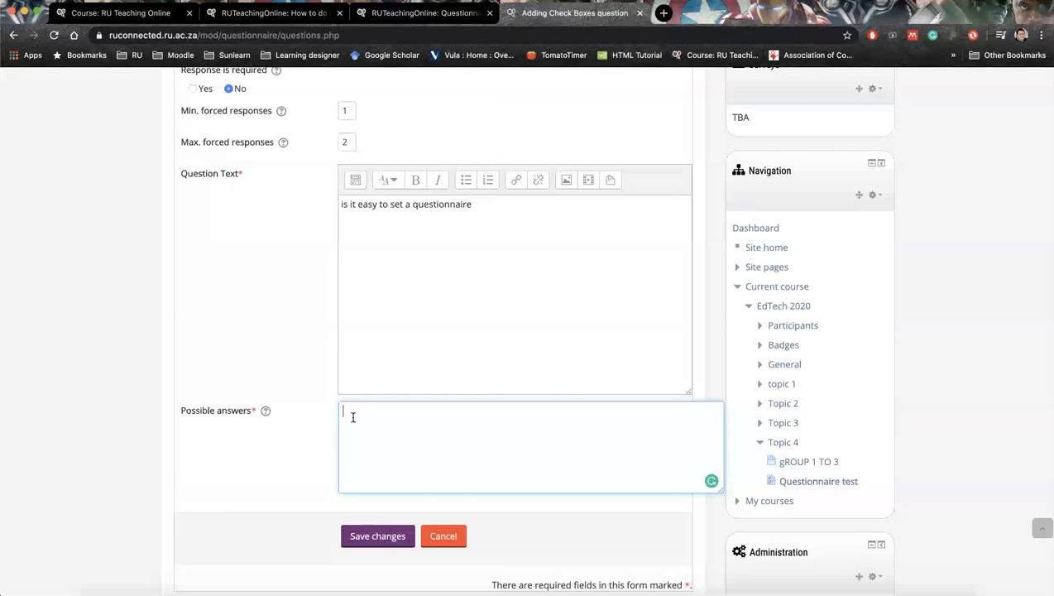
pyautogui.write('yes')
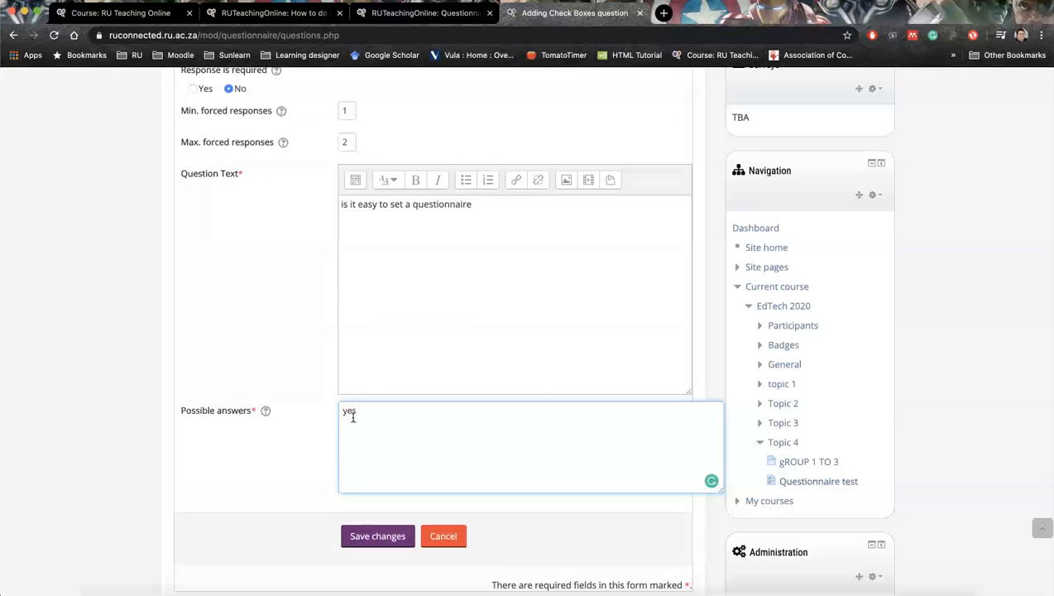
pyautogui.write('no')
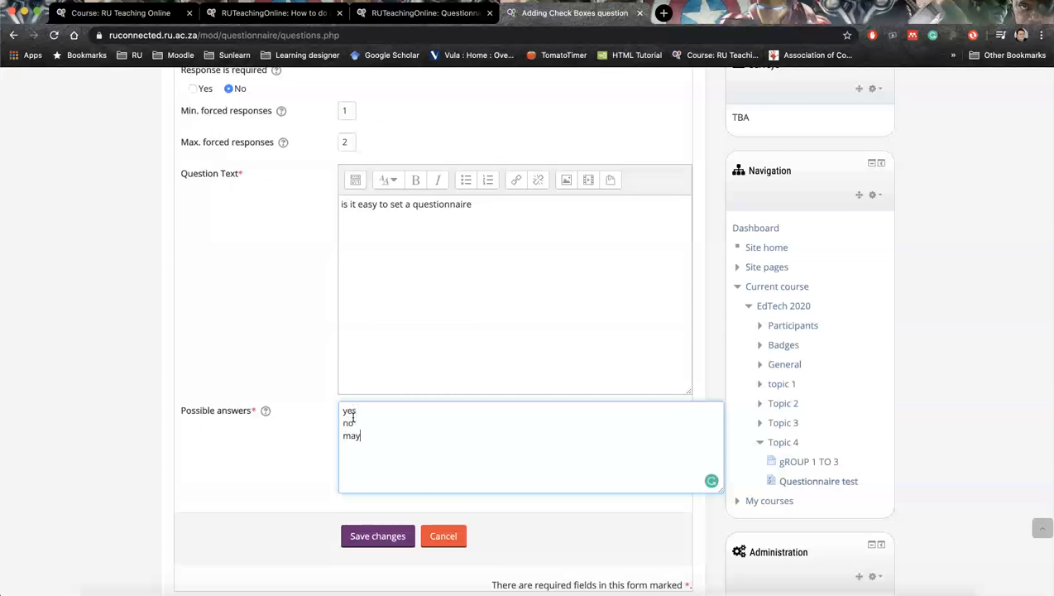
pyautogui.write('be')
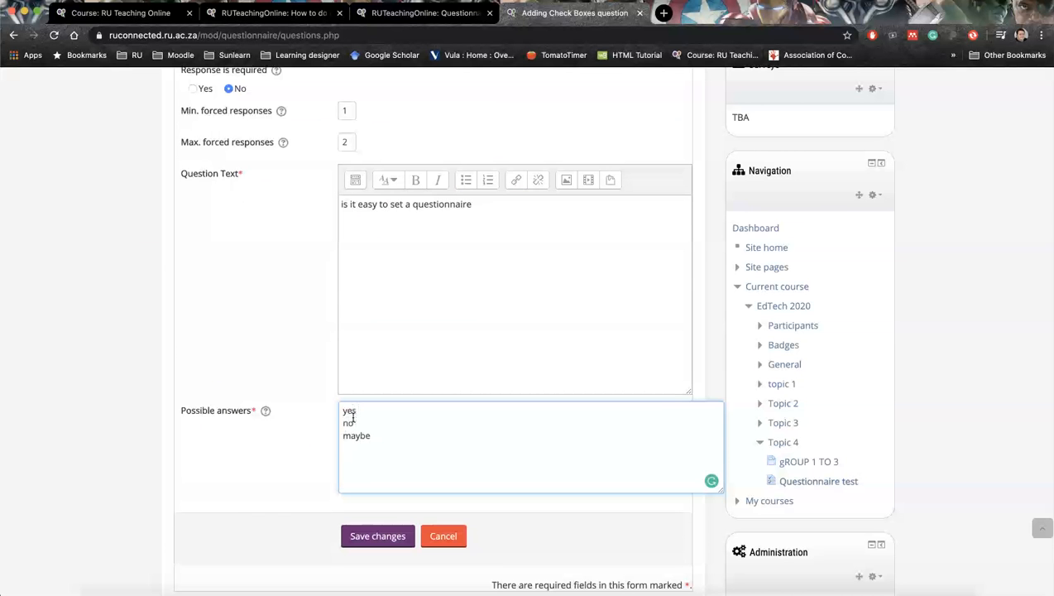
pyautogui.write('very difficu')
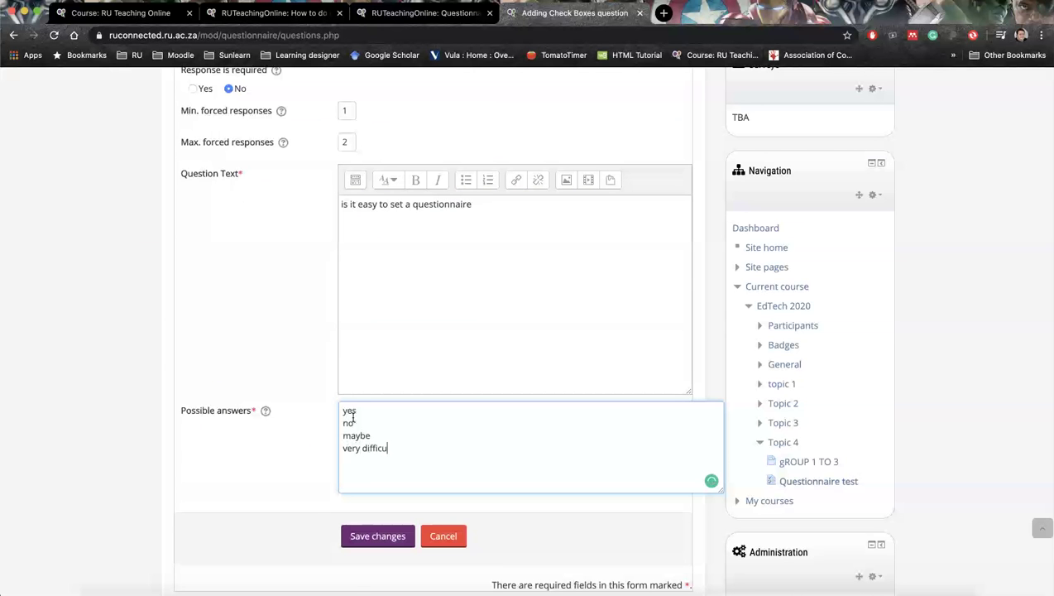
pyautogui.write('t')
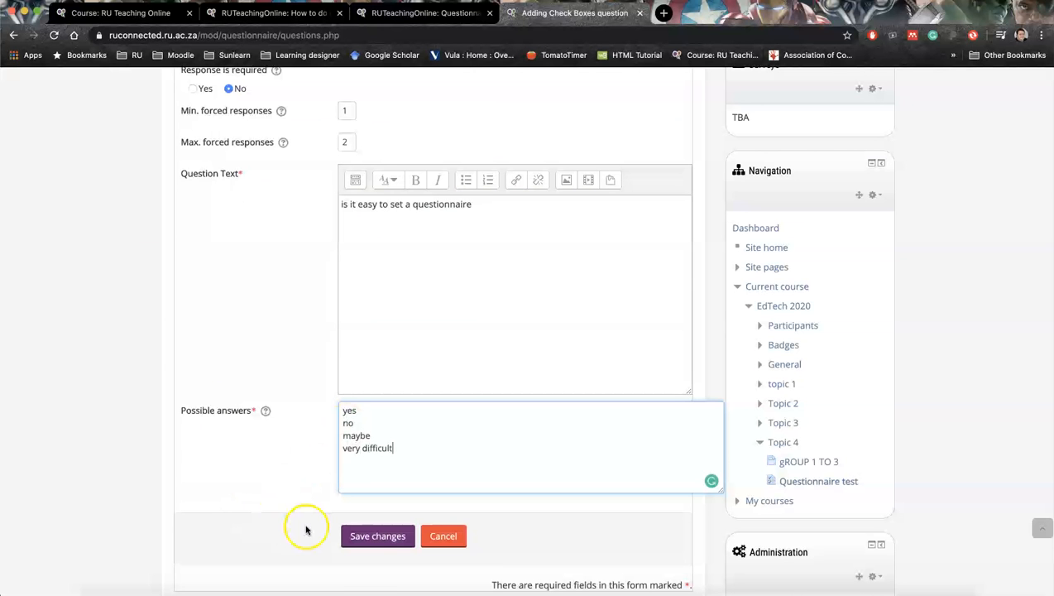
pyautogui.click(377, 536)
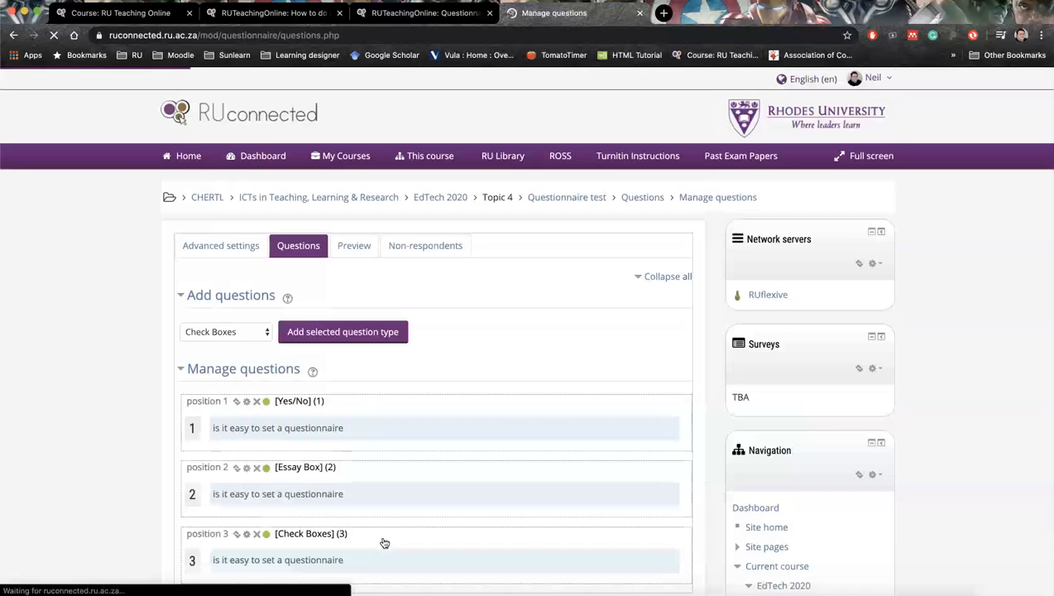
pyautogui.scroll(-3)
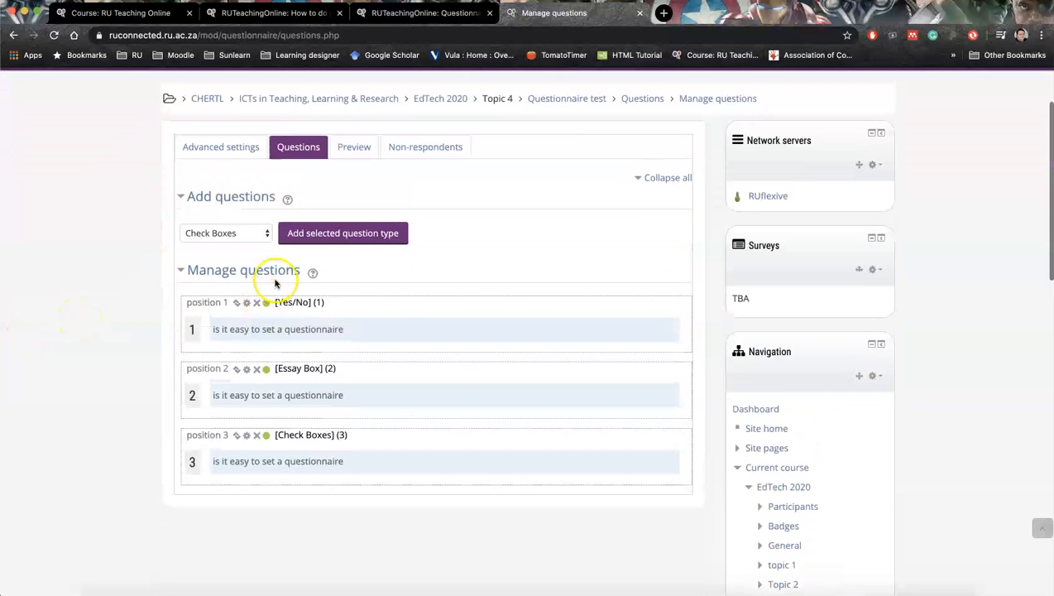
# - Preview the questionnaire answering No, 'gdd', and ticking yes, maybe and very difficult, then submit
pyautogui.click(352, 146)
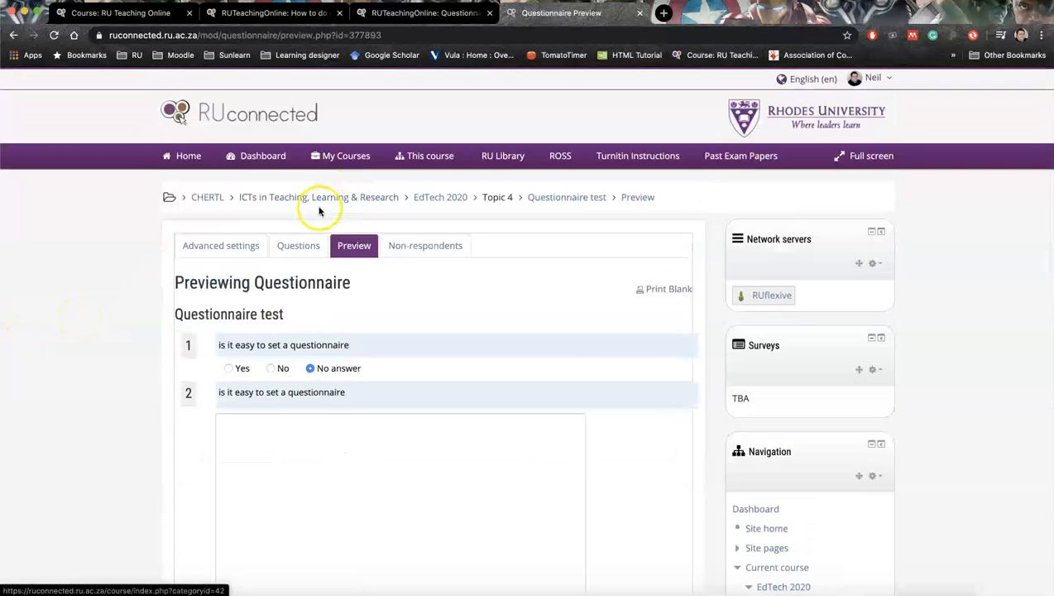
pyautogui.scroll(-3)
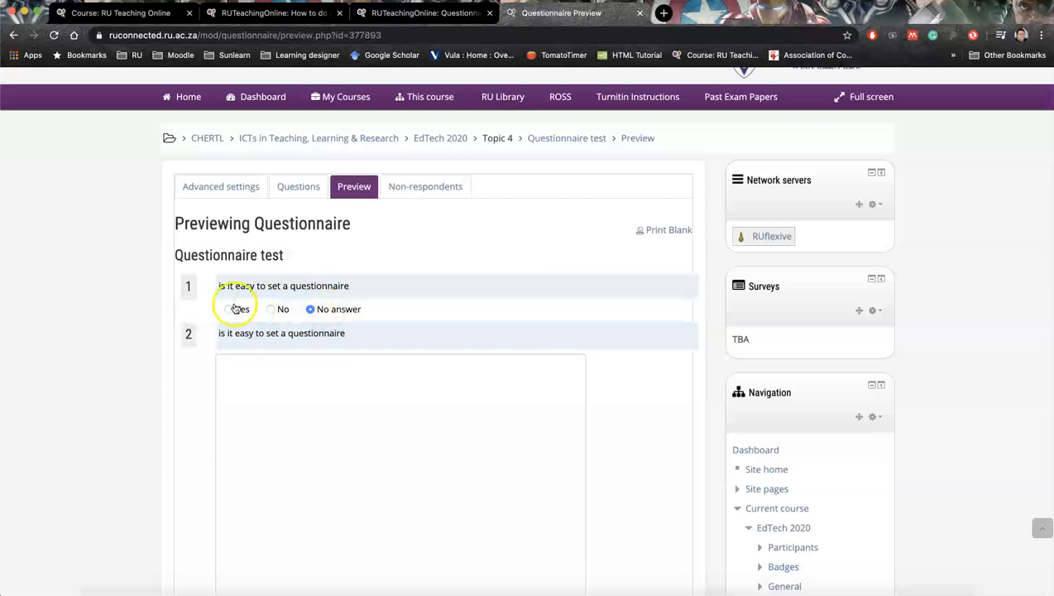
pyautogui.click(272, 309)
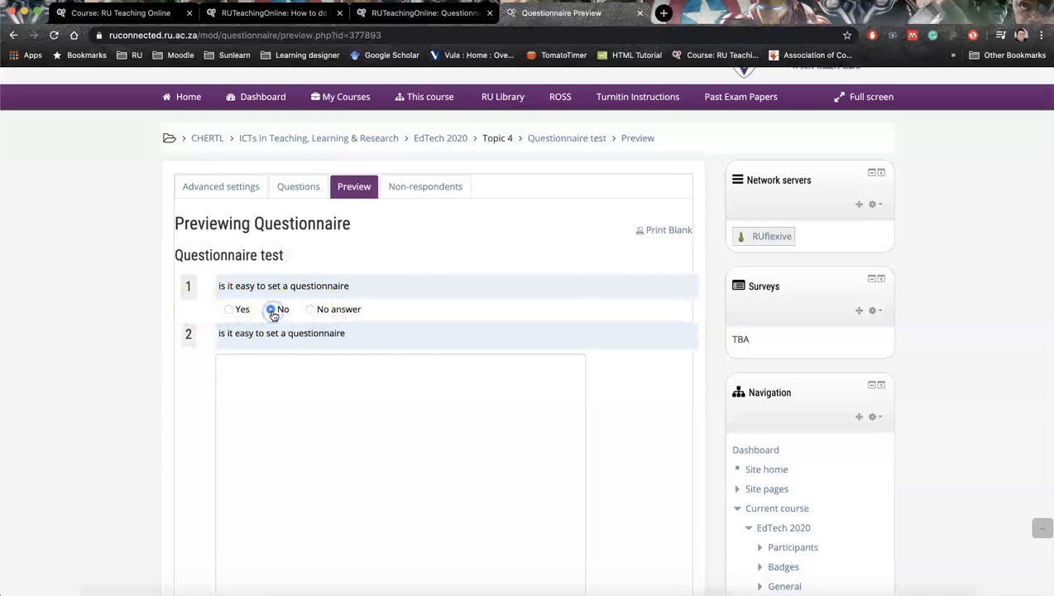
pyautogui.write('gddgdjd')
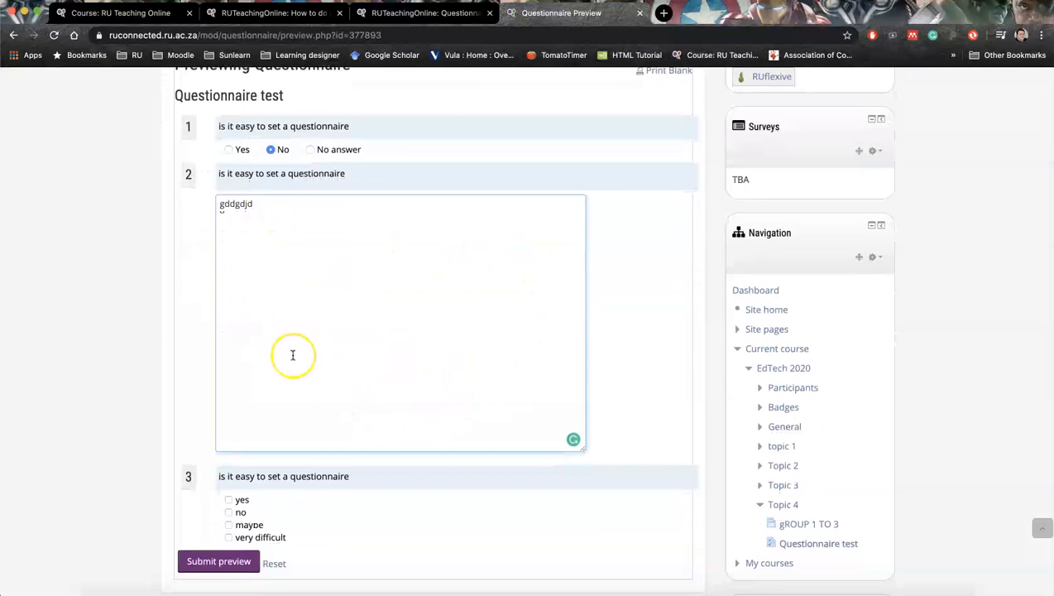
pyautogui.scroll(-3)
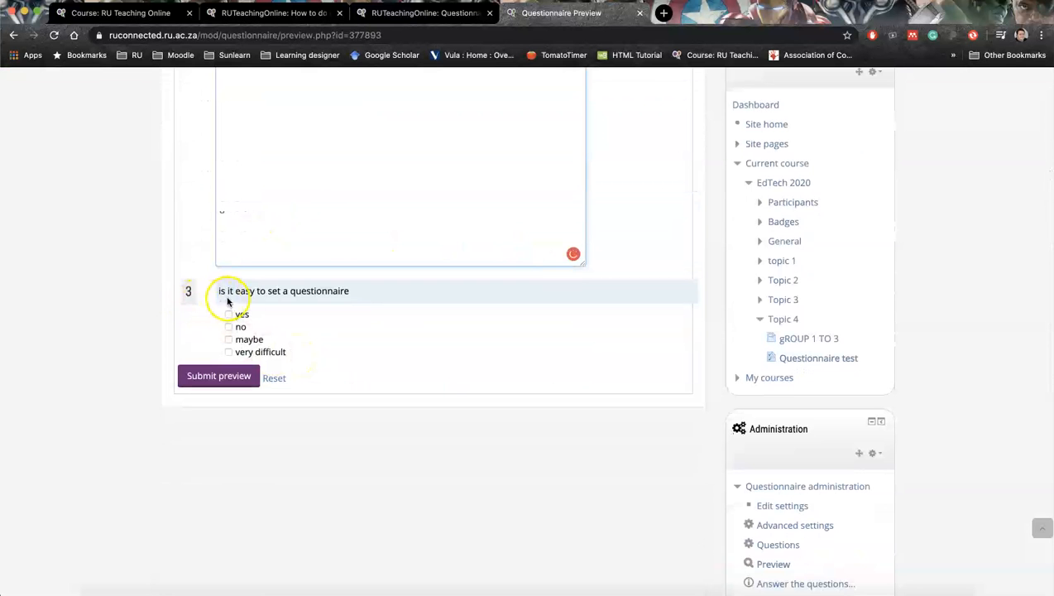
pyautogui.moveTo(242, 305)
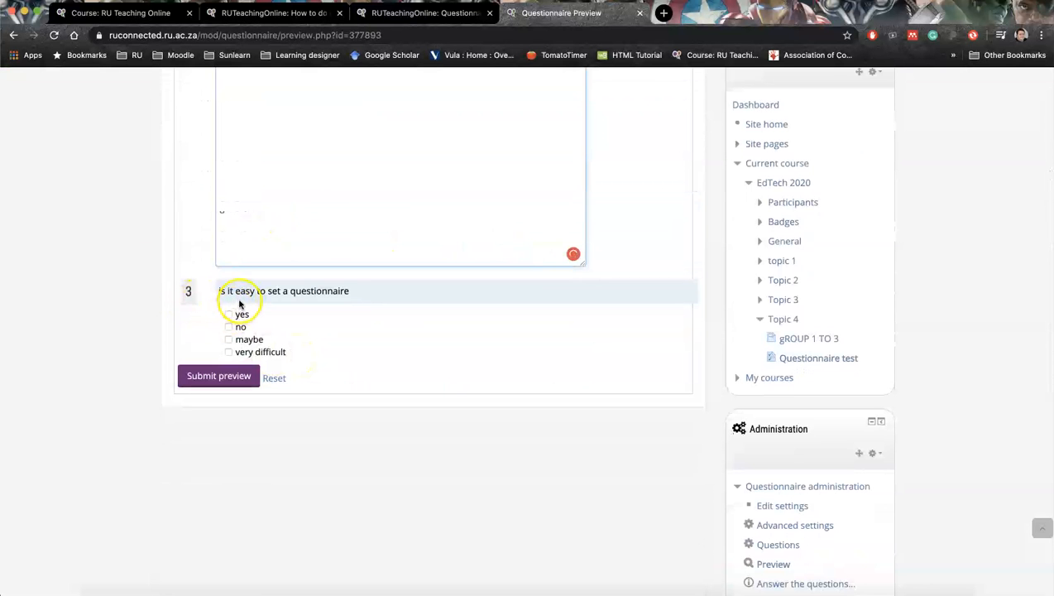
pyautogui.click(229, 314)
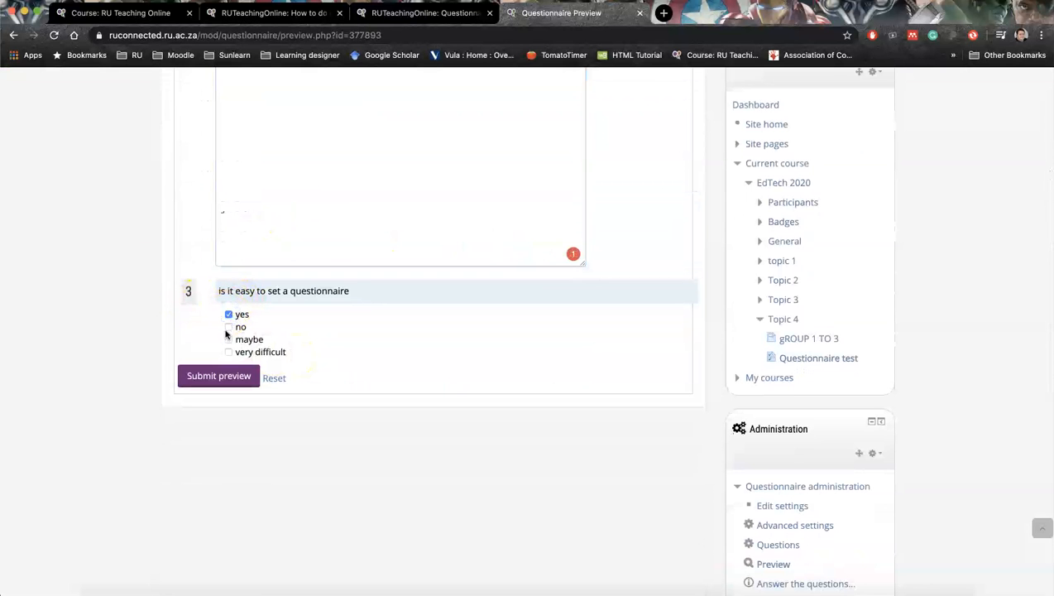
pyautogui.click(228, 340)
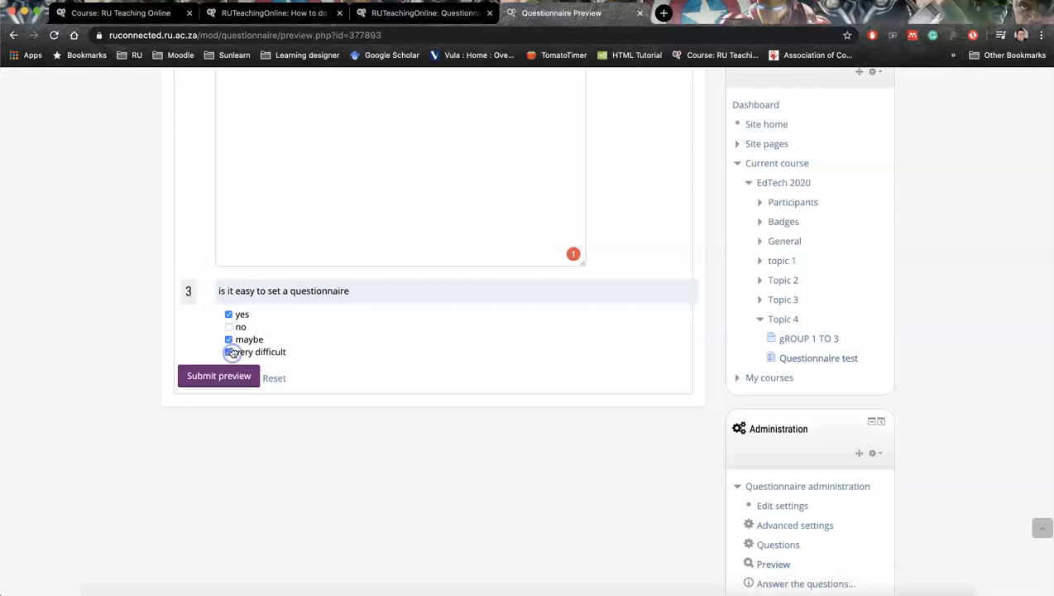
pyautogui.click(228, 351)
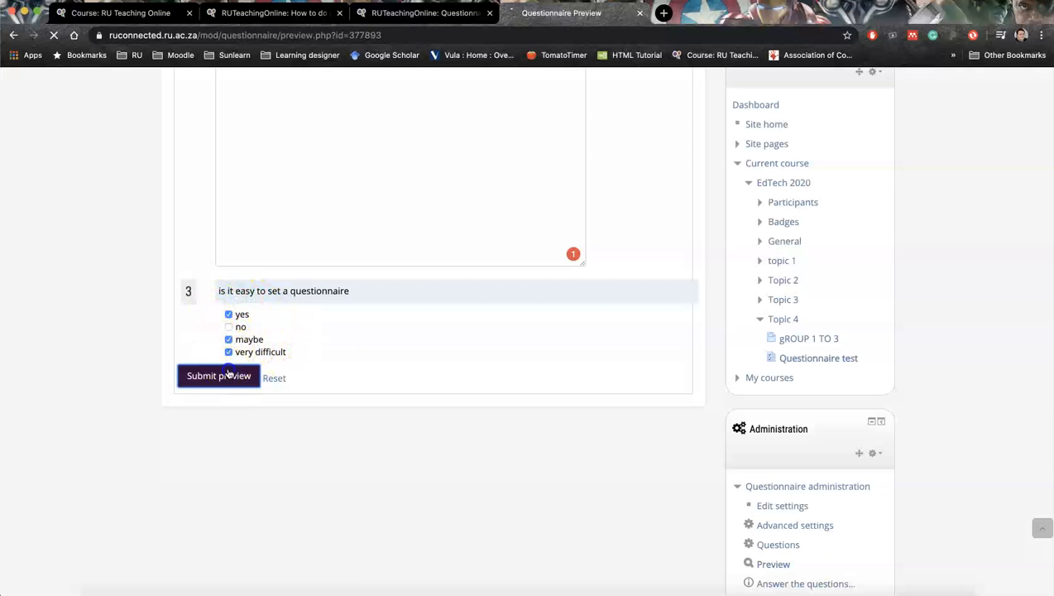
pyautogui.click(218, 378)
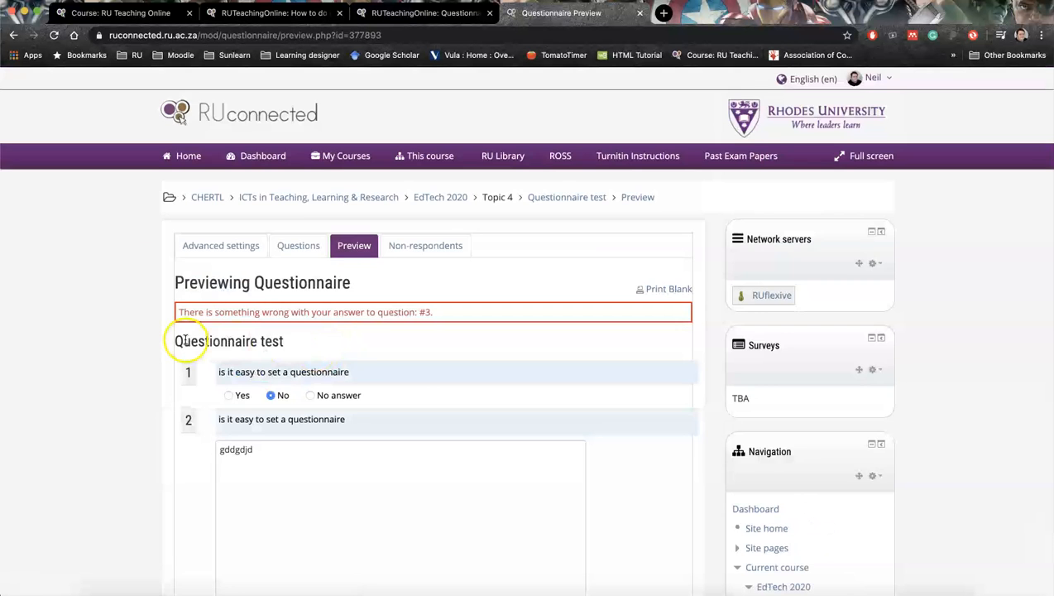
# - After the at-most-two warning, resubmit the preview with two boxes ticked so it is accepted
pyautogui.scroll(-3)
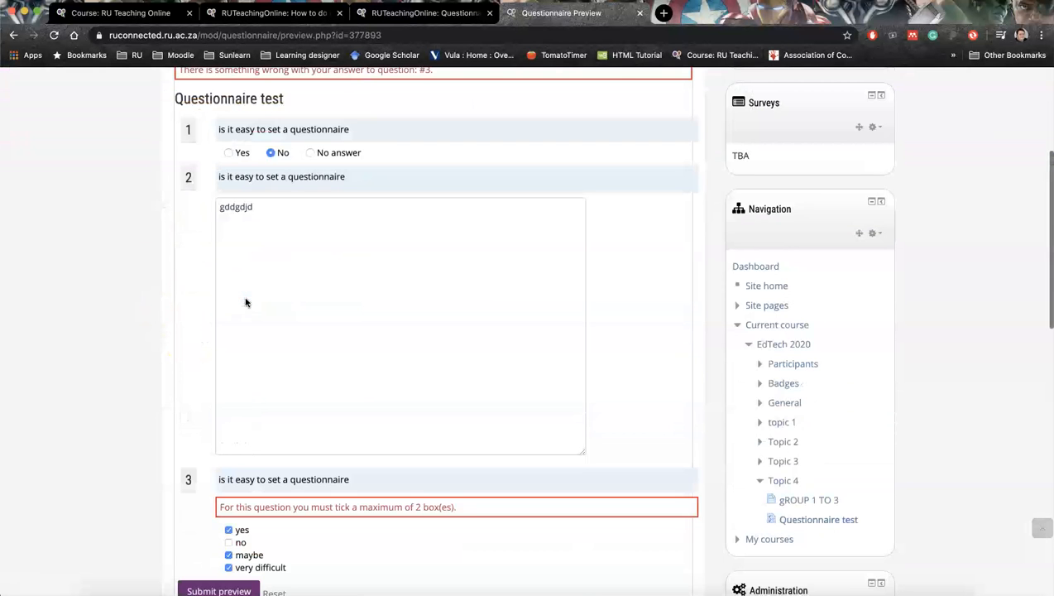
pyautogui.scroll(-3)
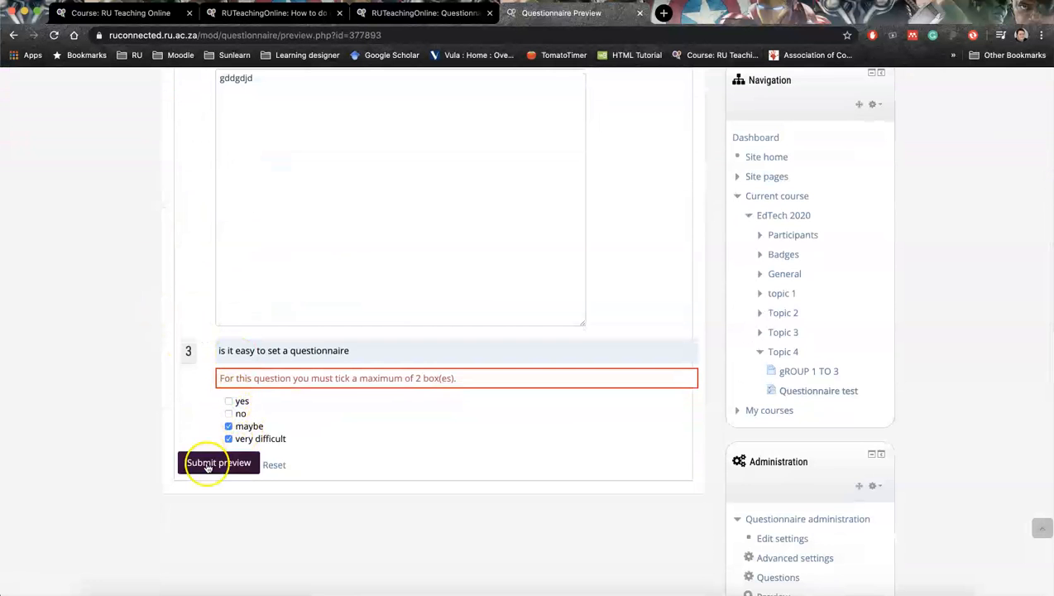
pyautogui.click(219, 463)
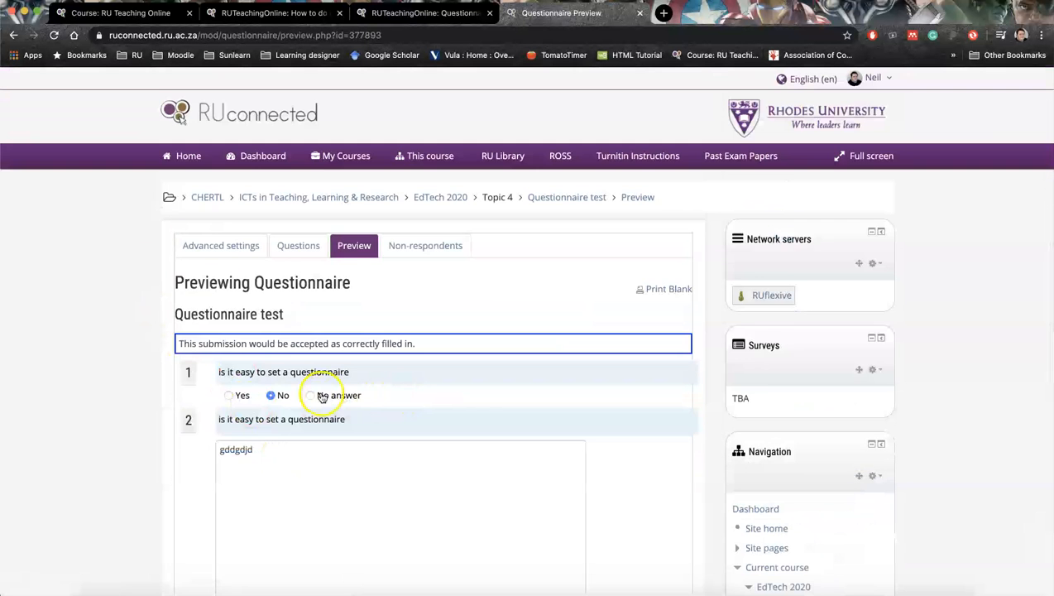
pyautogui.scroll(-3)
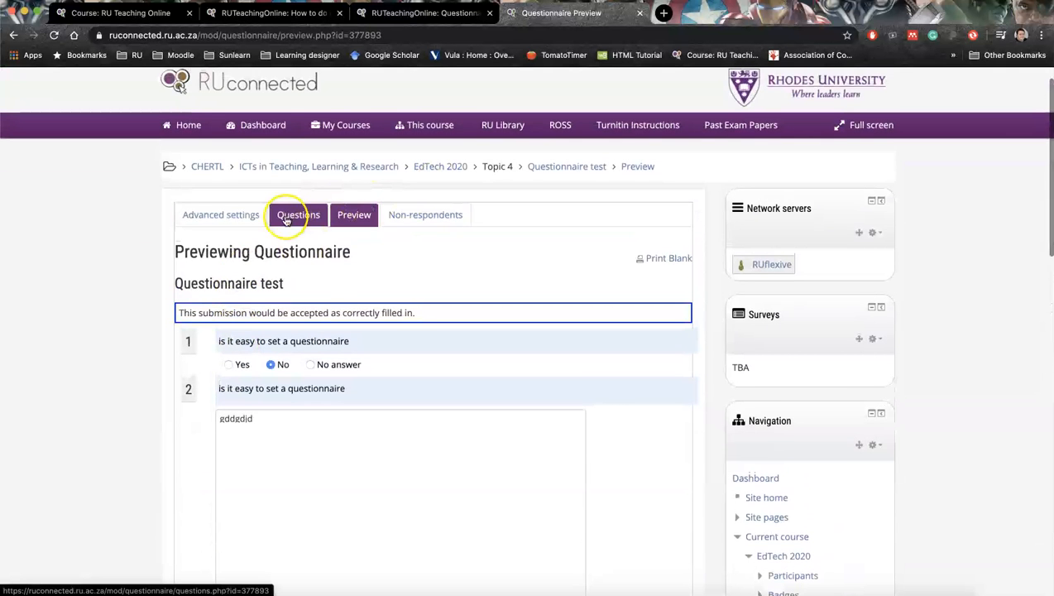
# - Open the advanced settings and keep the questionnaire type as Private
pyautogui.click(298, 216)
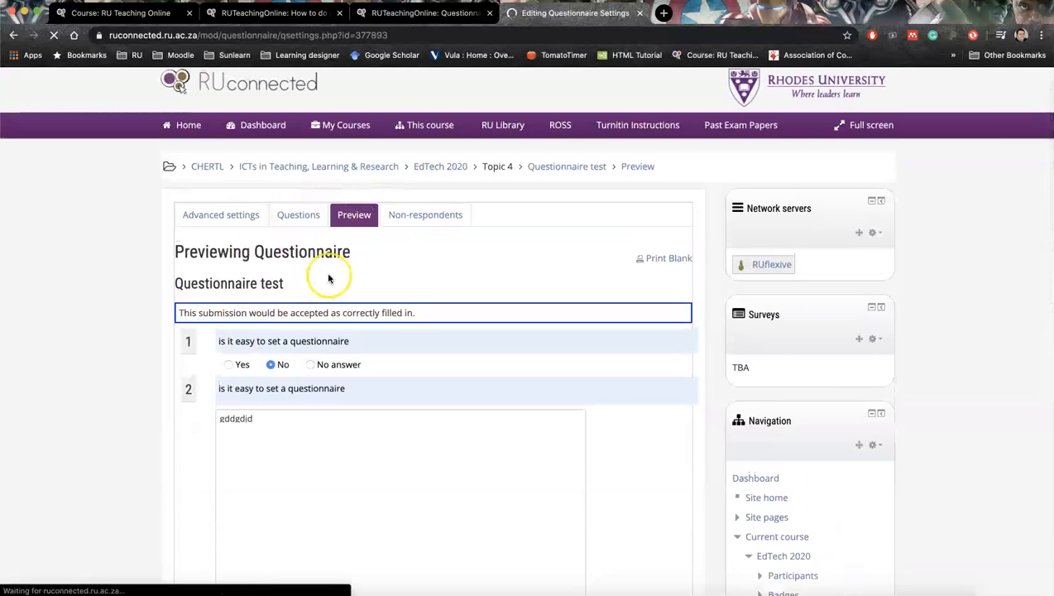
pyautogui.click(220, 215)
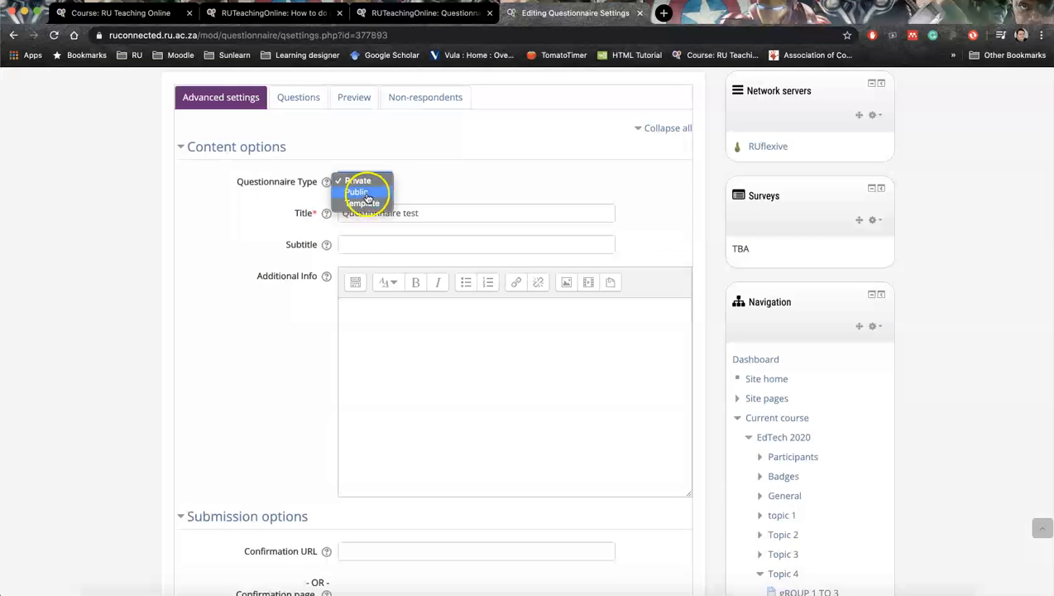
pyautogui.click(357, 180)
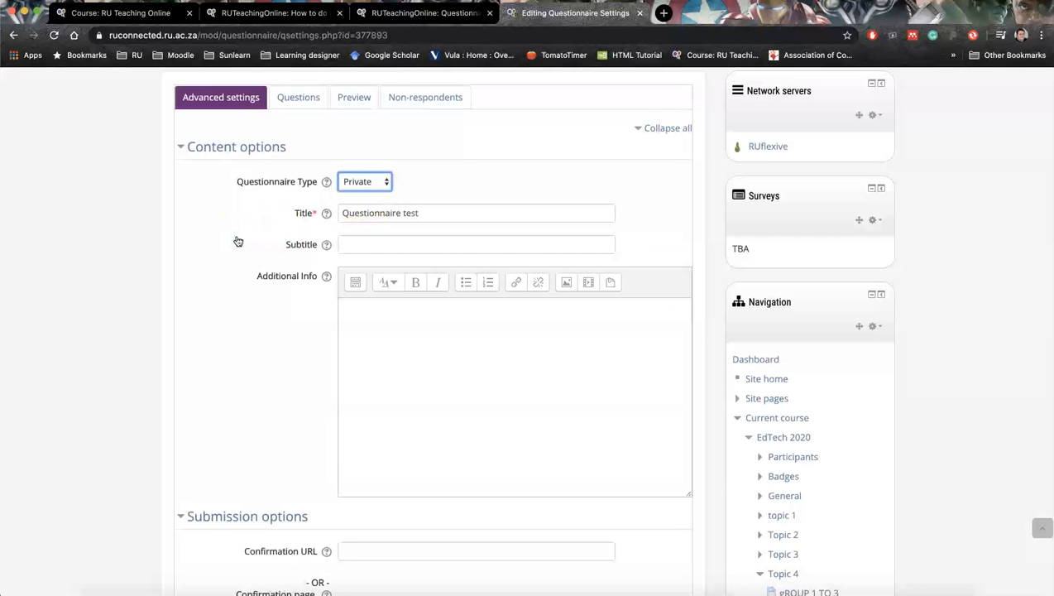
pyautogui.click(364, 180)
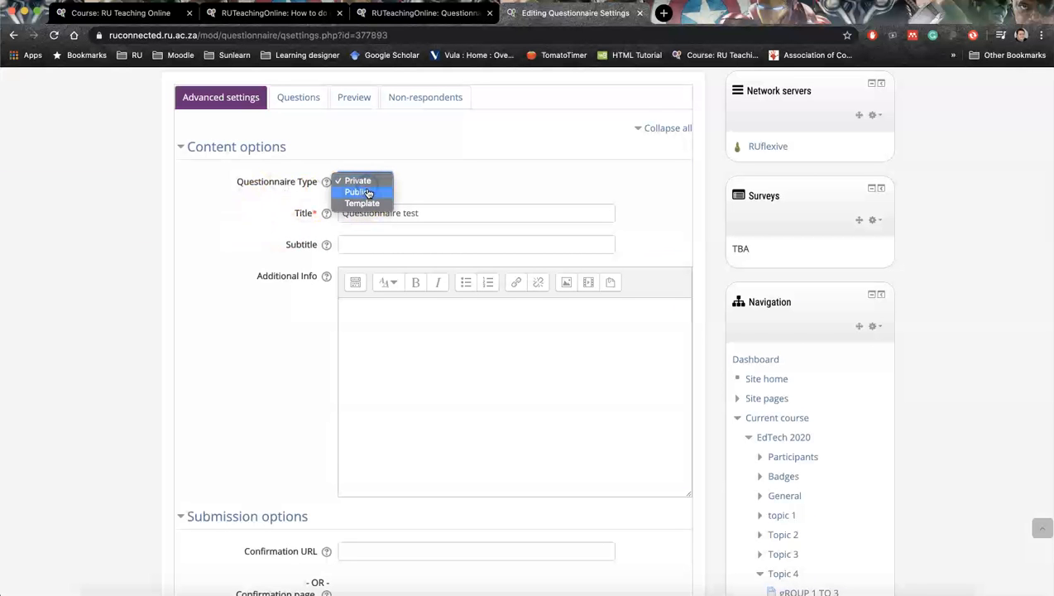
pyautogui.moveTo(363, 202)
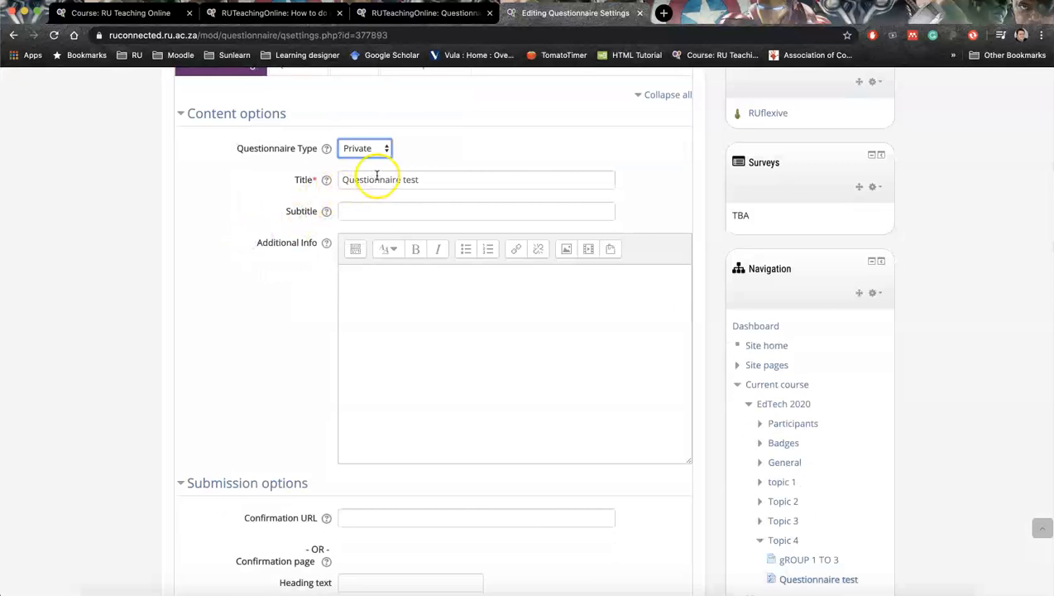
# - Scroll through the Content and Submission options, leaving them blank, down to the save buttons
pyautogui.scroll(-3)
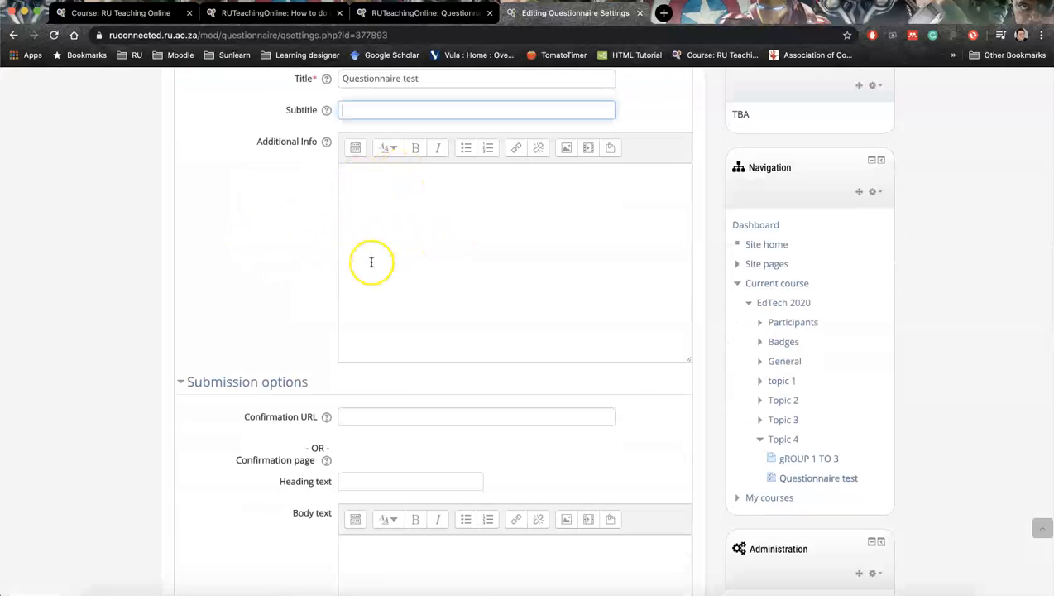
pyautogui.scroll(-3)
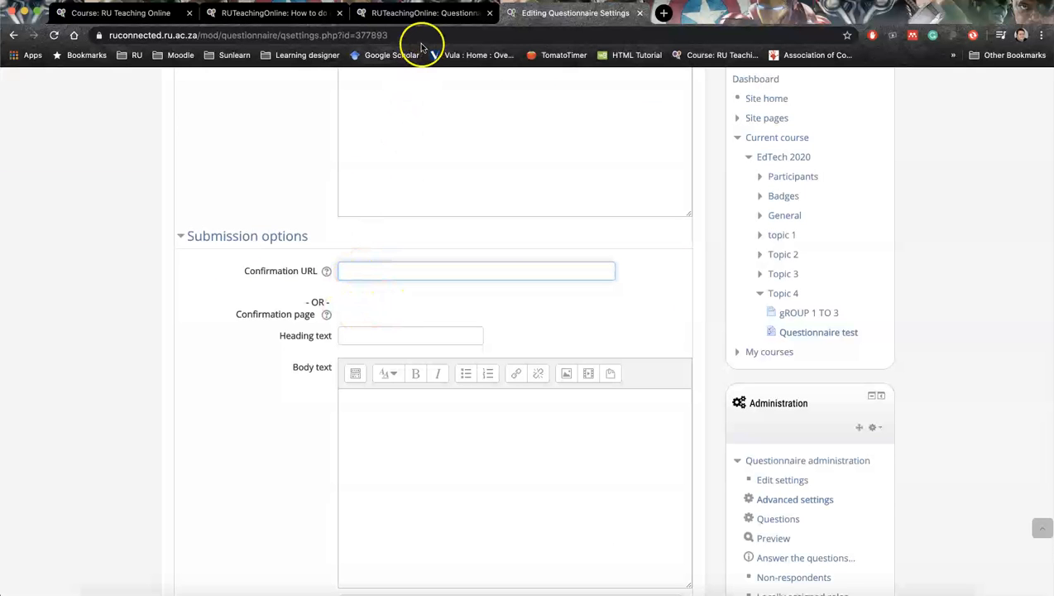
pyautogui.click(477, 271)
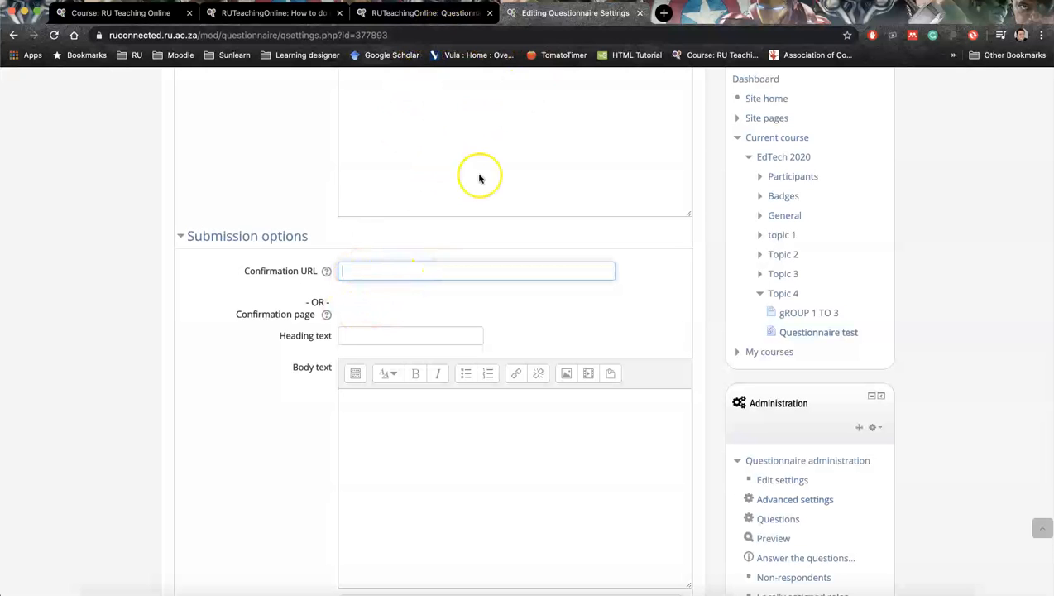
pyautogui.moveTo(394, 265)
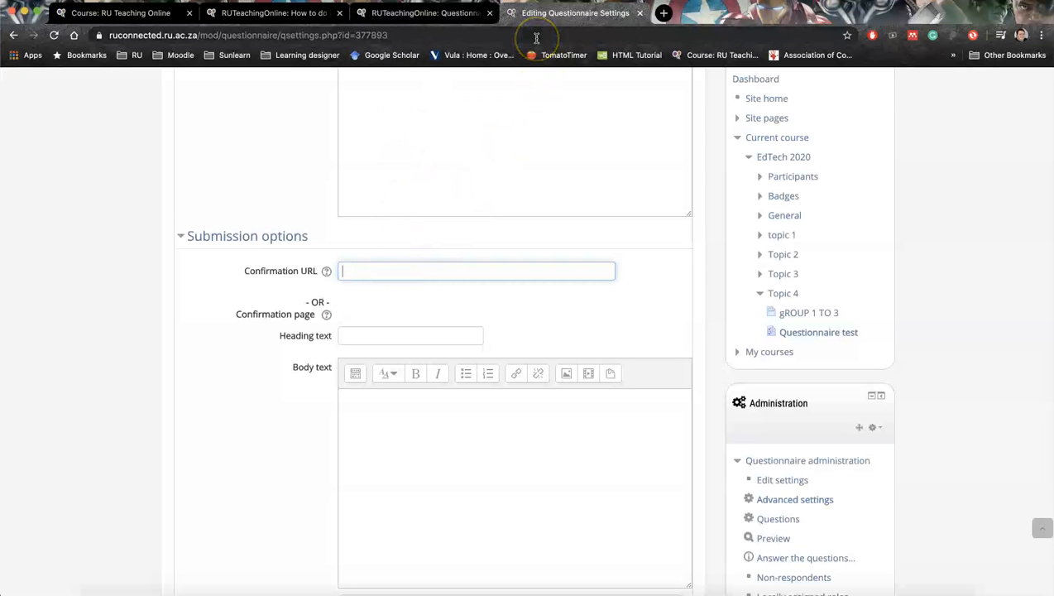
pyautogui.moveTo(285, 40)
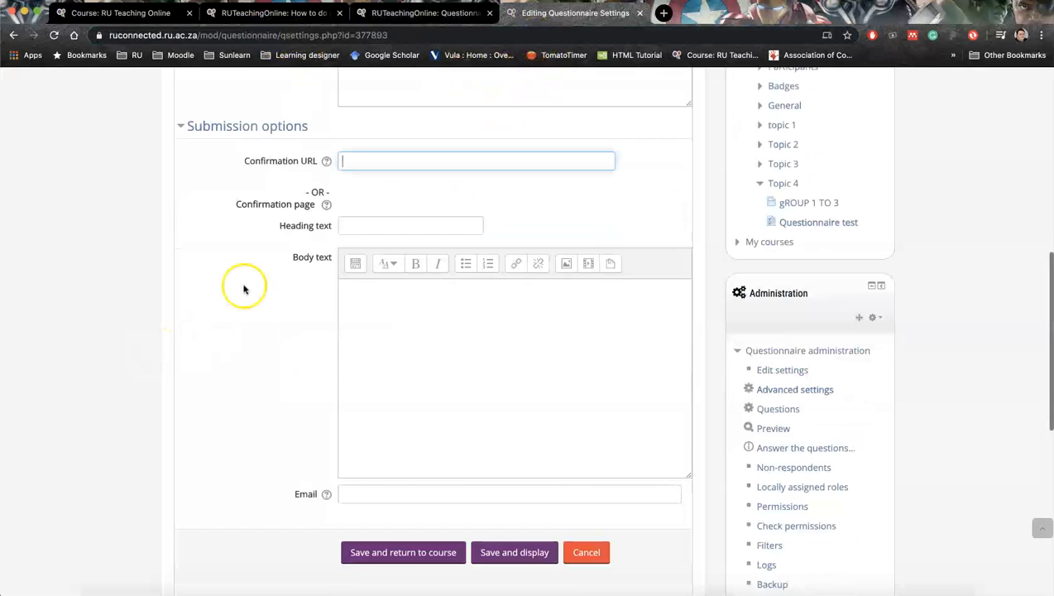
pyautogui.scroll(-3)
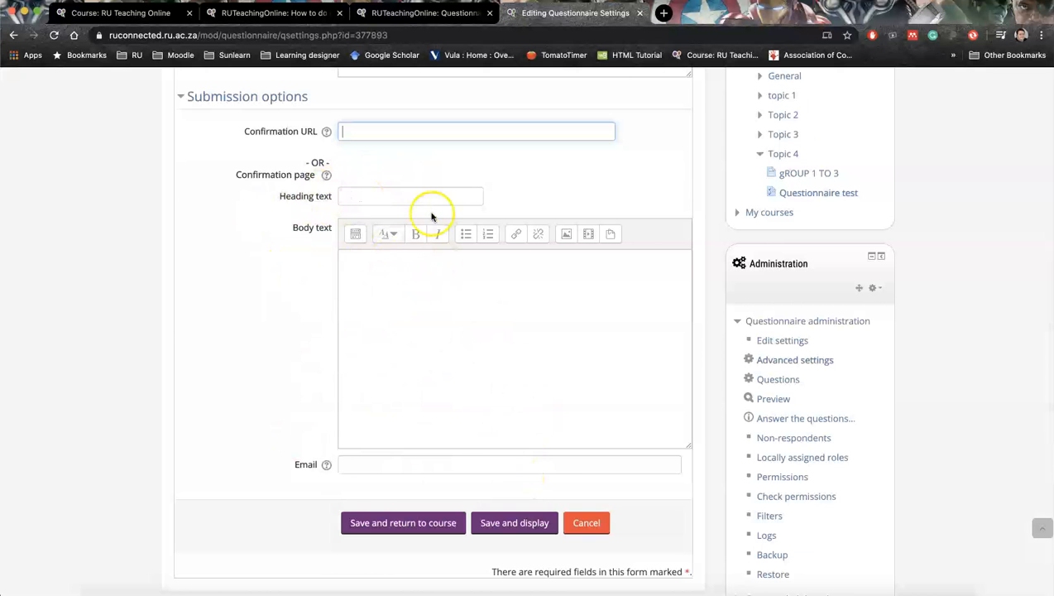
pyautogui.moveTo(331, 553)
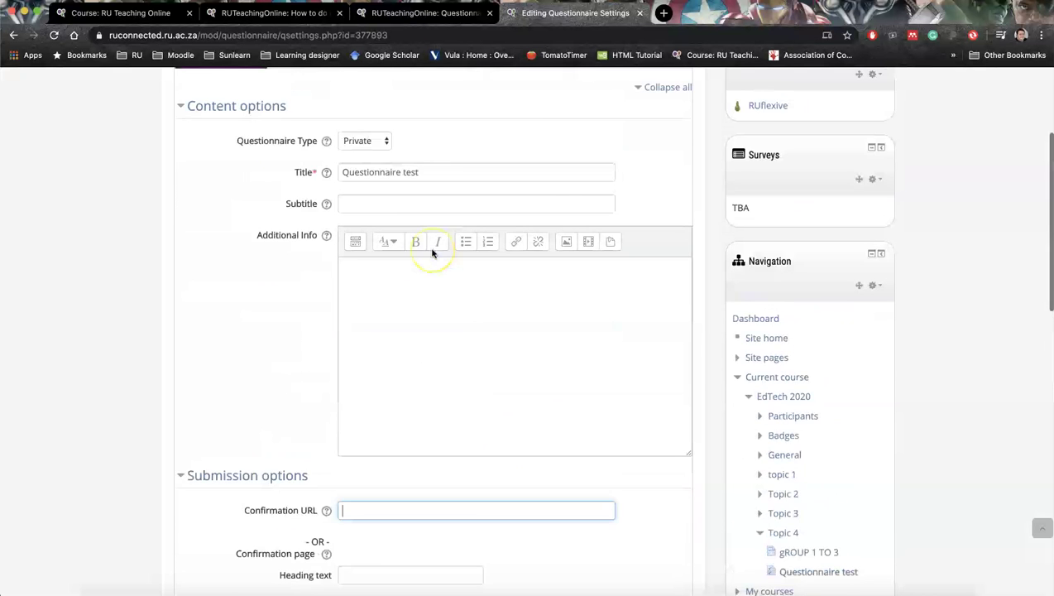
# - Show the Manage questions page listing the questionnaire's three questions
pyautogui.click(298, 135)
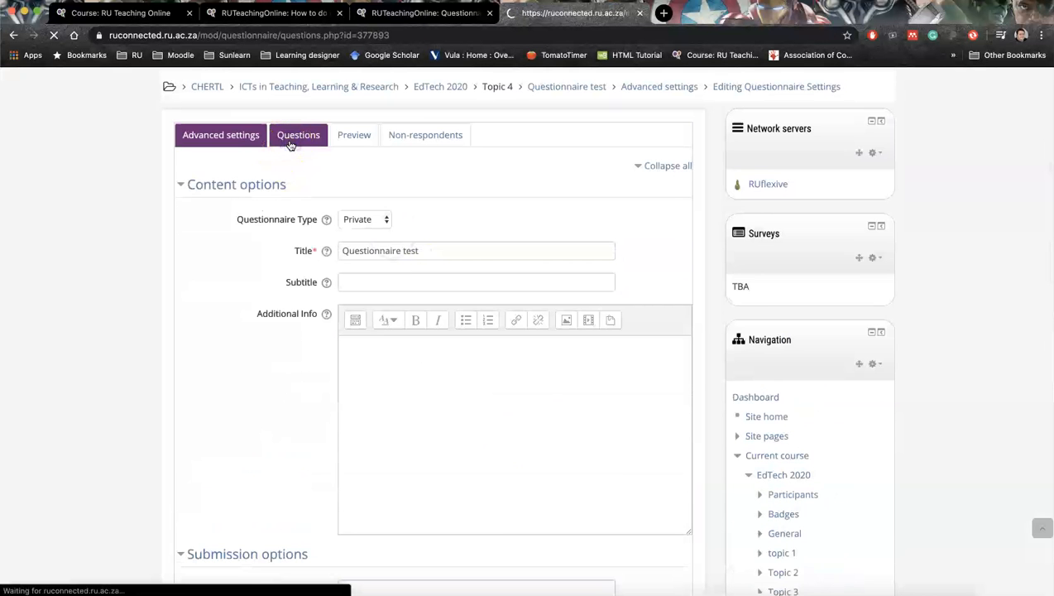
pyautogui.click(298, 135)
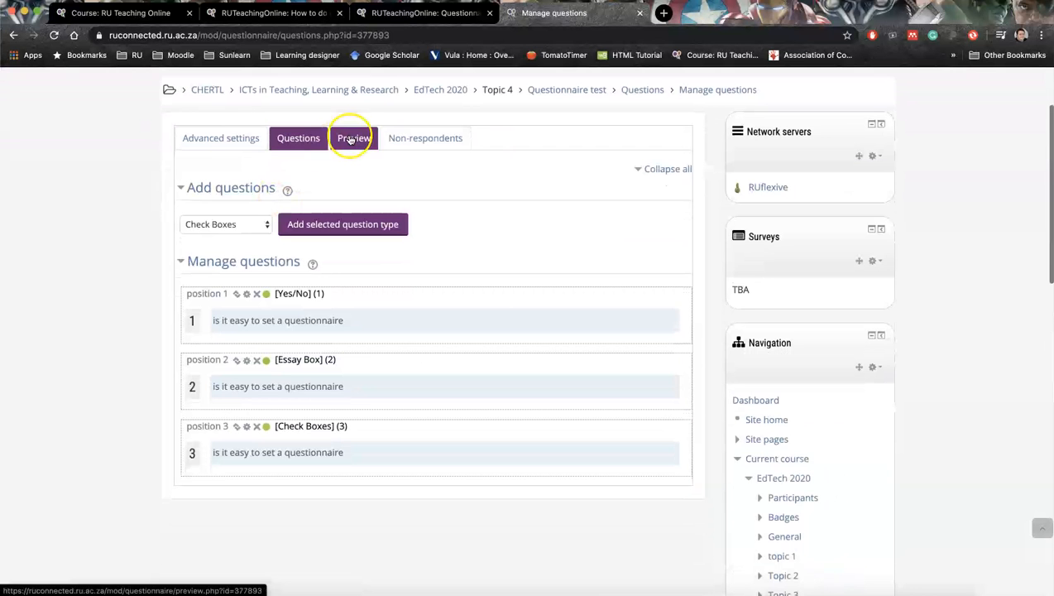
pyautogui.moveTo(345, 153)
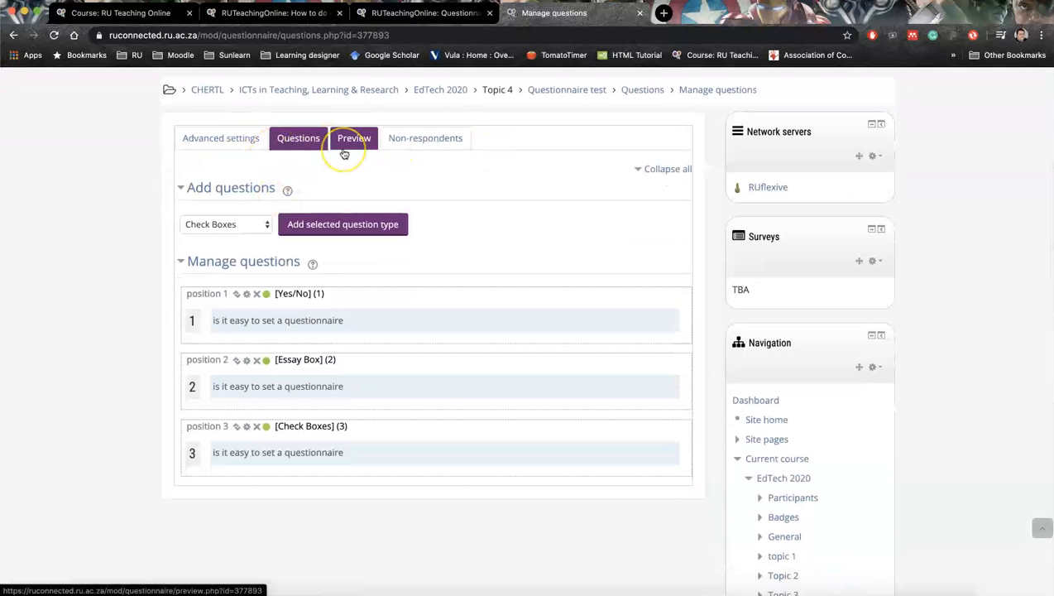
pyautogui.moveTo(344, 154)
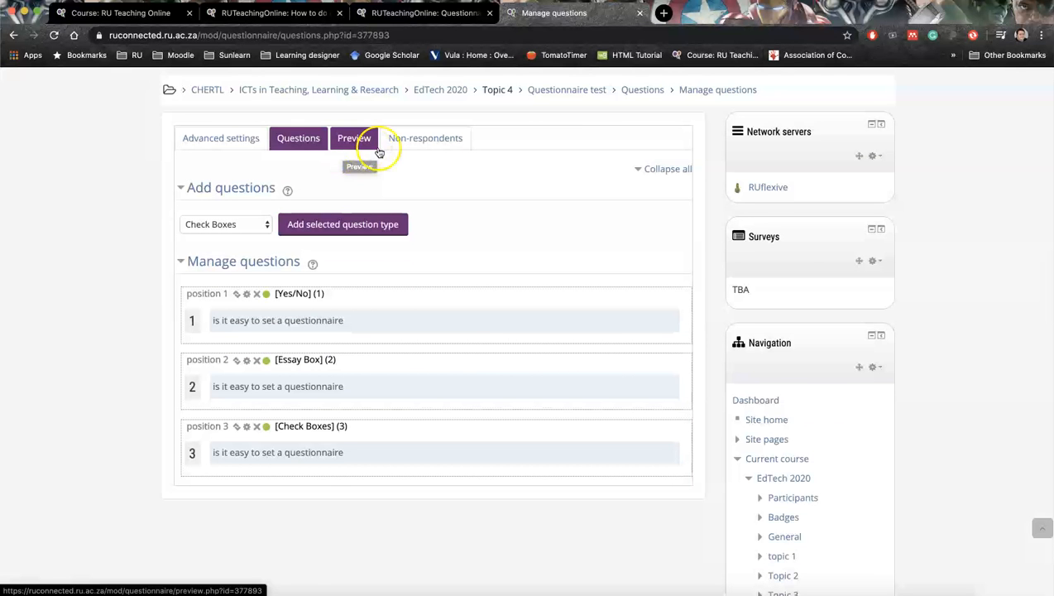
pyautogui.click(425, 139)
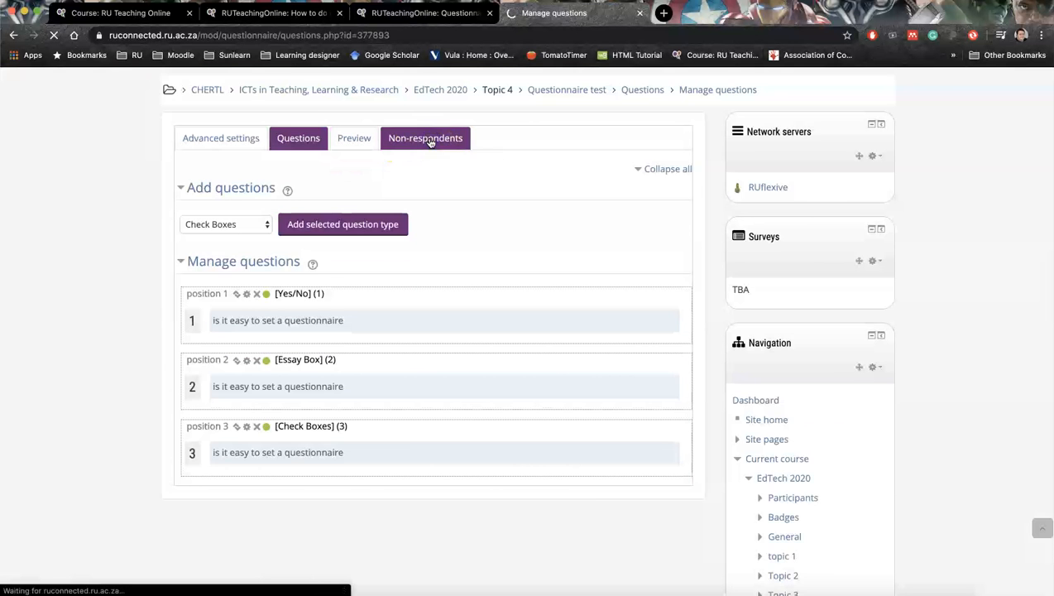
# - Select all nine non-respondents and start a message with the subject 'Podcast feedback'
pyautogui.click(424, 139)
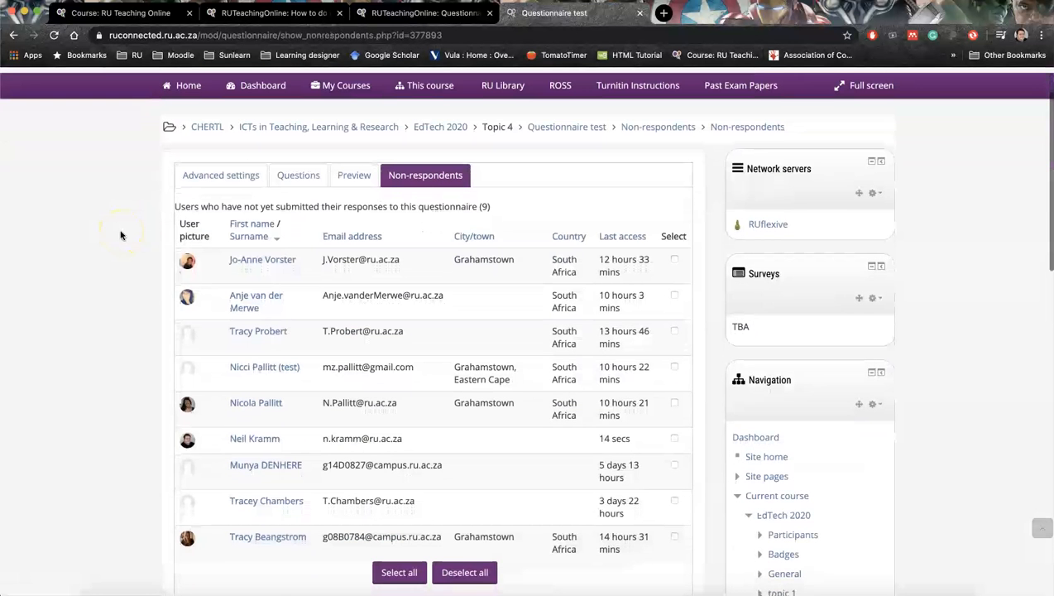
pyautogui.scroll(-3)
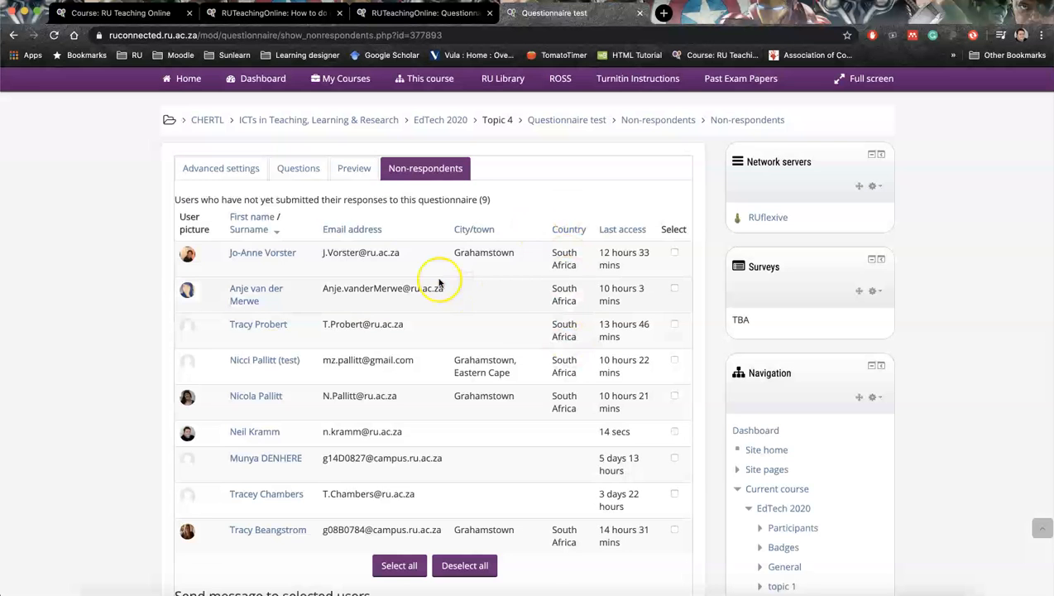
pyautogui.scroll(-3)
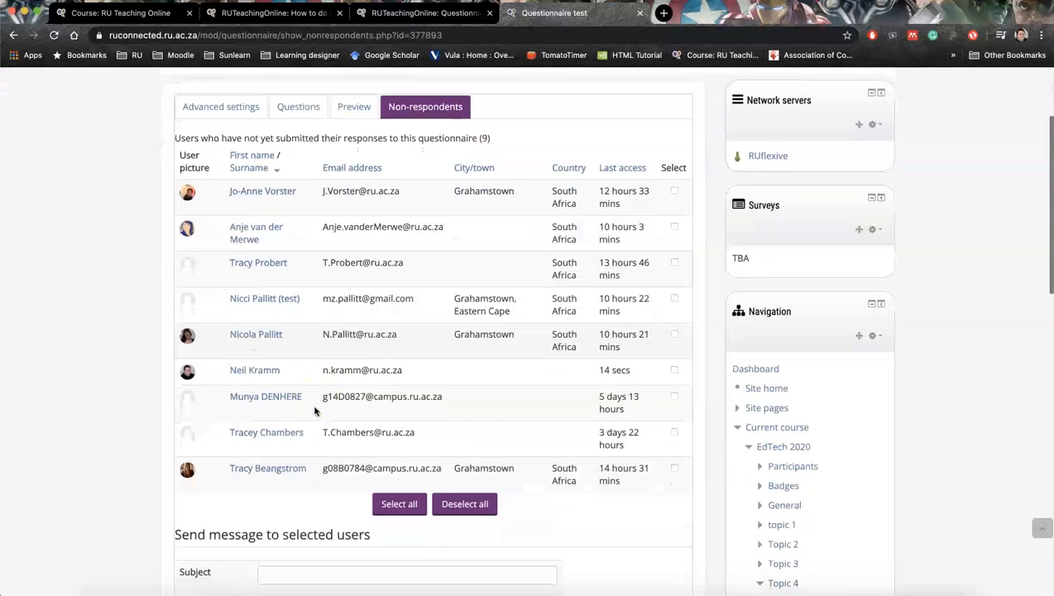
pyautogui.click(399, 503)
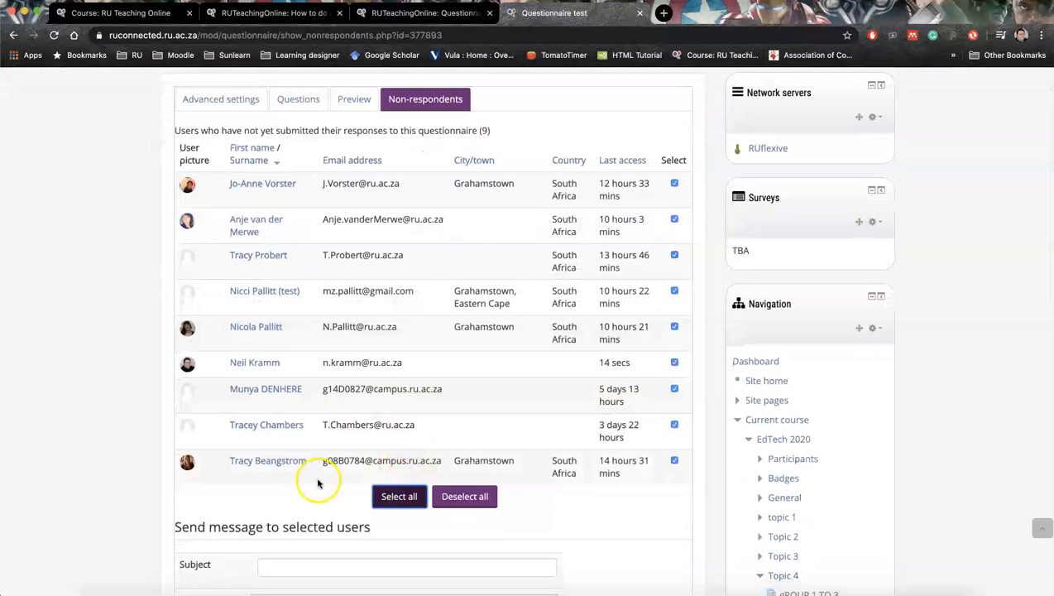
pyautogui.scroll(-3)
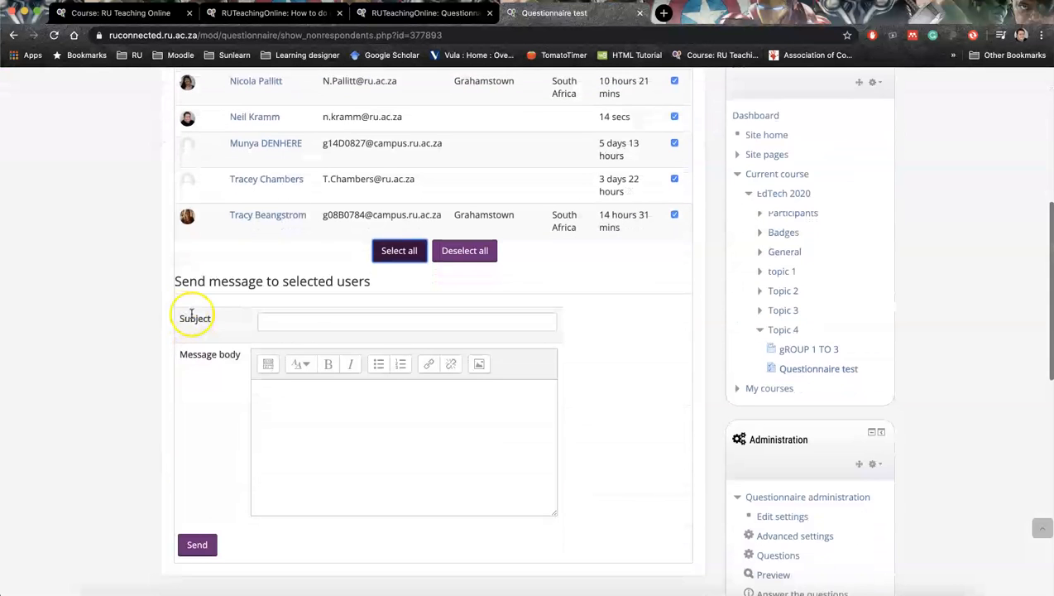
pyautogui.write('Podcast feedback')
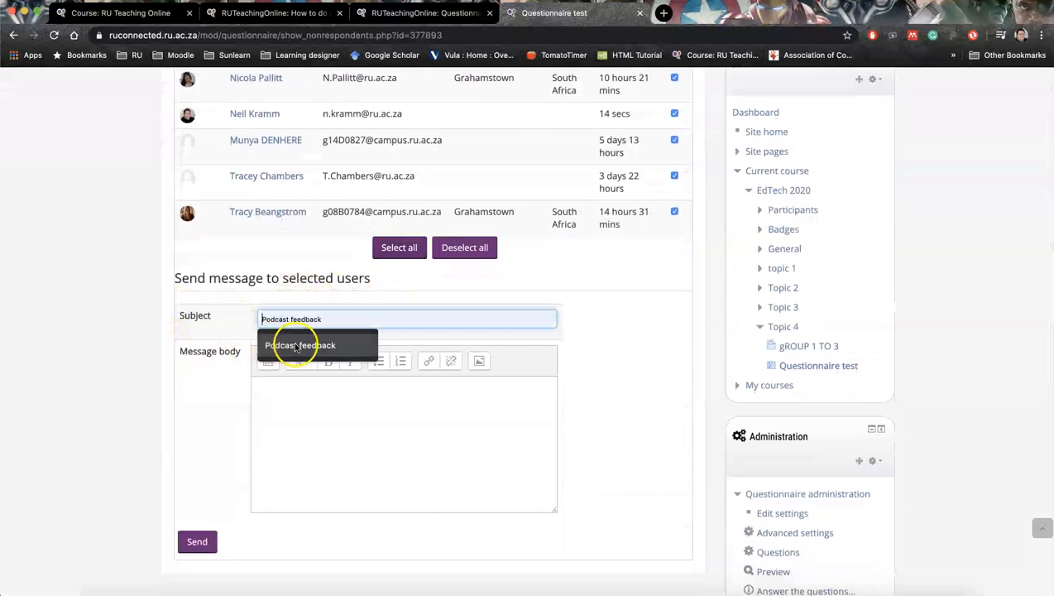
pyautogui.click(404, 447)
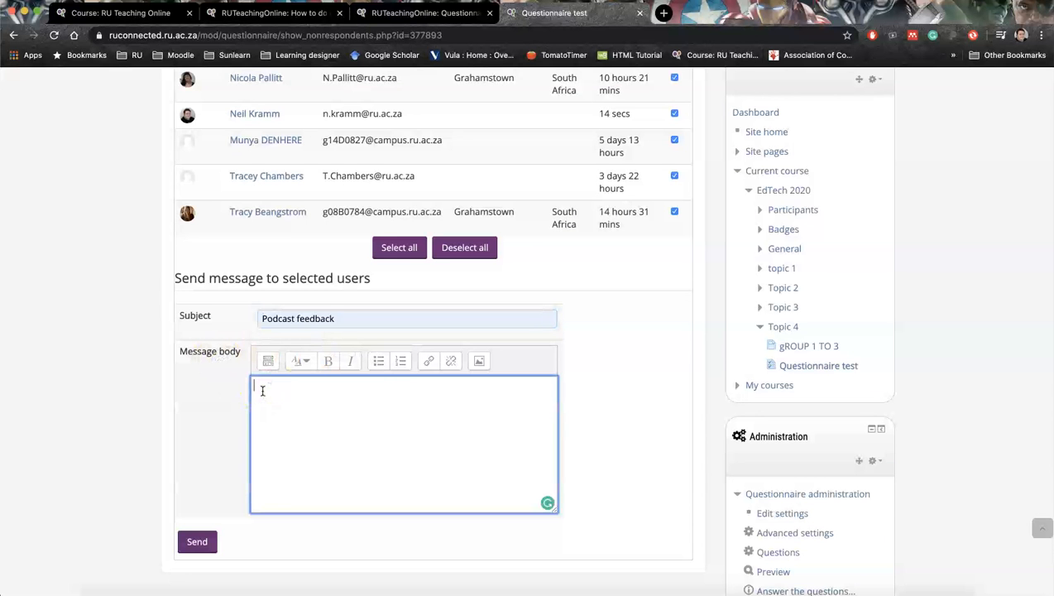
pyautogui.moveTo(273, 387)
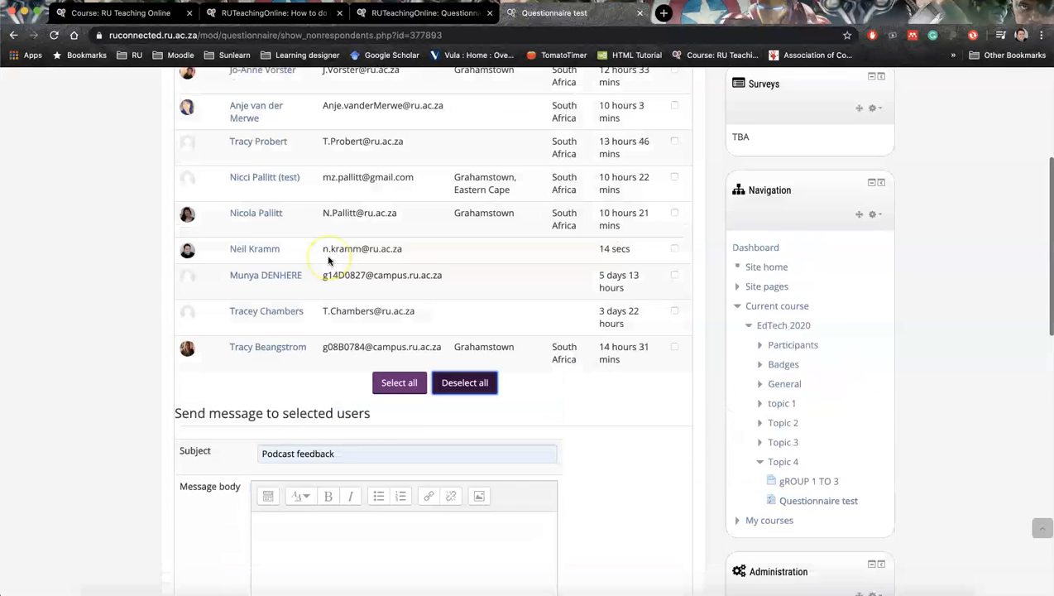
# - Scroll back over the non-respondents page and return to the questionnaire preview
pyautogui.scroll(3)
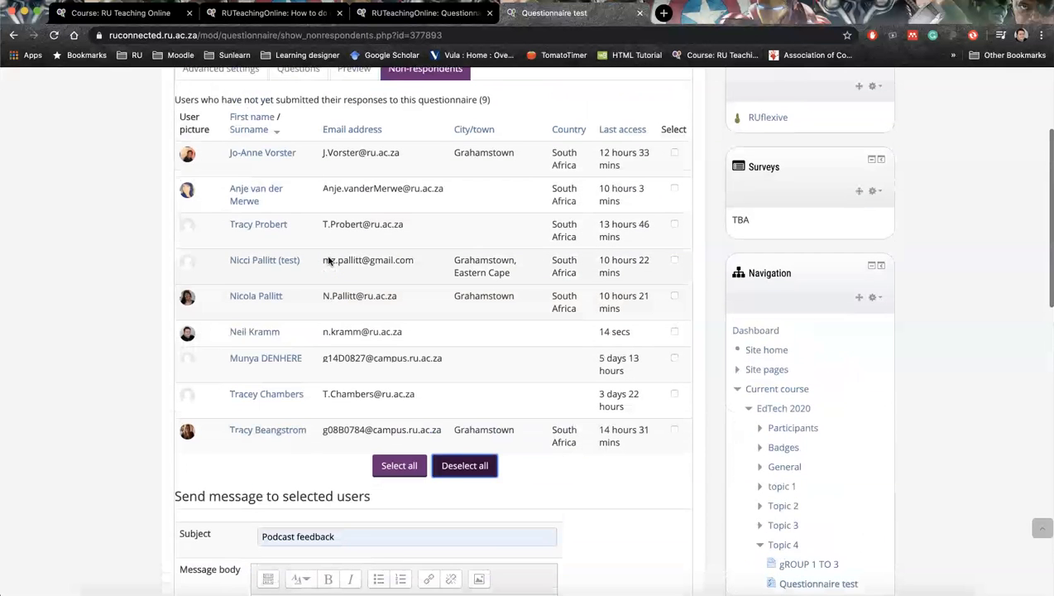
pyautogui.scroll(3)
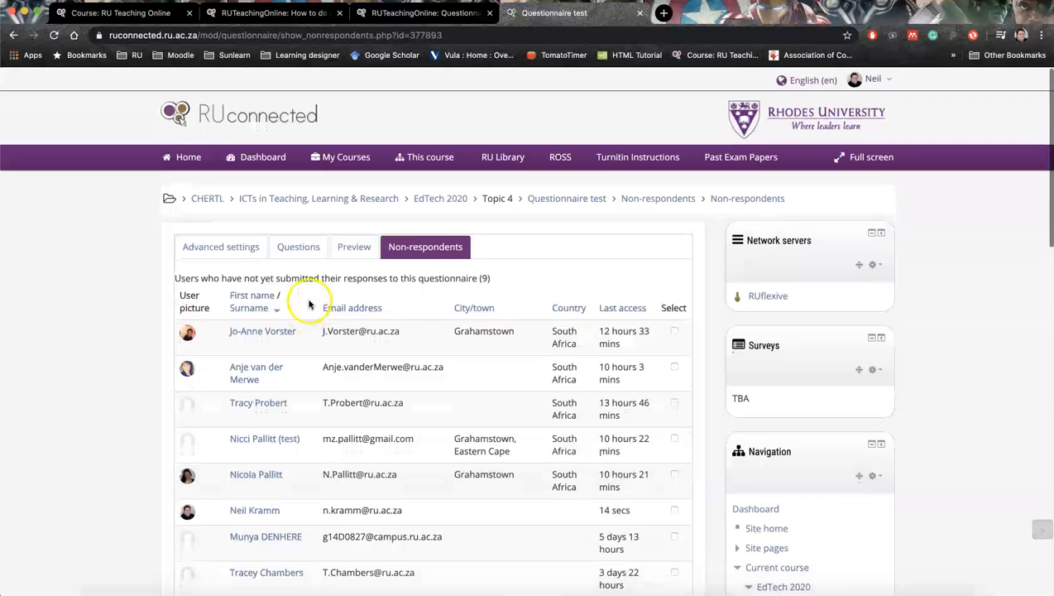
pyautogui.scroll(-3)
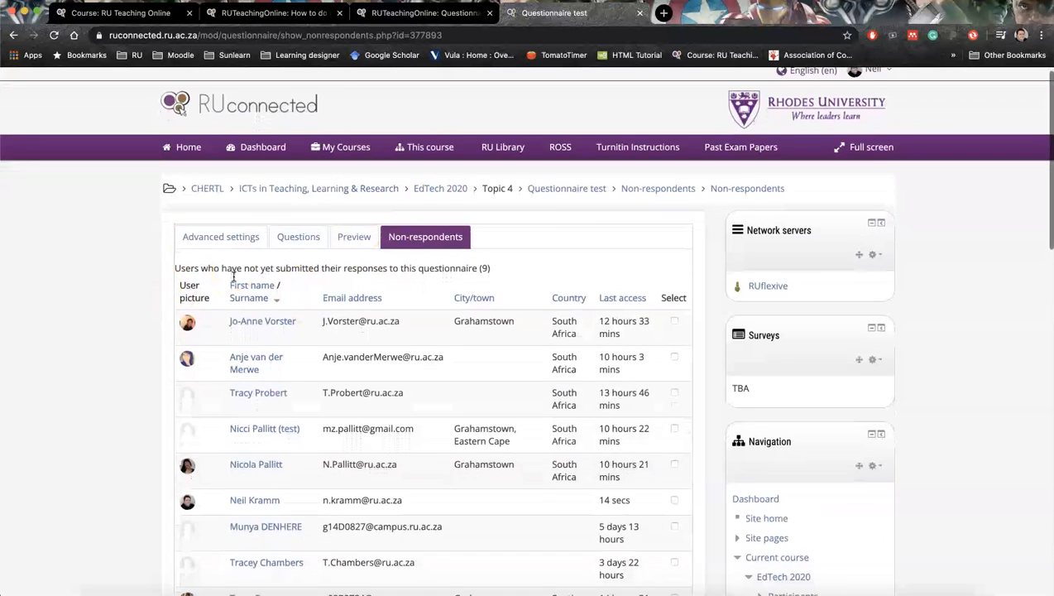
pyautogui.scroll(-3)
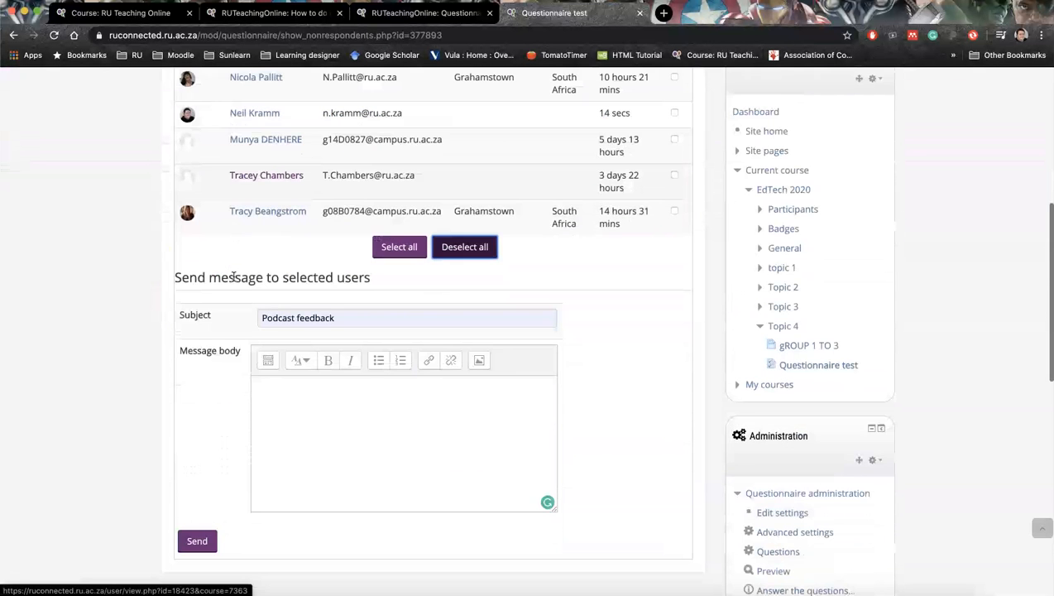
pyautogui.scroll(3)
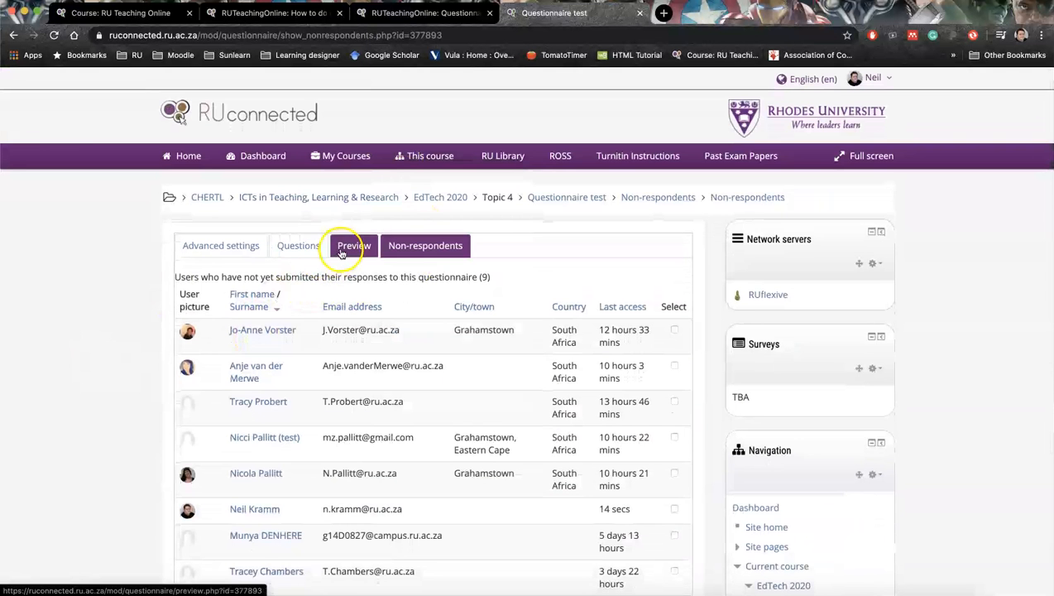
pyautogui.click(352, 245)
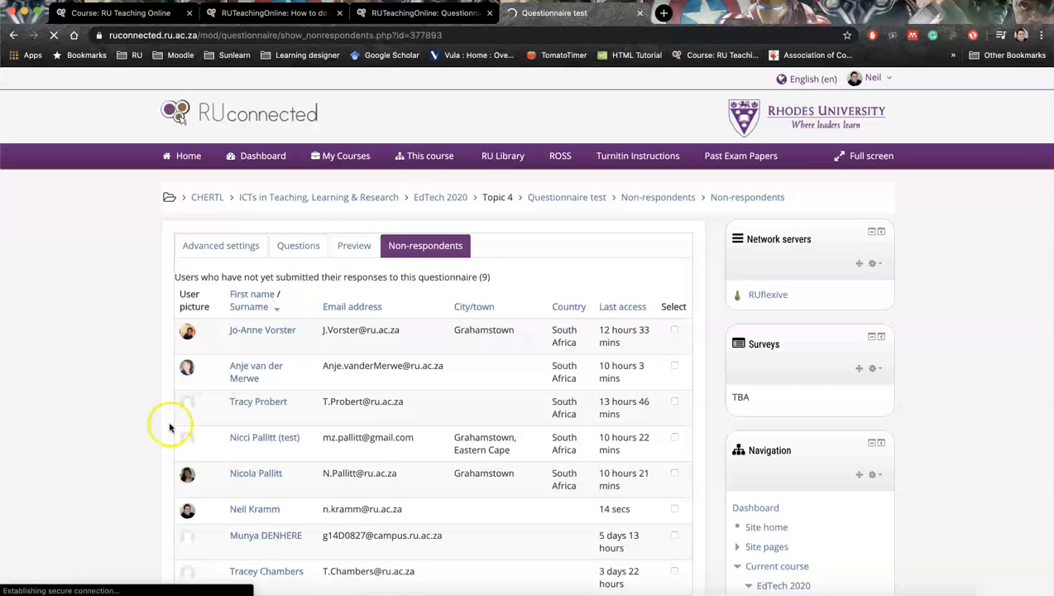